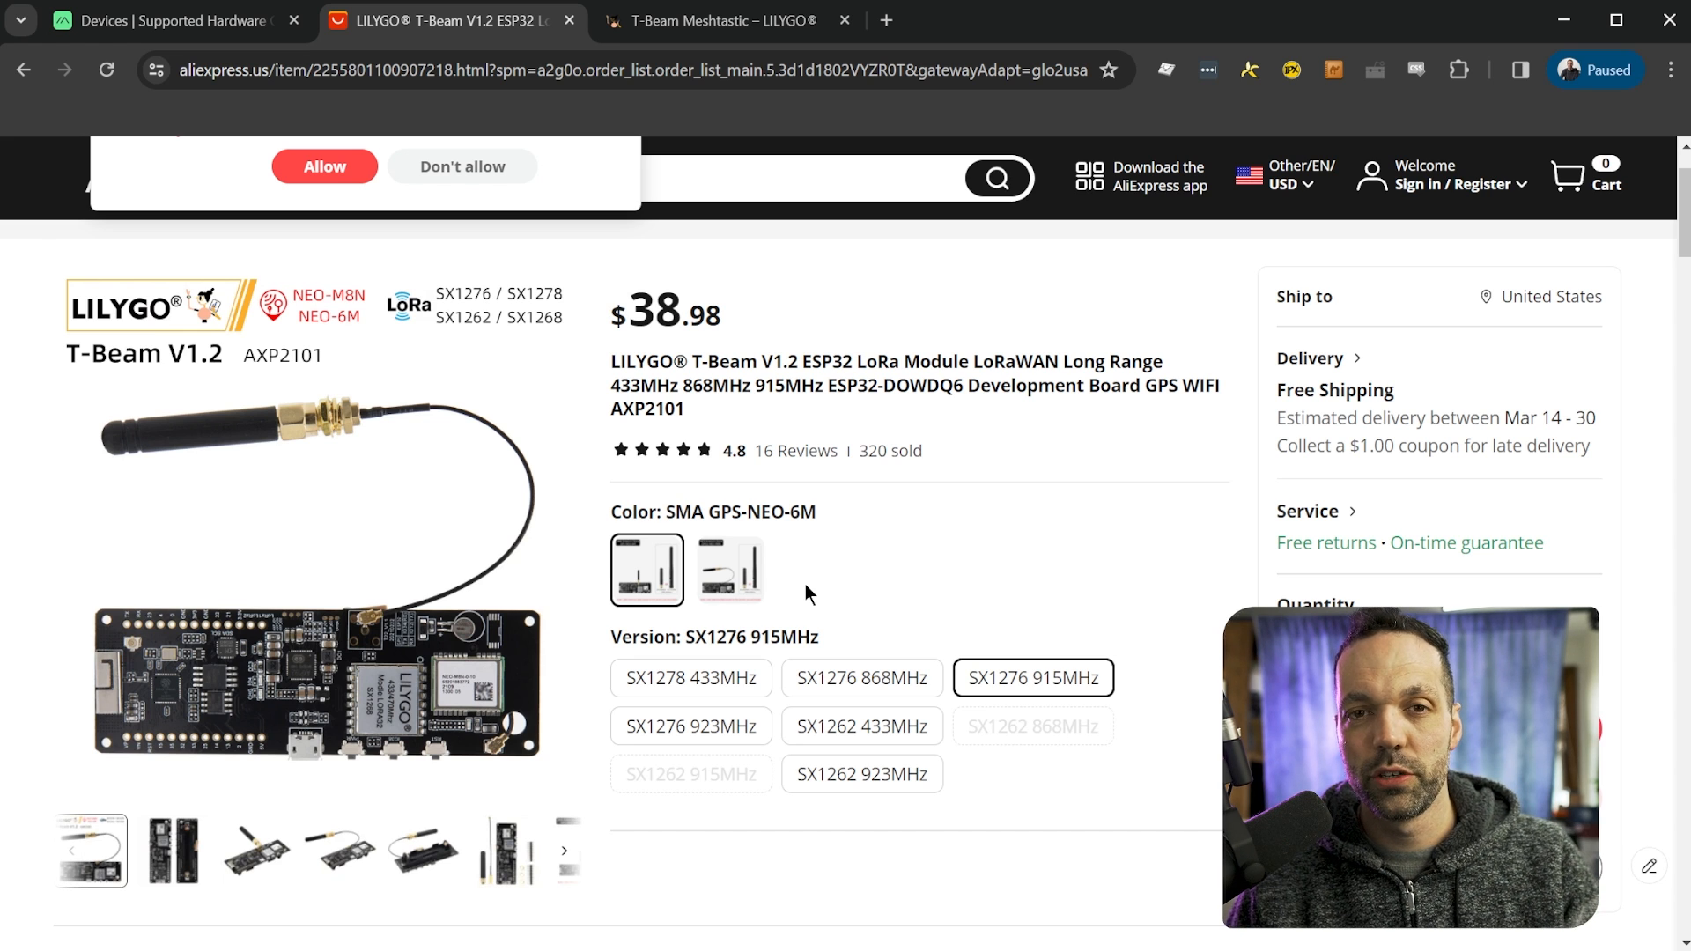
# - Flip through the T-Beam listing, Printables case and web-flasher tabs, ending on Meshtastic supported hardware
pyautogui.click(1273, 20)
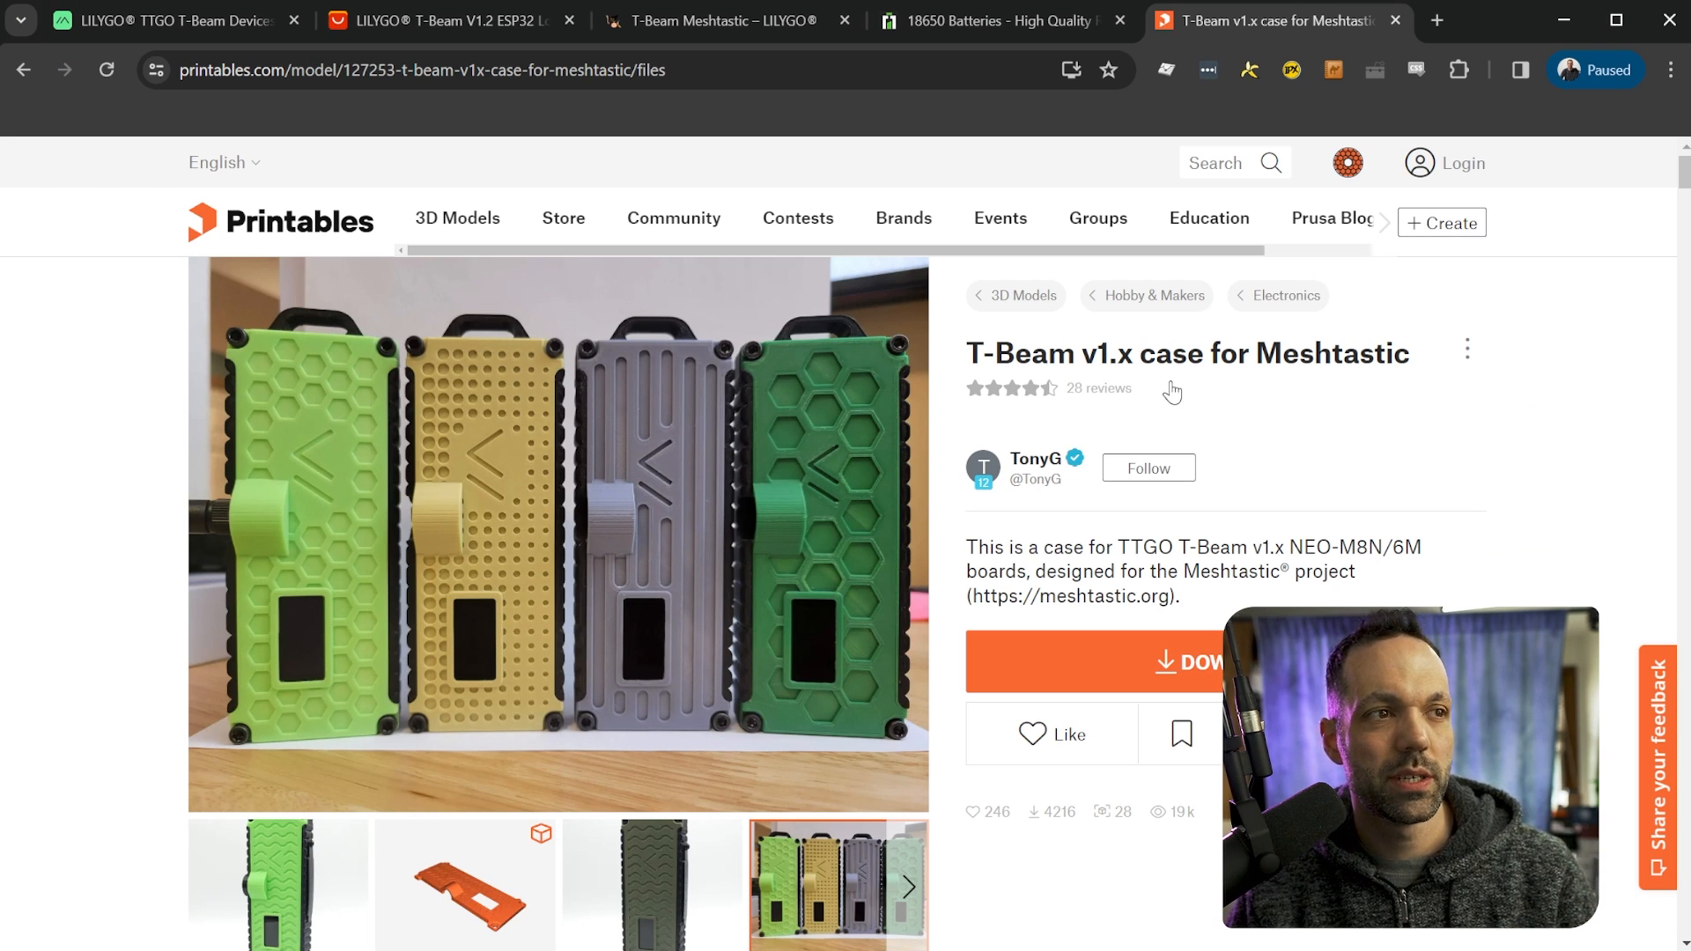
pyautogui.moveTo(1263, 396)
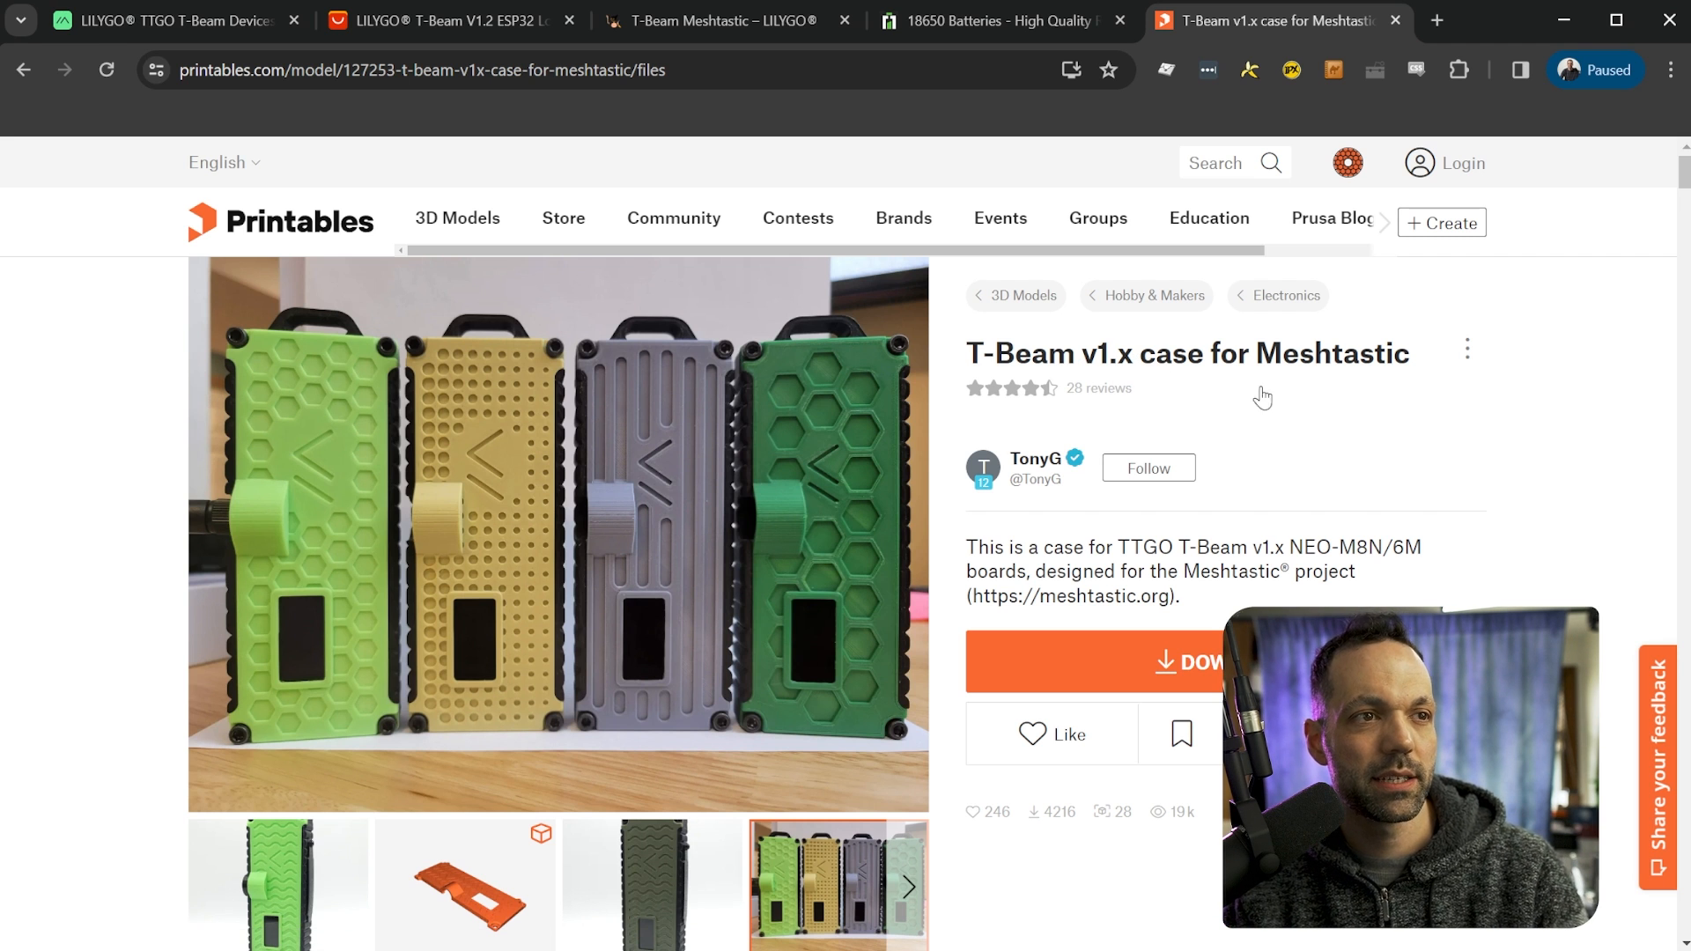
pyautogui.moveTo(1473, 524)
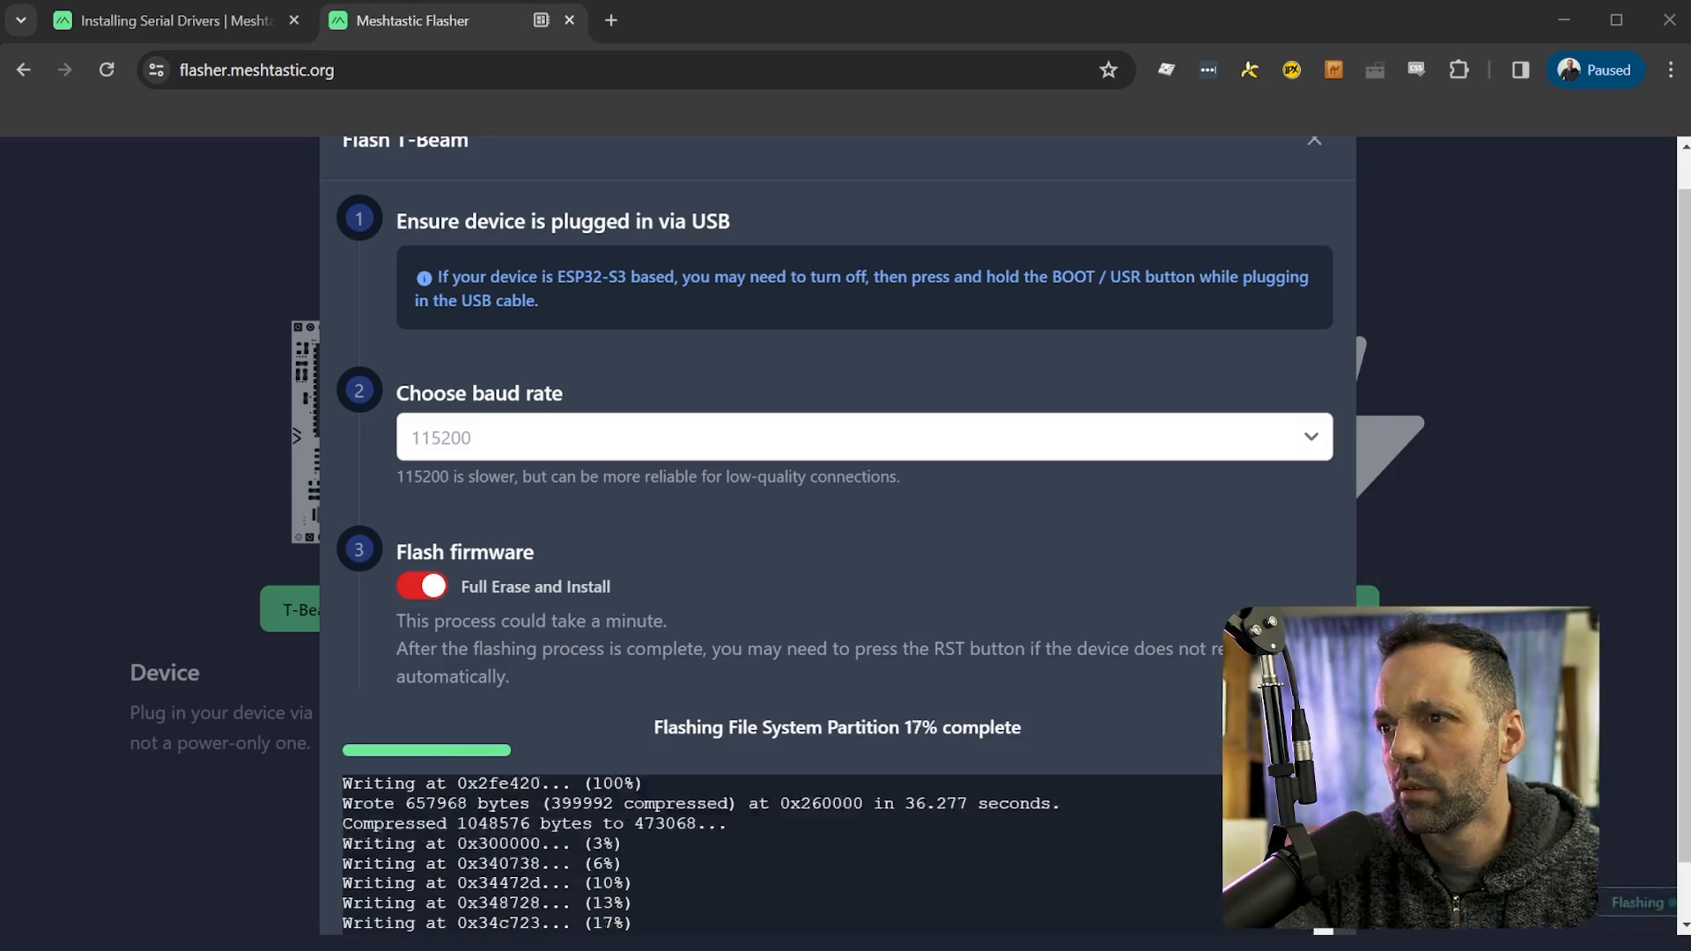
pyautogui.click(173, 20)
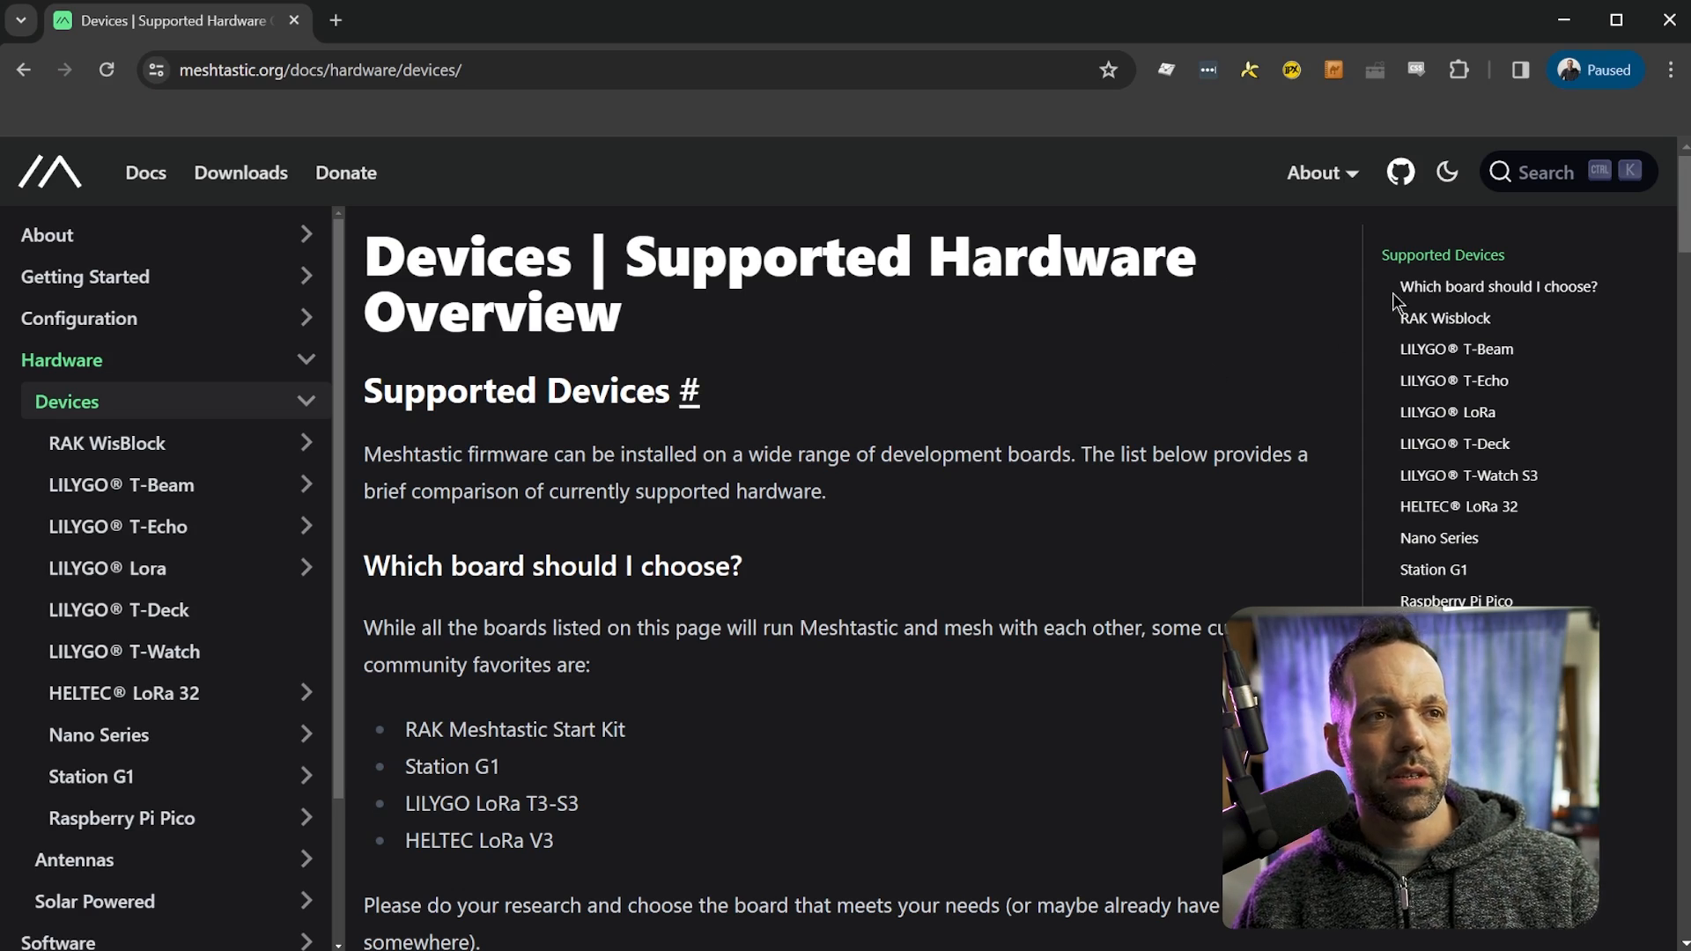
# - Jump through the RAK Wisblock, LILYGO T-Beam, T-Deck and T-Watch S3 device sections
pyautogui.click(1445, 317)
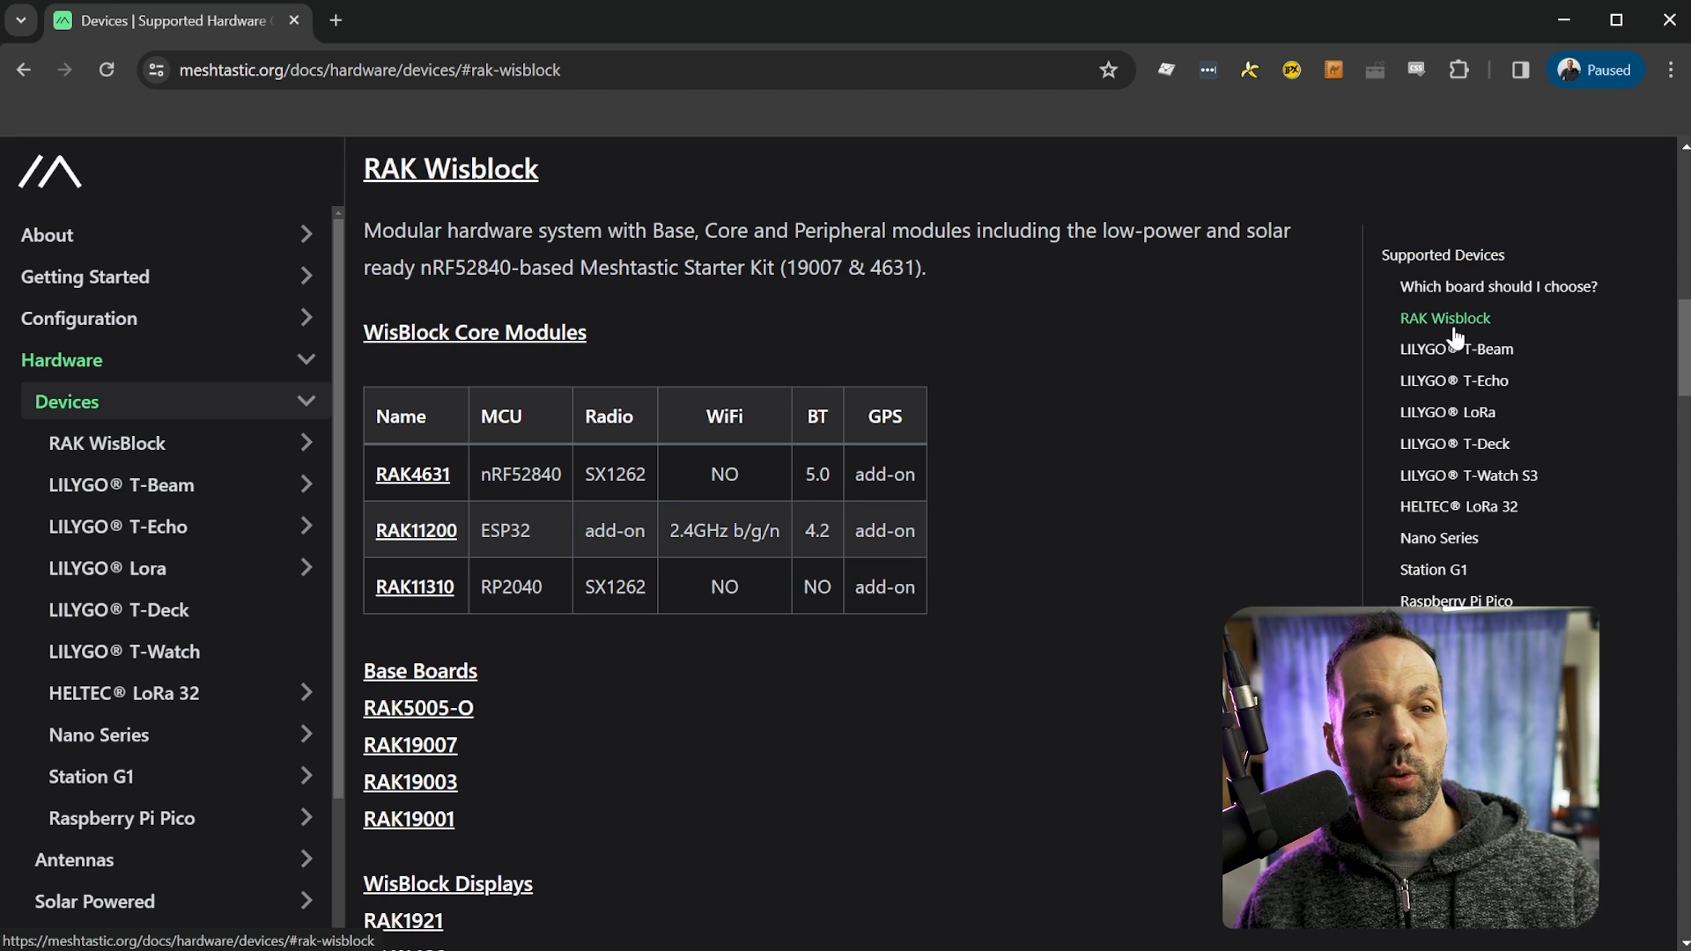
pyautogui.click(1457, 349)
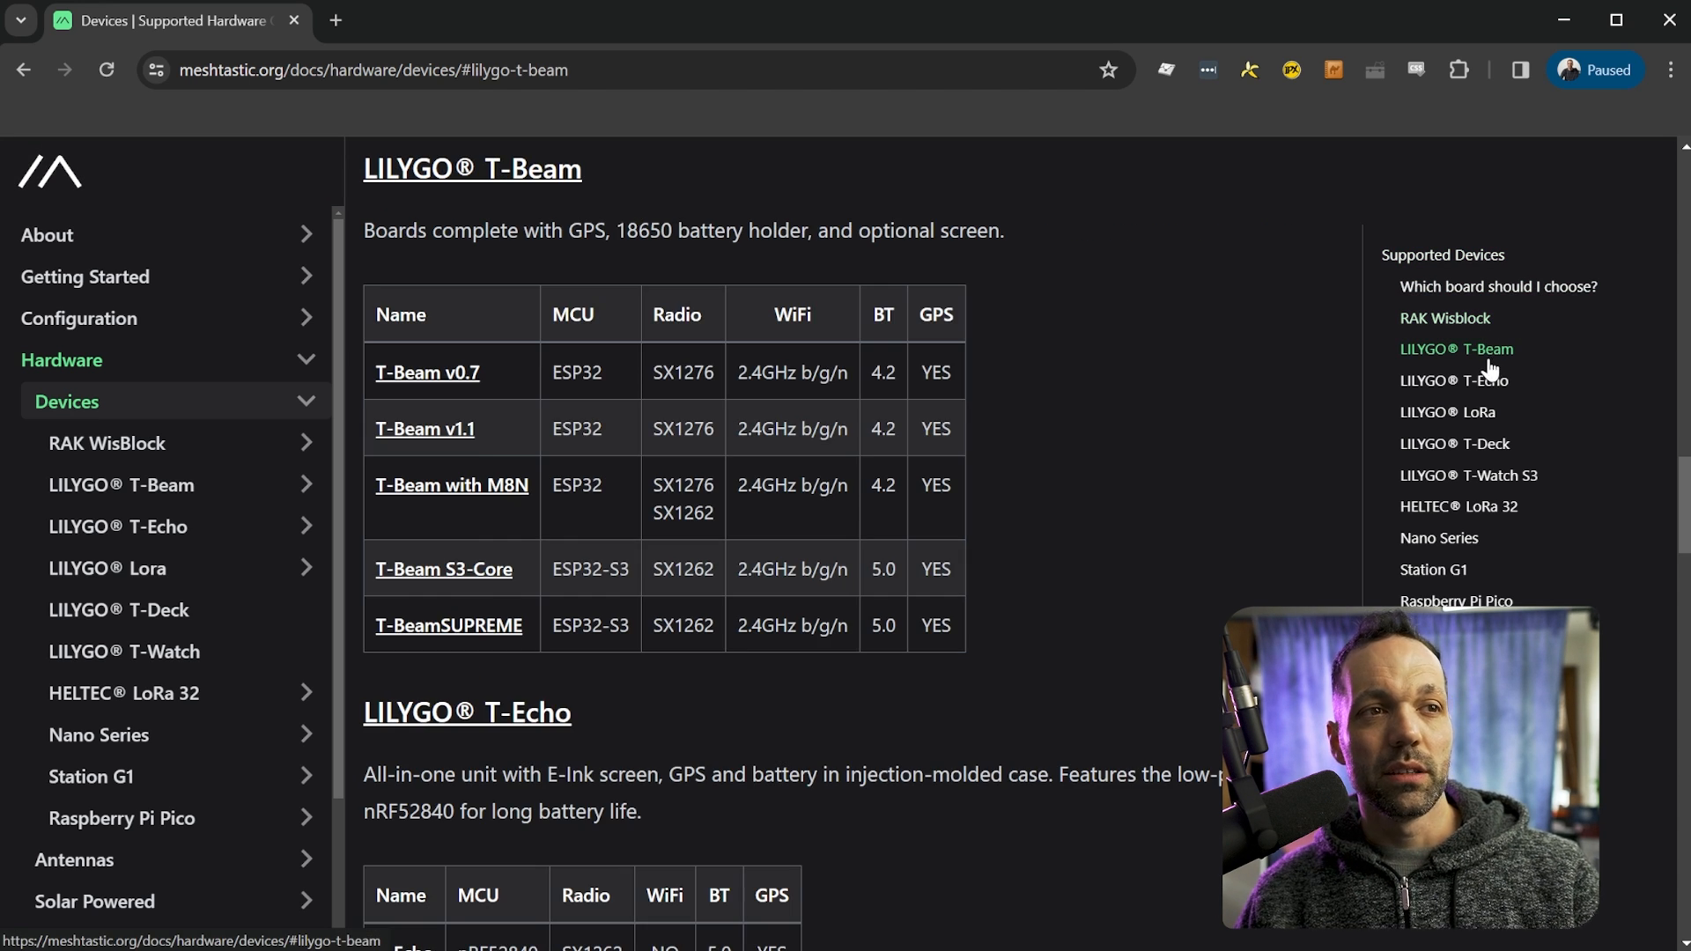
pyautogui.click(1454, 443)
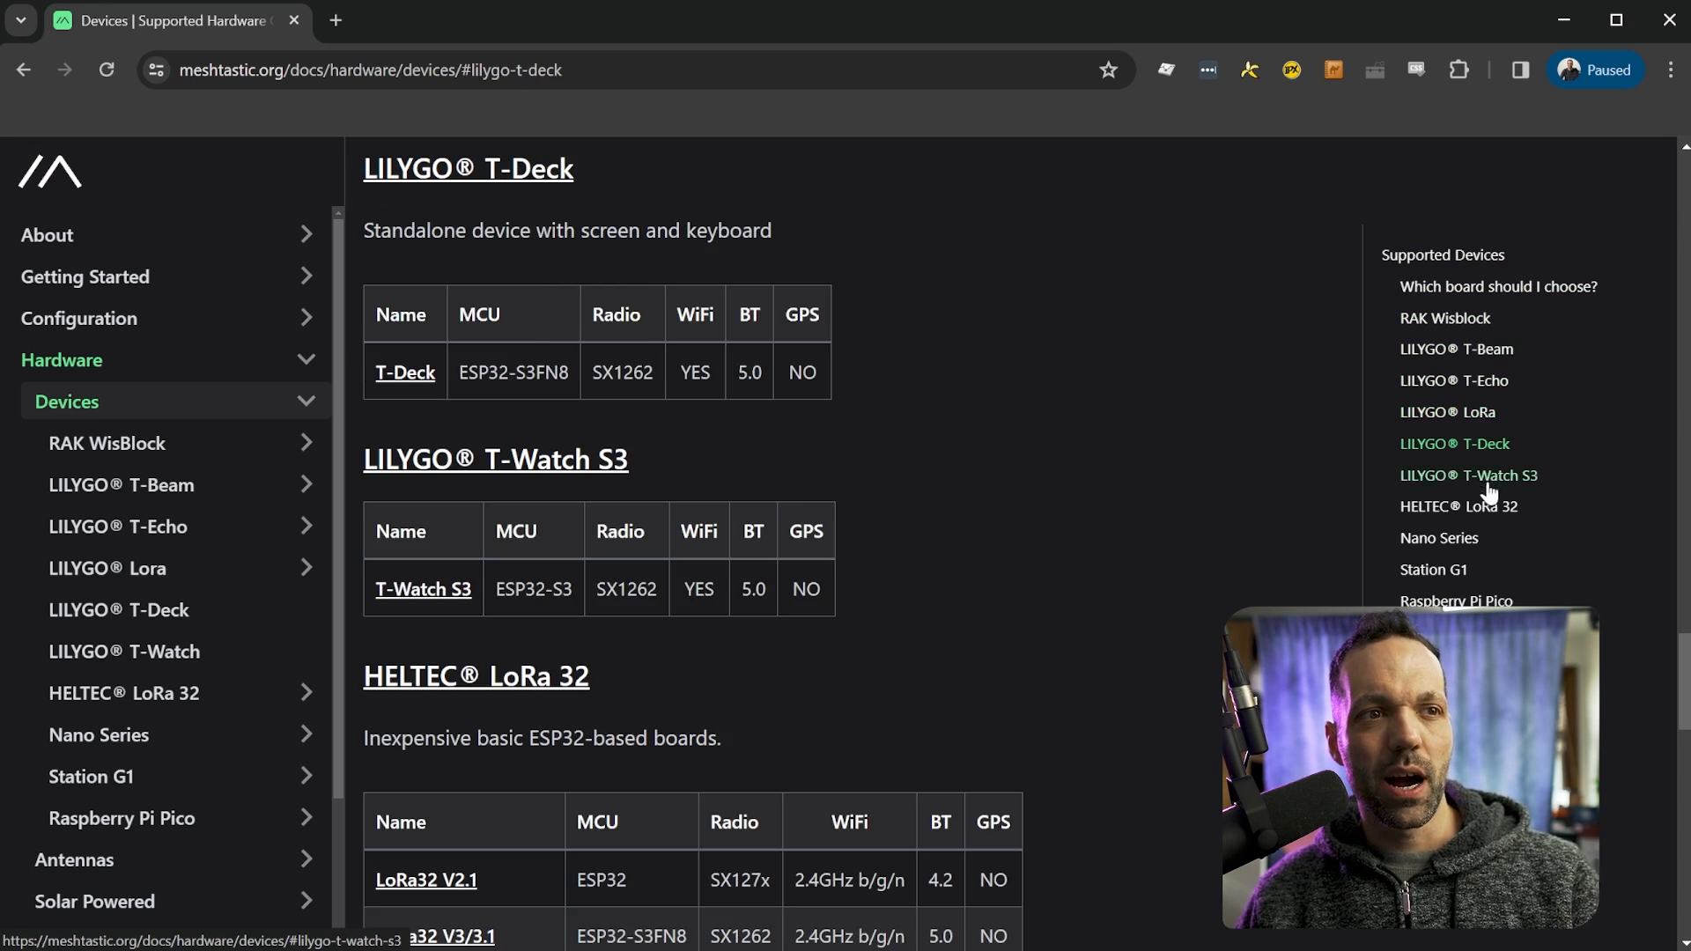
pyautogui.click(1457, 506)
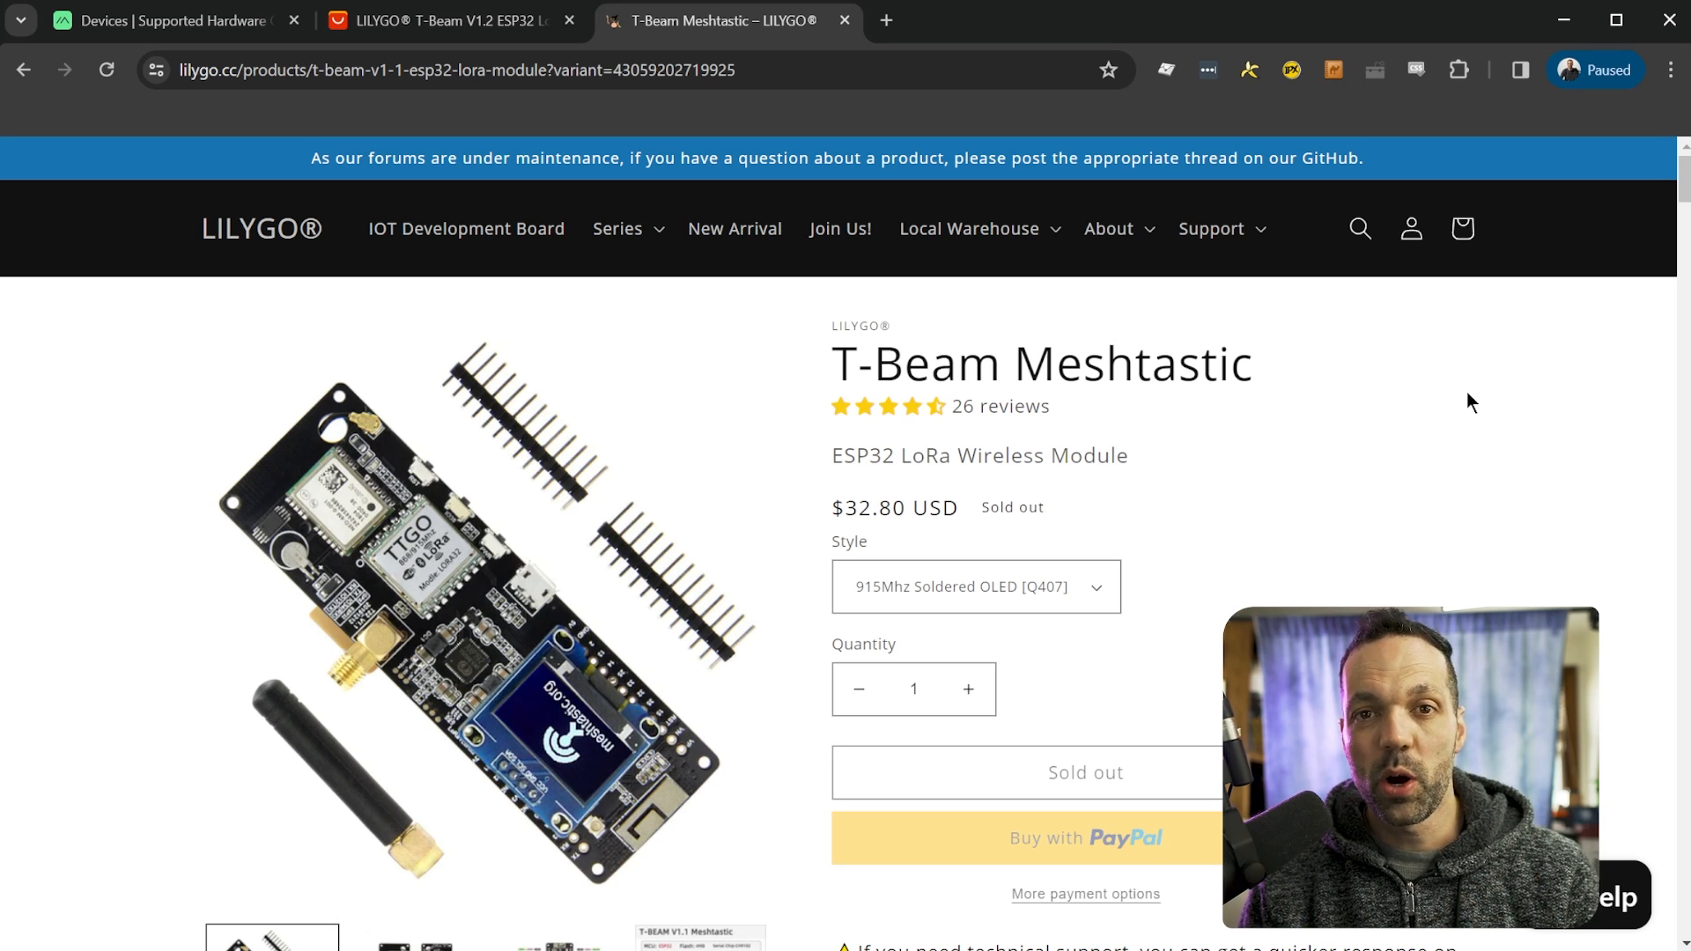
pyautogui.moveTo(1233, 424)
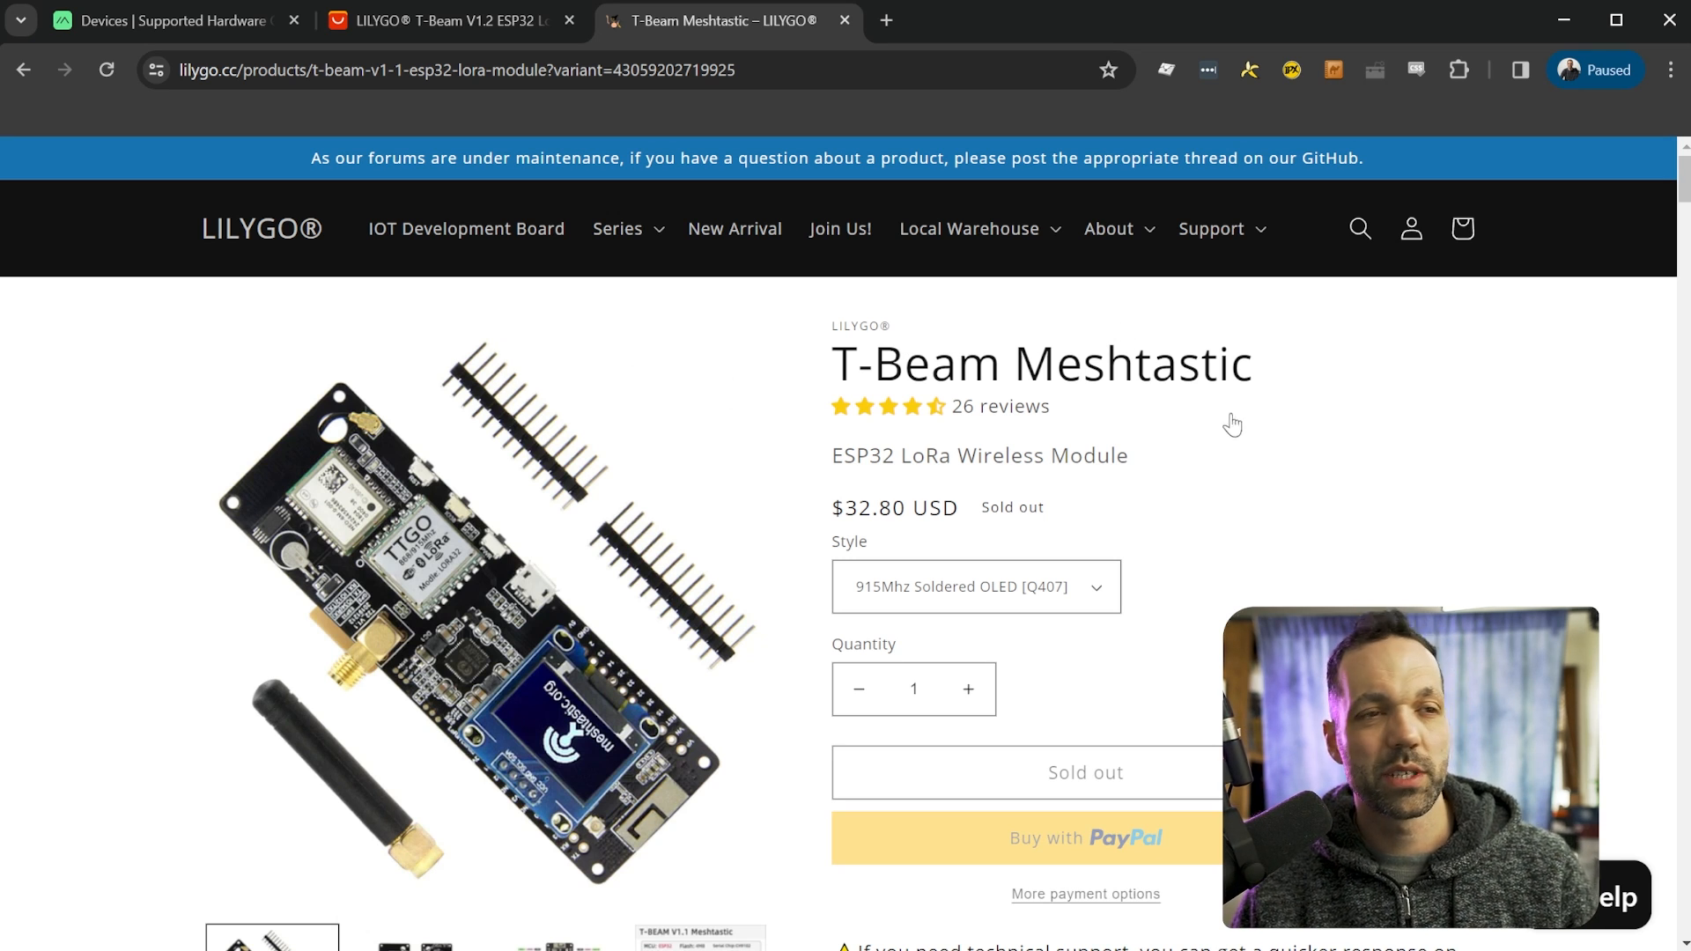
pyautogui.moveTo(1331, 431)
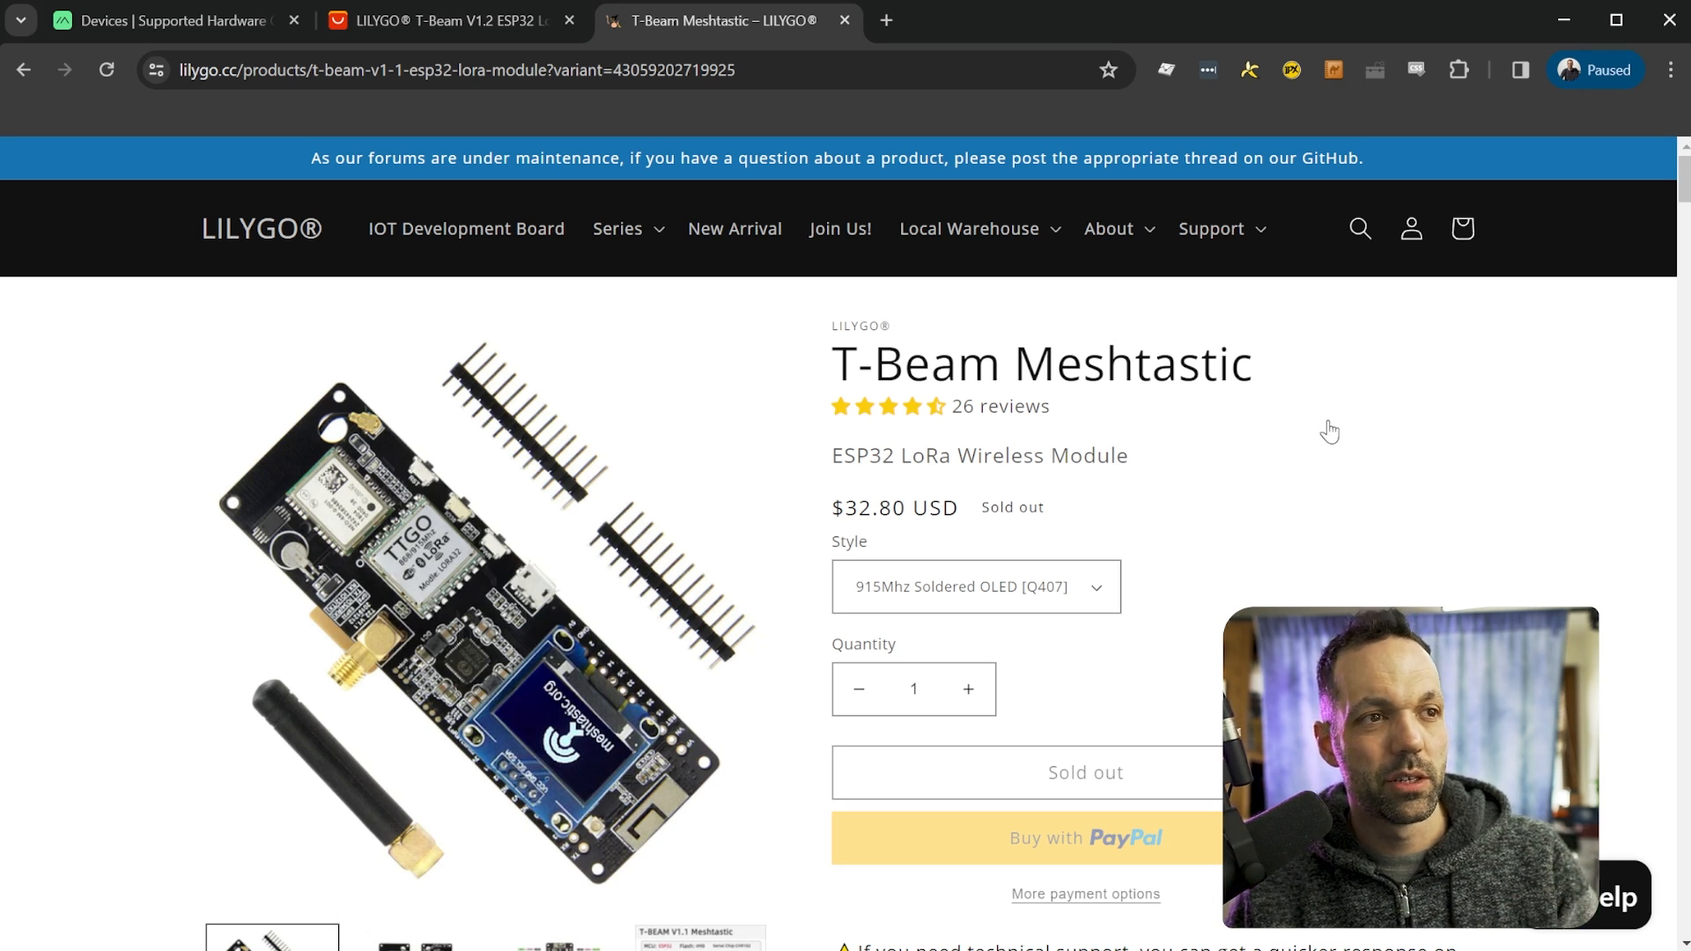
pyautogui.moveTo(1174, 477)
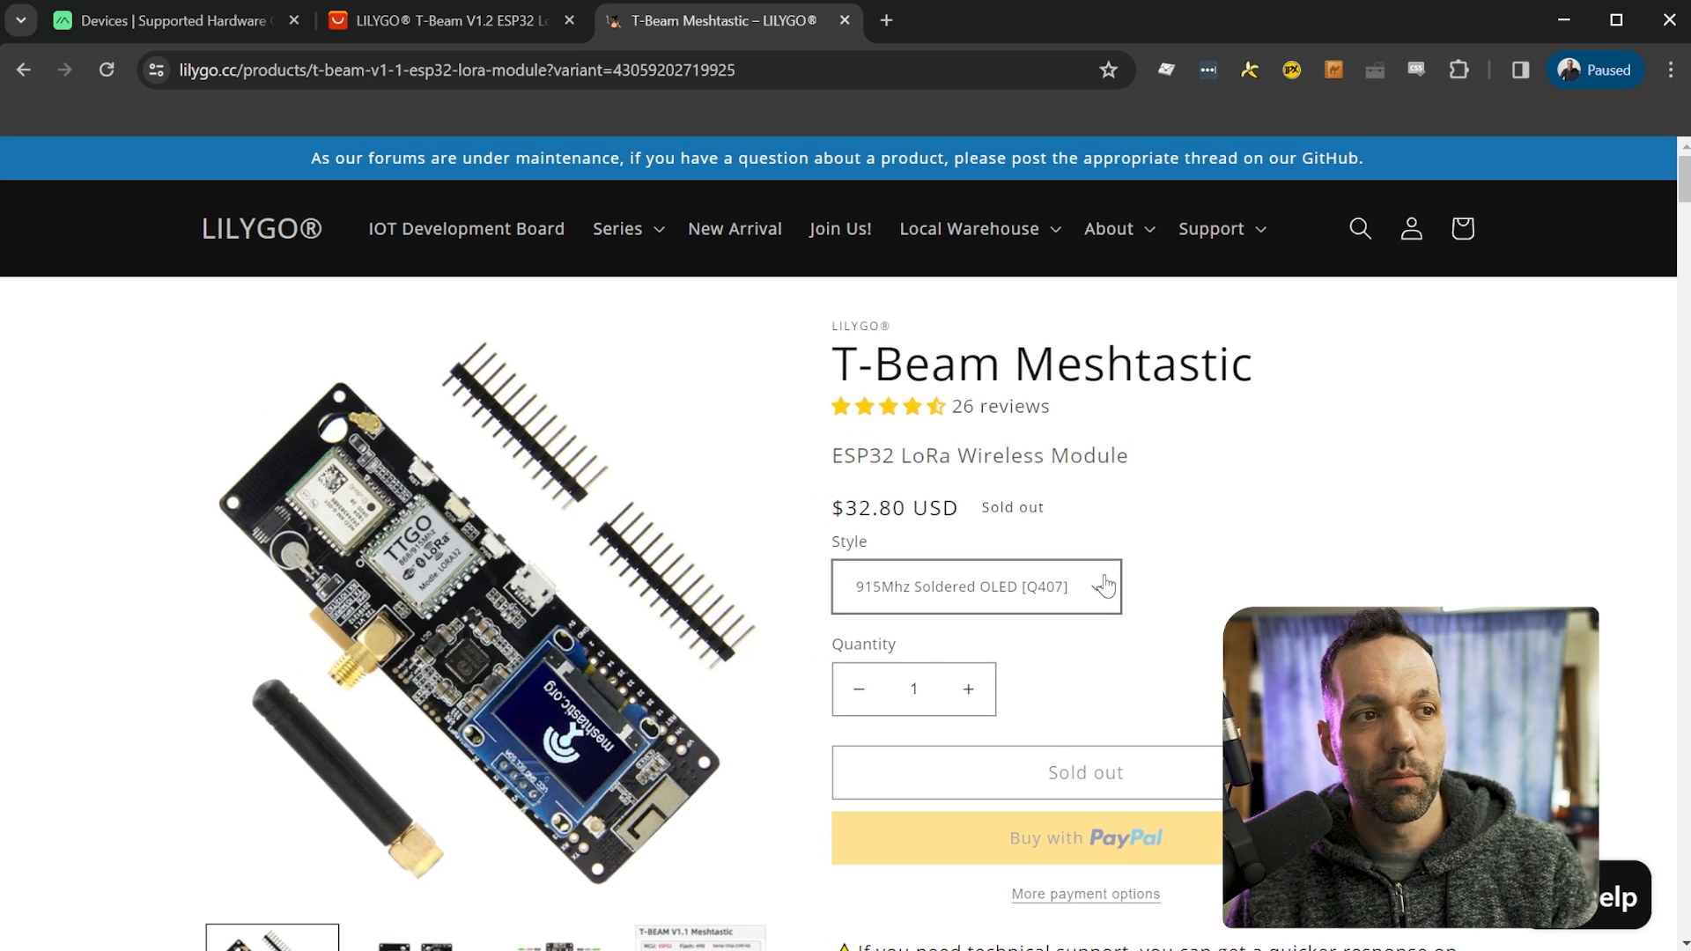
# - Choose the 915Mhz Non-Soldered OLED [Q398+L206] T-Beam style, priced $33.10
pyautogui.click(976, 586)
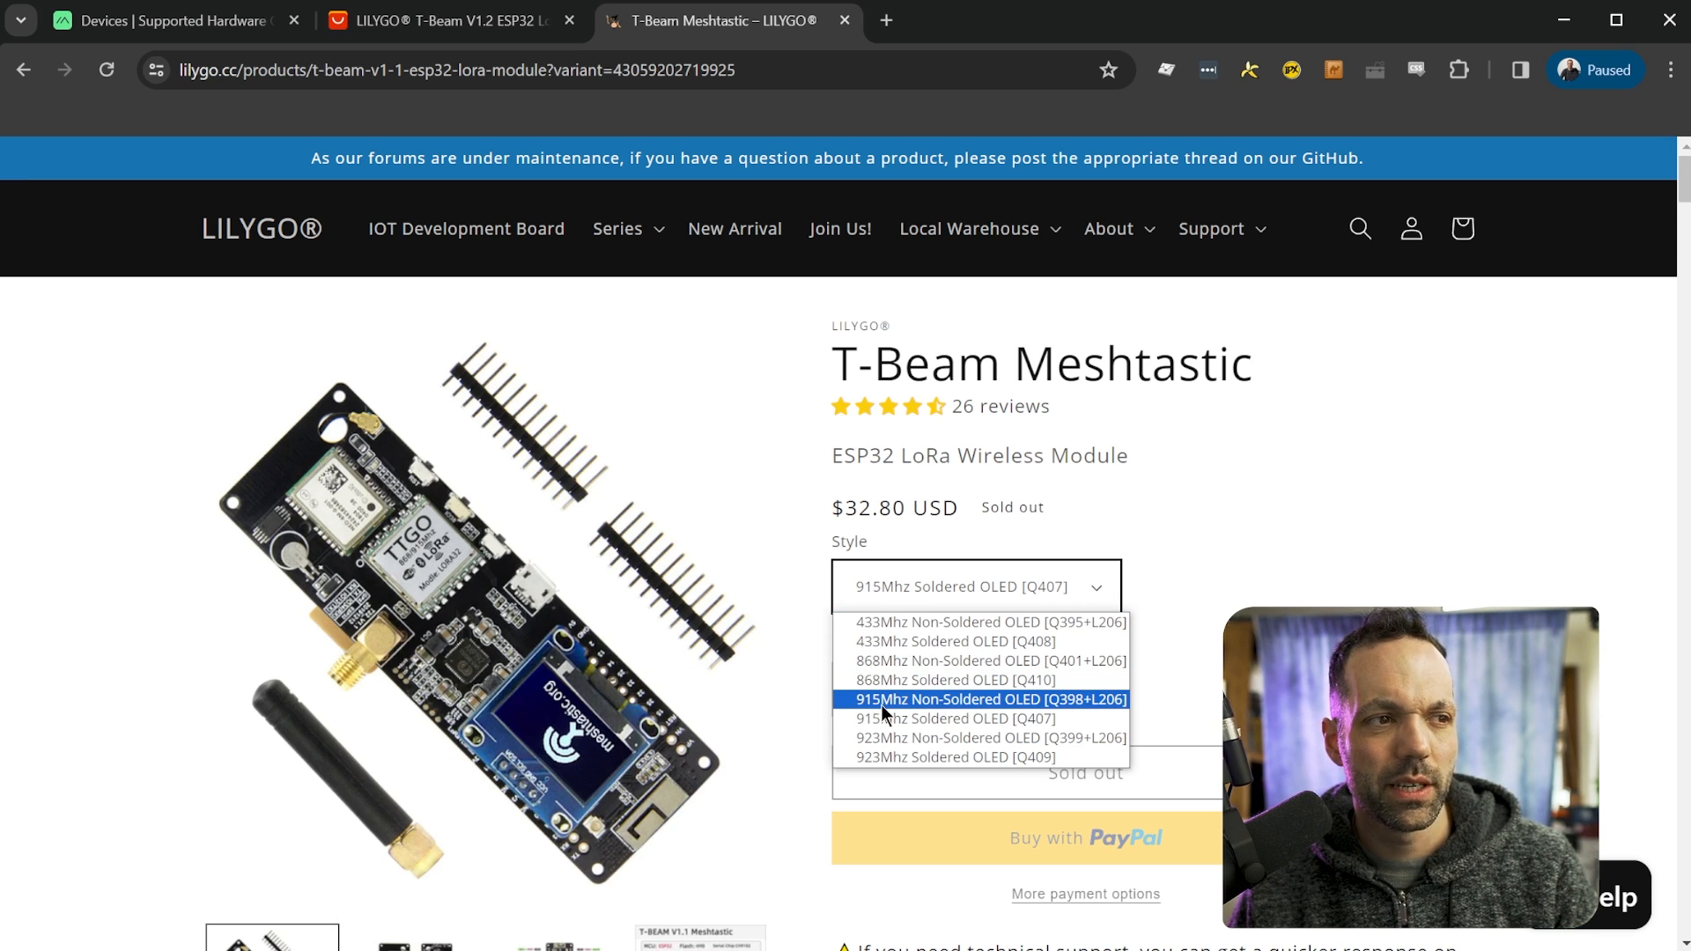
pyautogui.moveTo(927, 715)
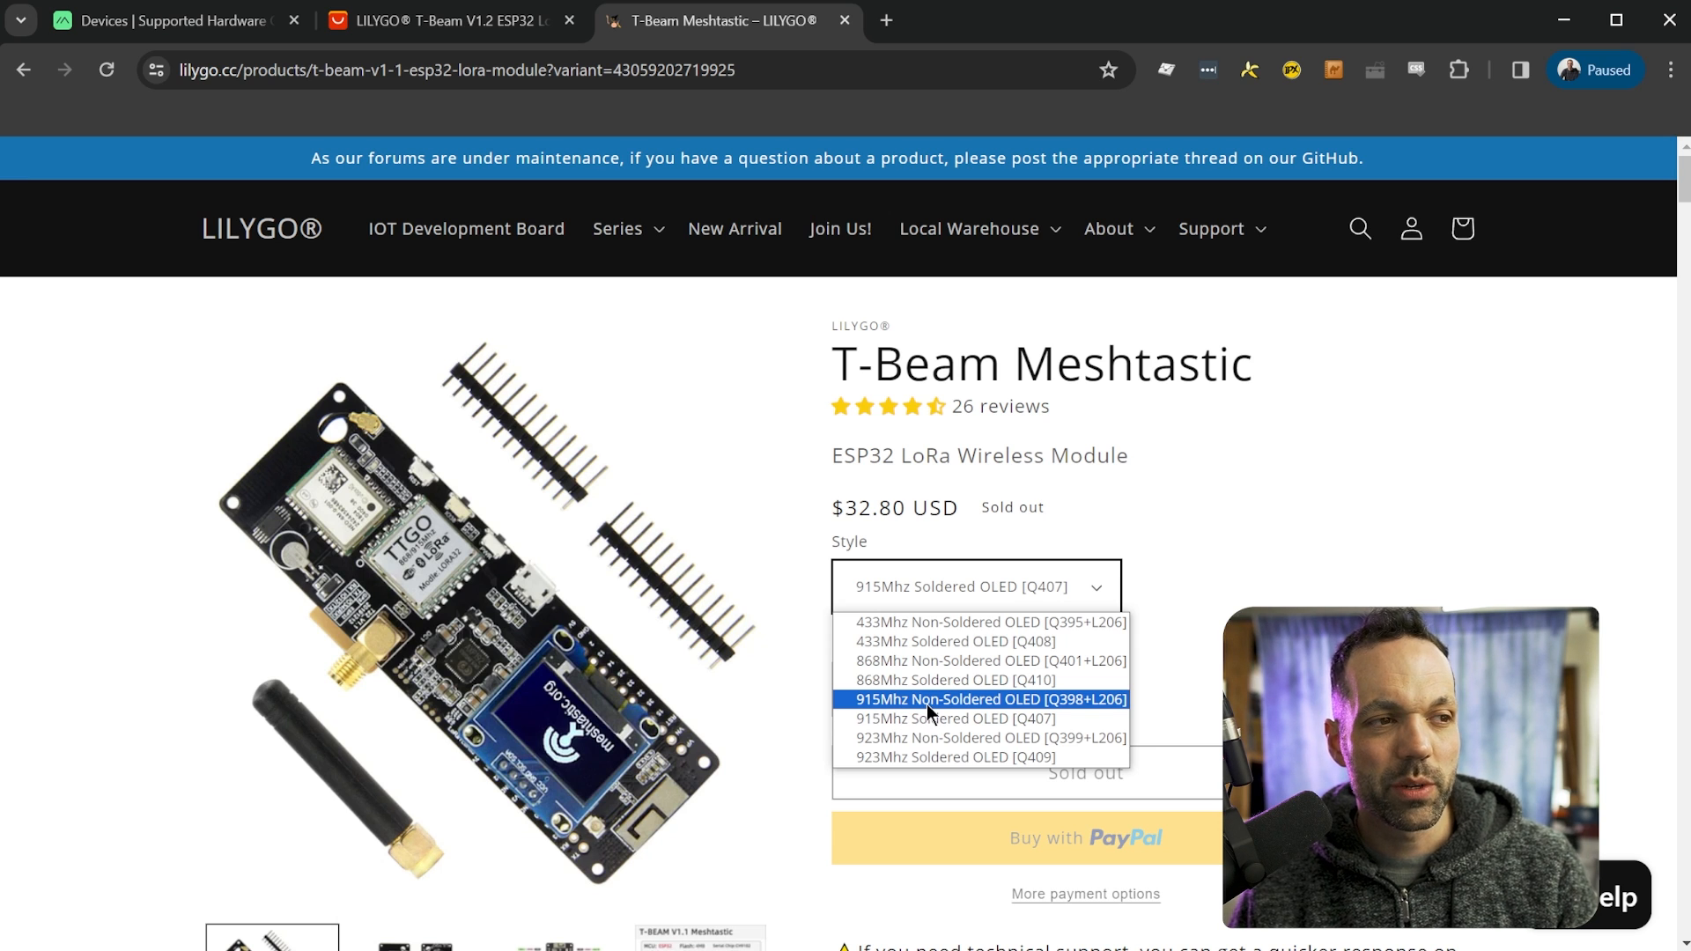
pyautogui.click(985, 699)
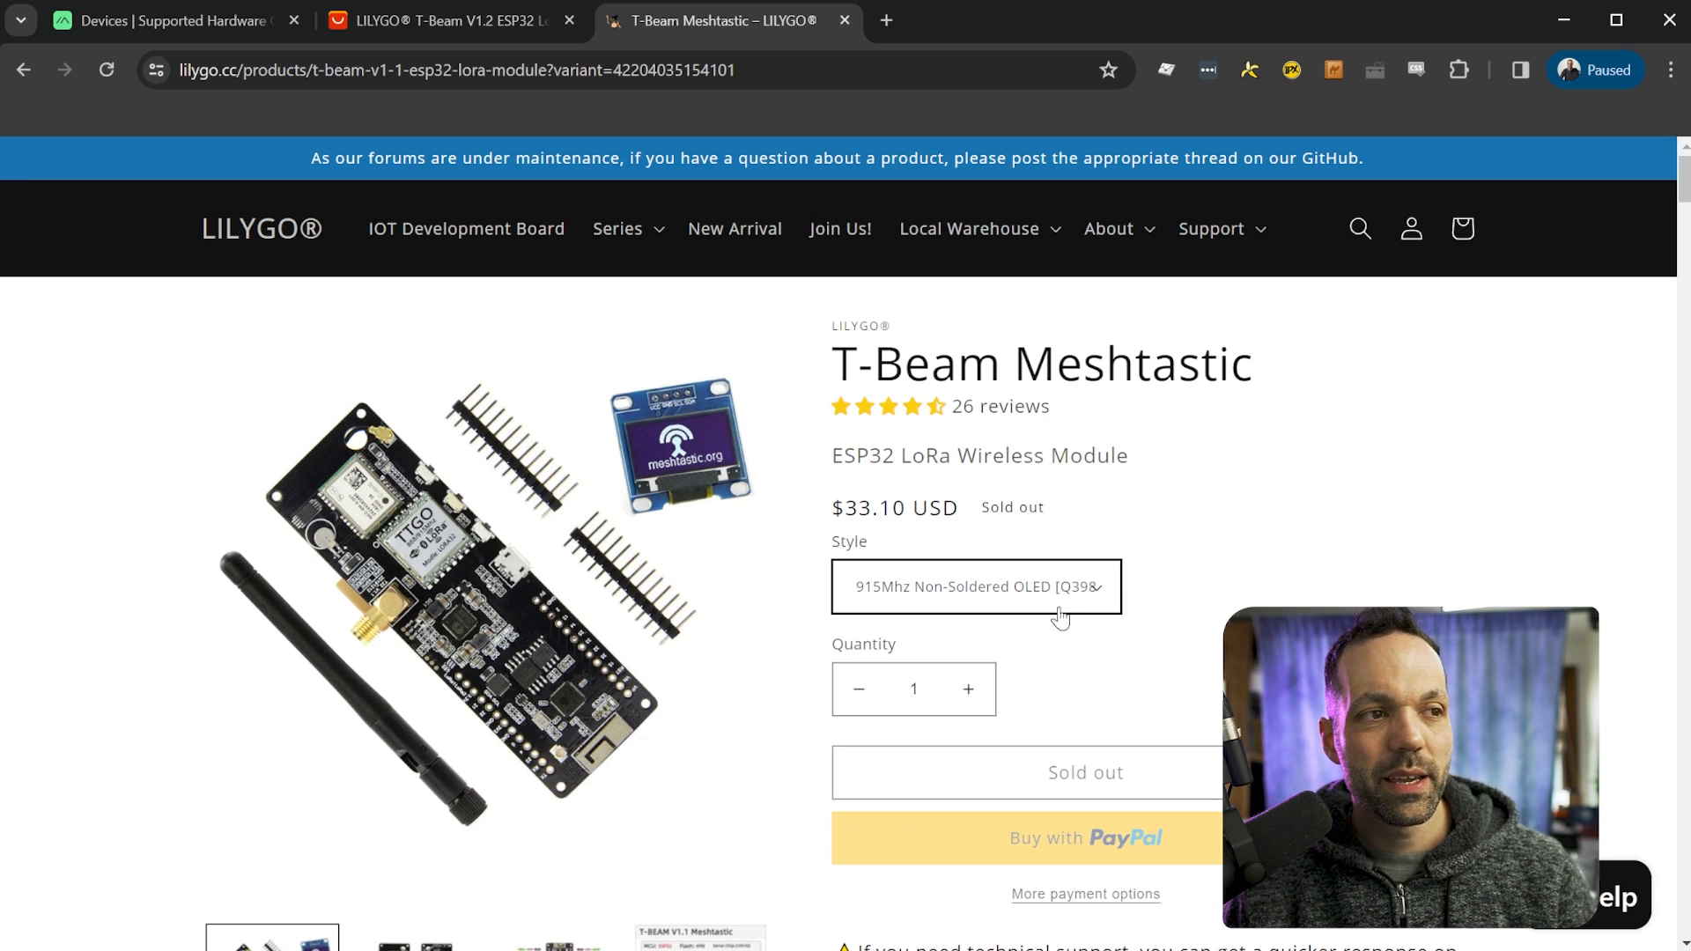
pyautogui.click(974, 586)
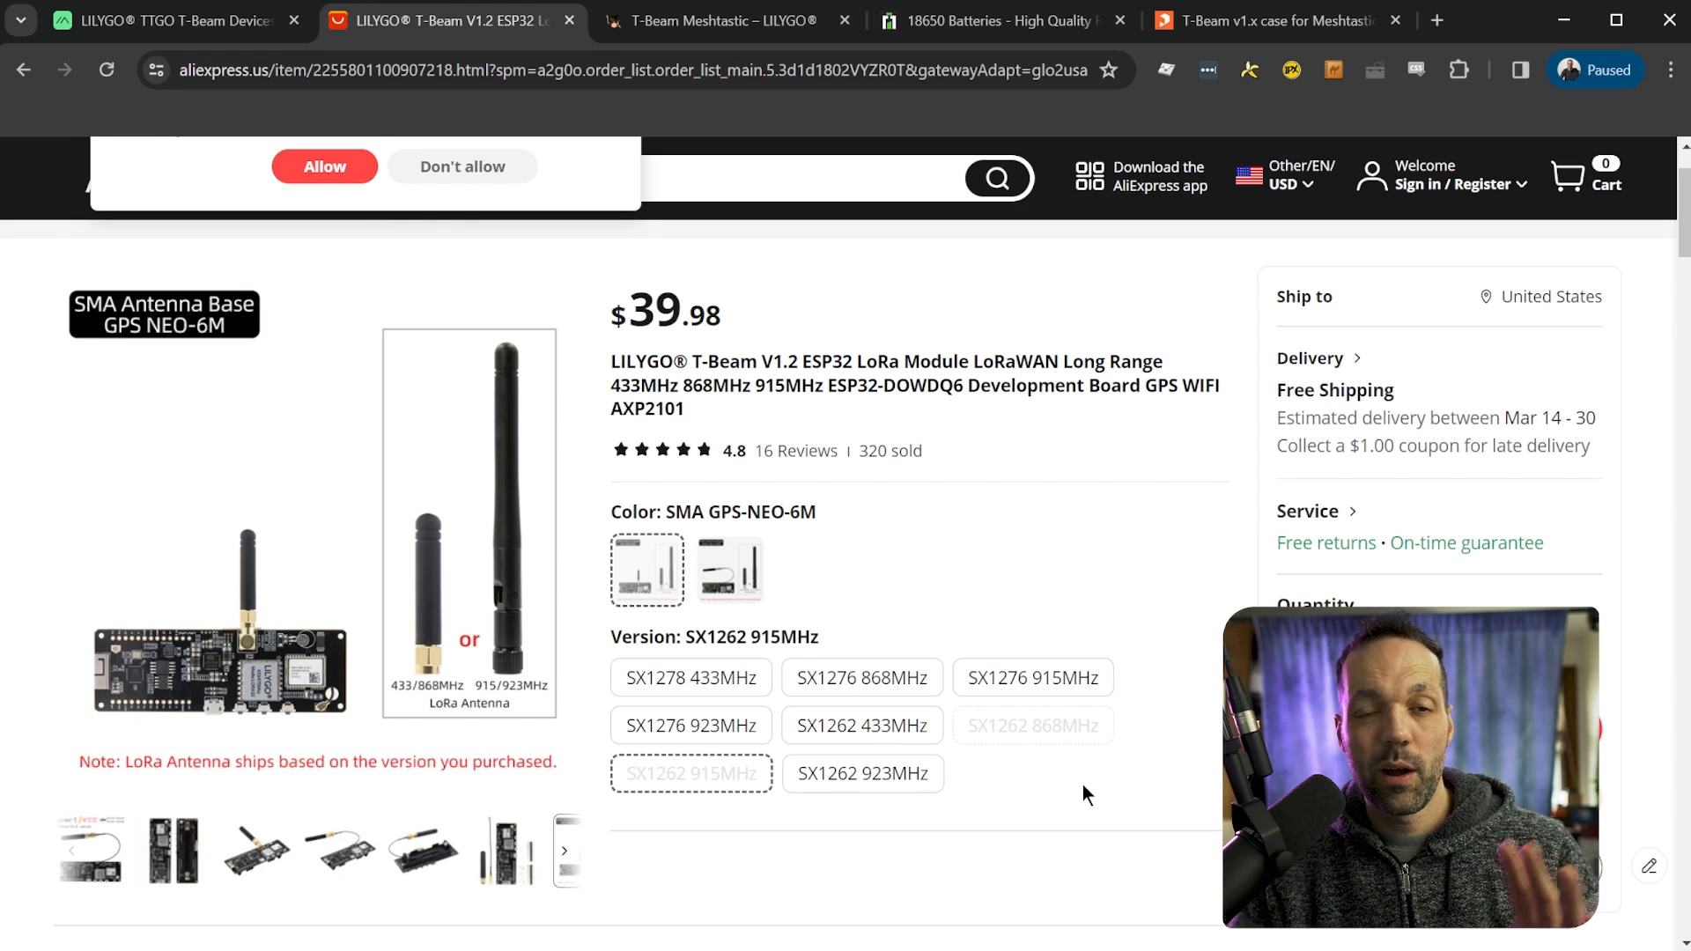
pyautogui.moveTo(691, 774)
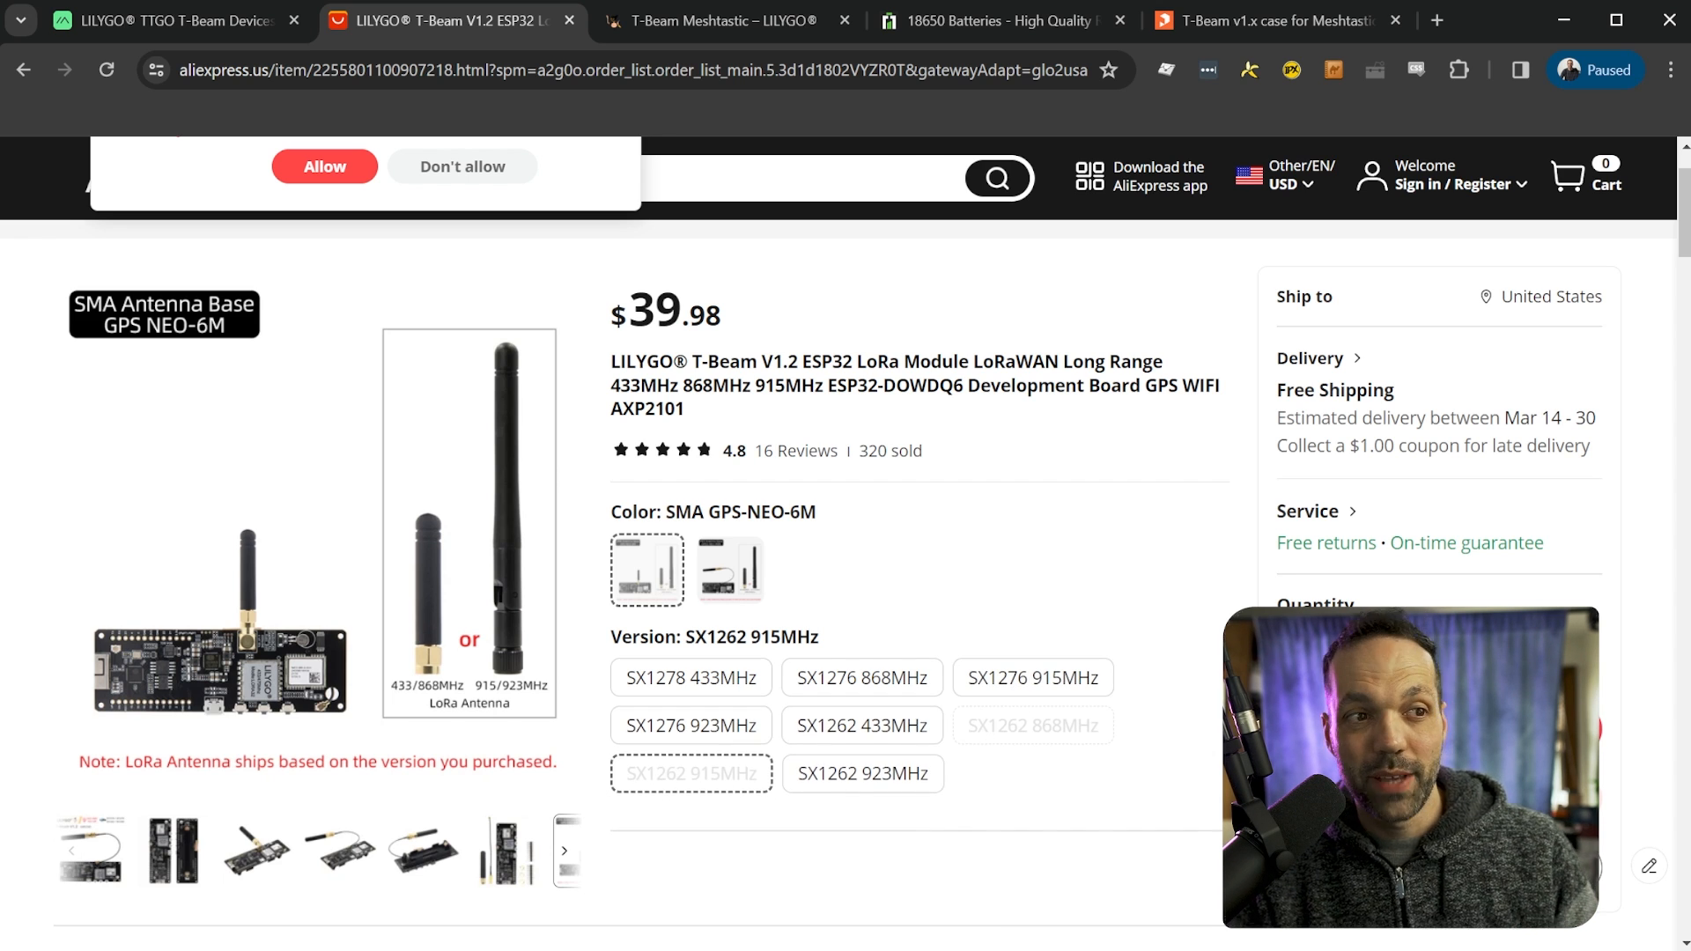
# - Return to the Meshtastic docs T-Beam page showing the M8N & SX1262 specs
pyautogui.click(1031, 677)
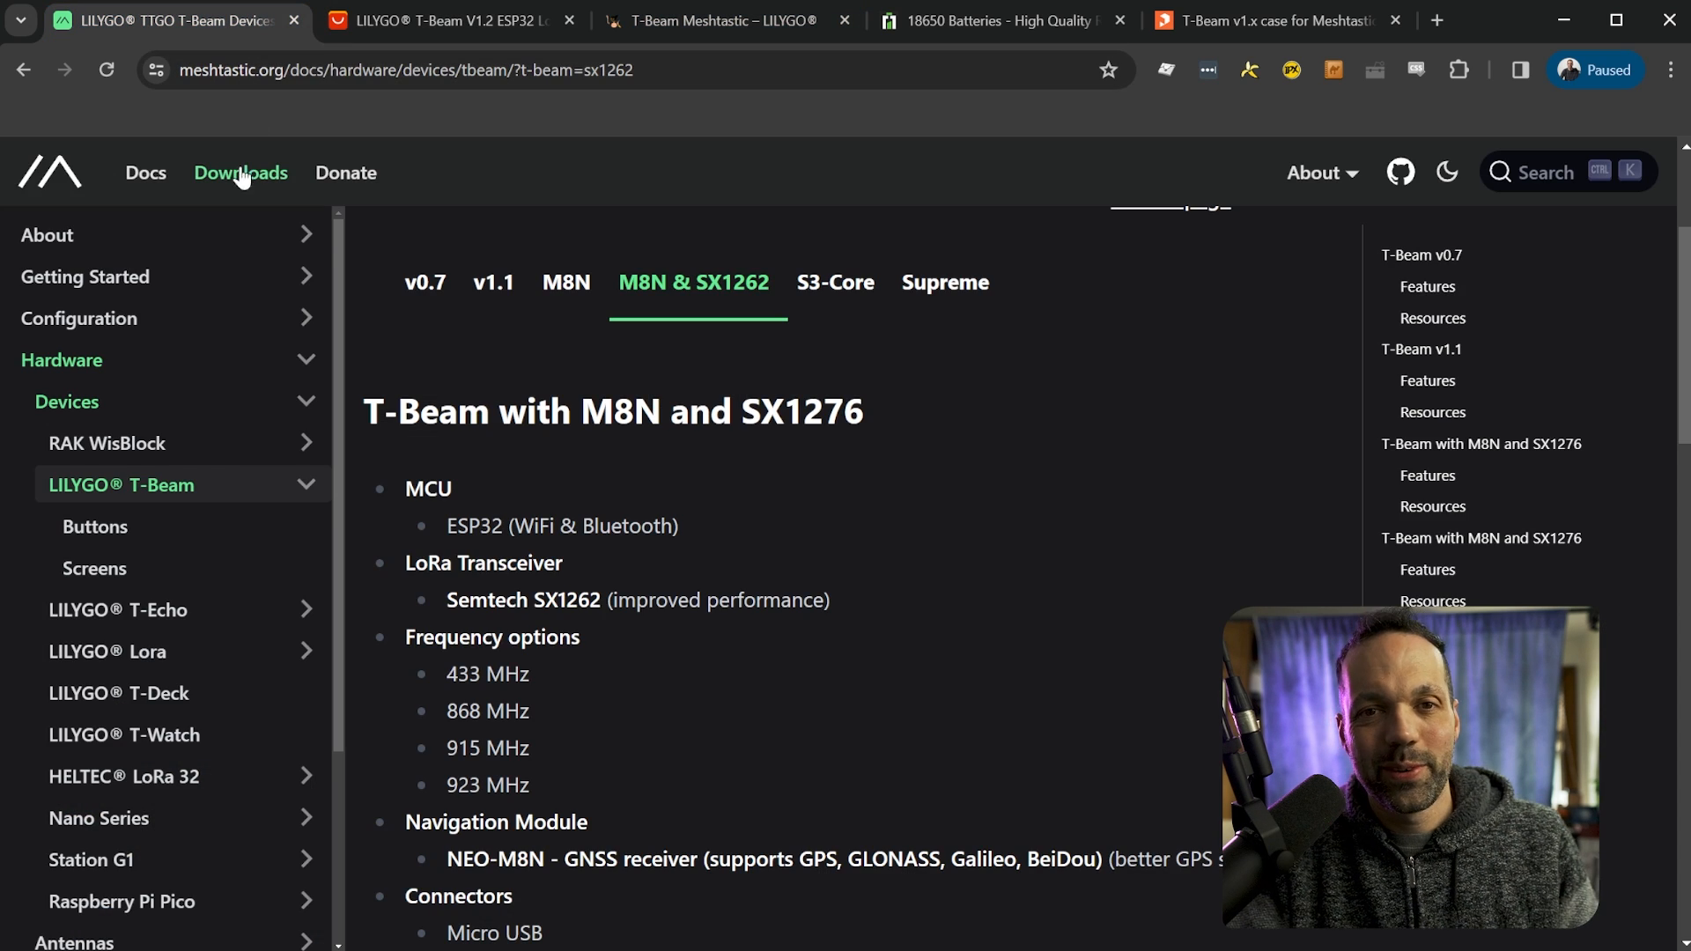
pyautogui.moveTo(565, 282)
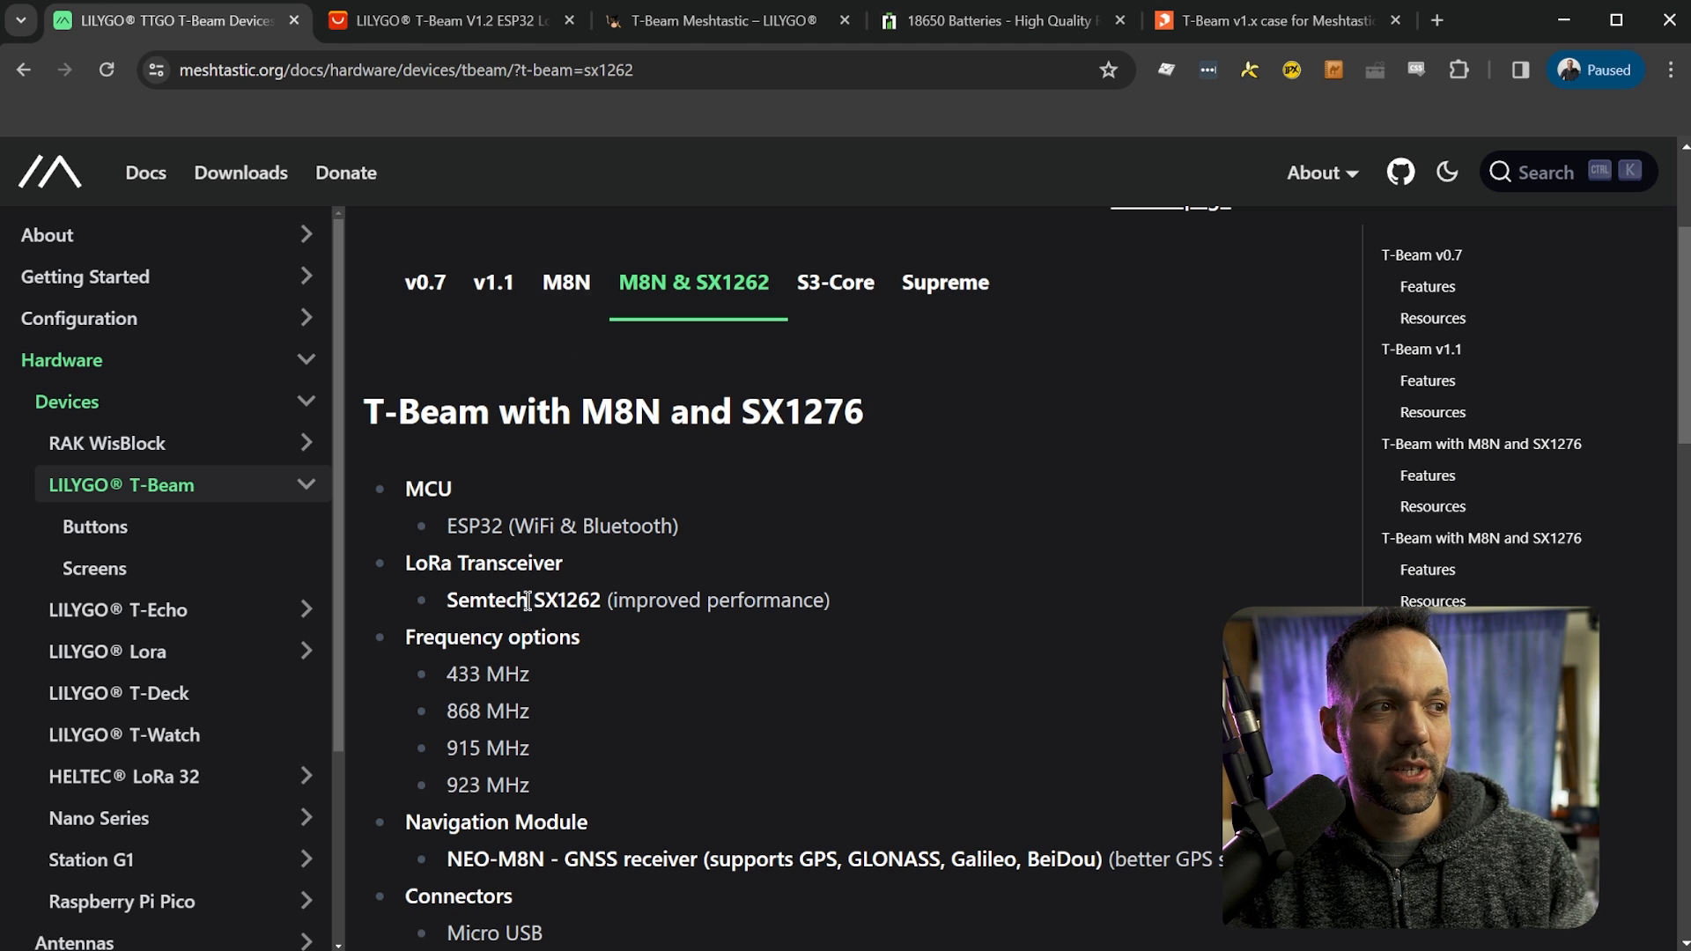
pyautogui.moveTo(619, 601); pyautogui.dragTo(821, 601)
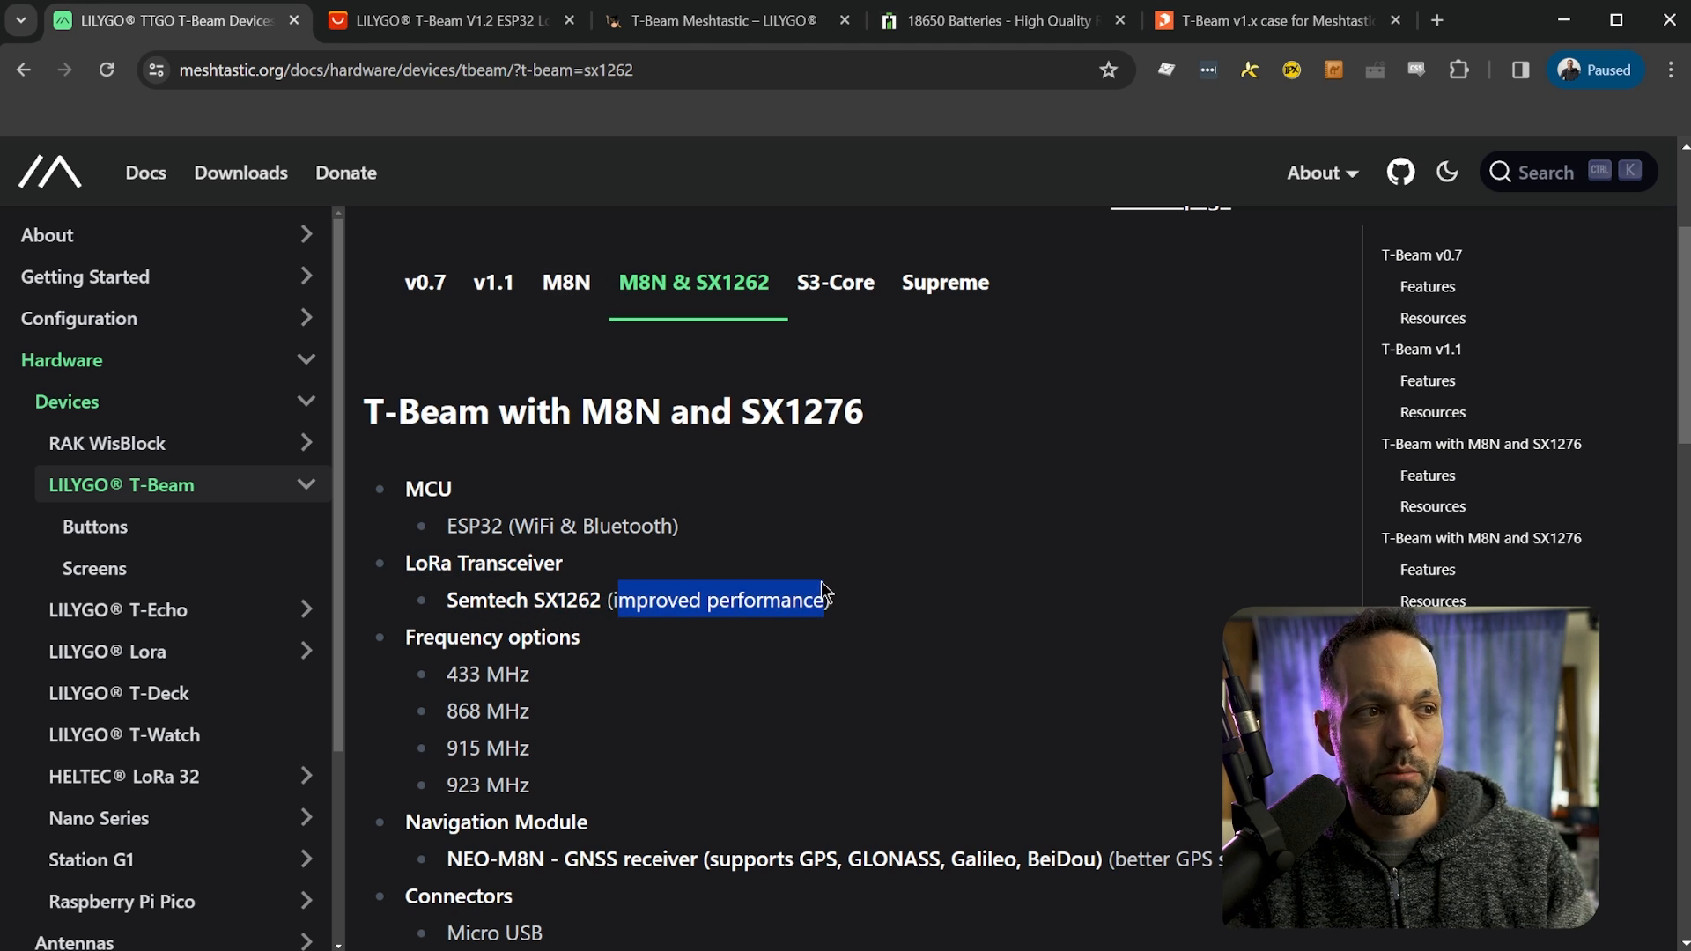
pyautogui.click(565, 283)
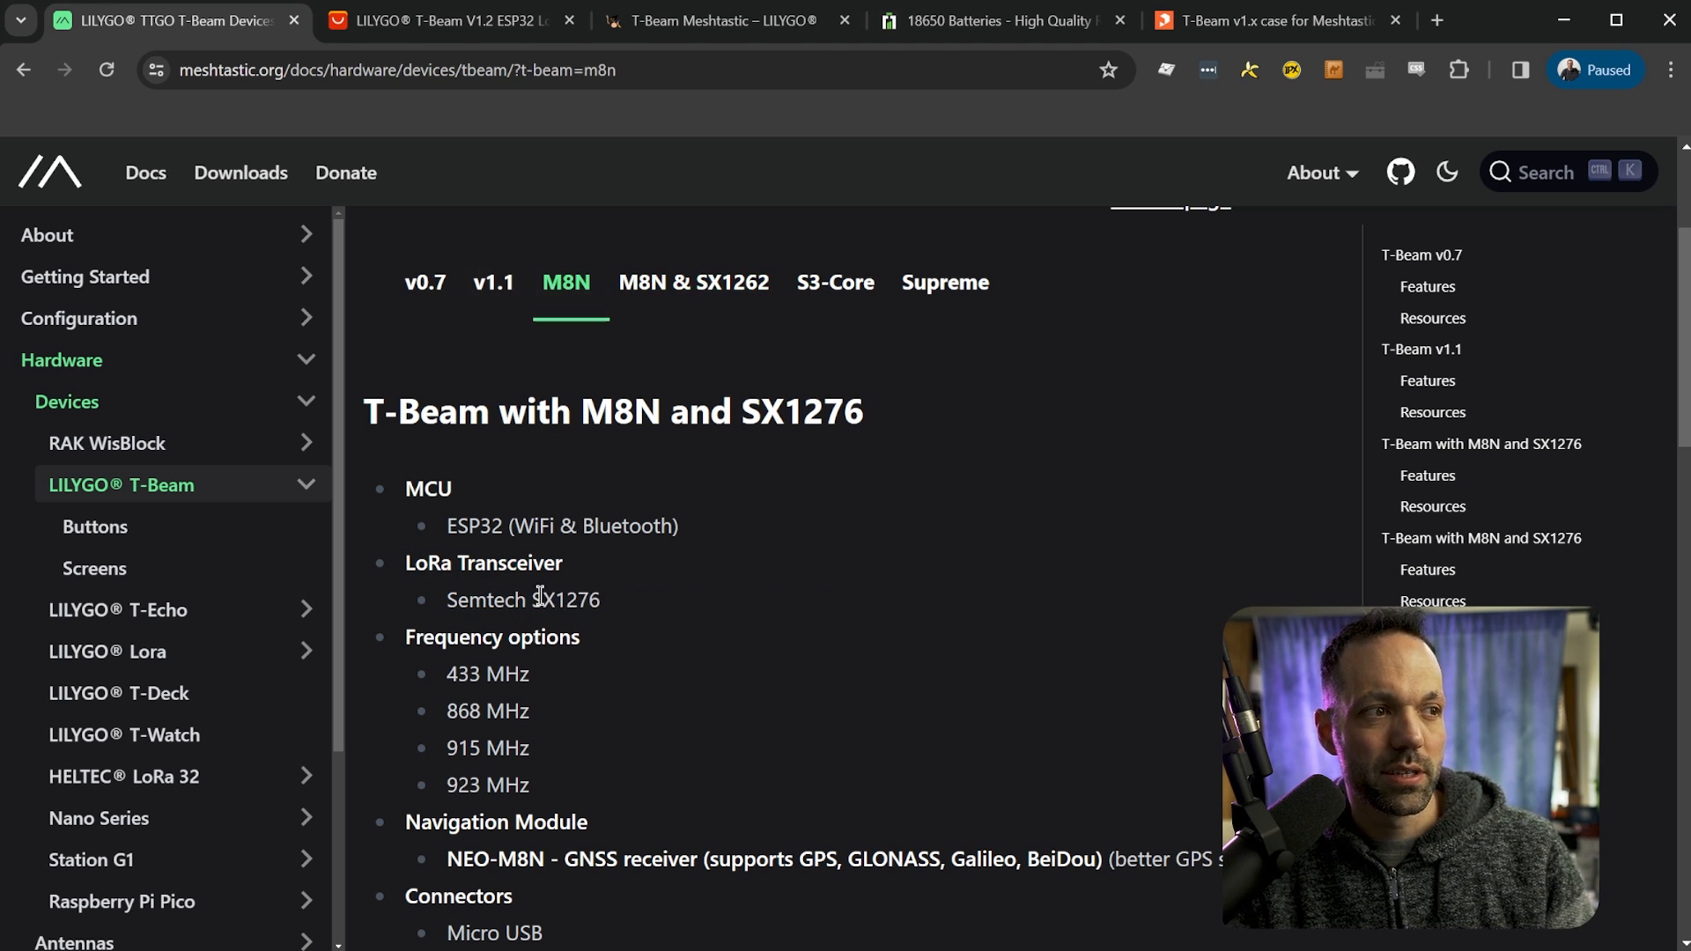
pyautogui.moveTo(722, 634)
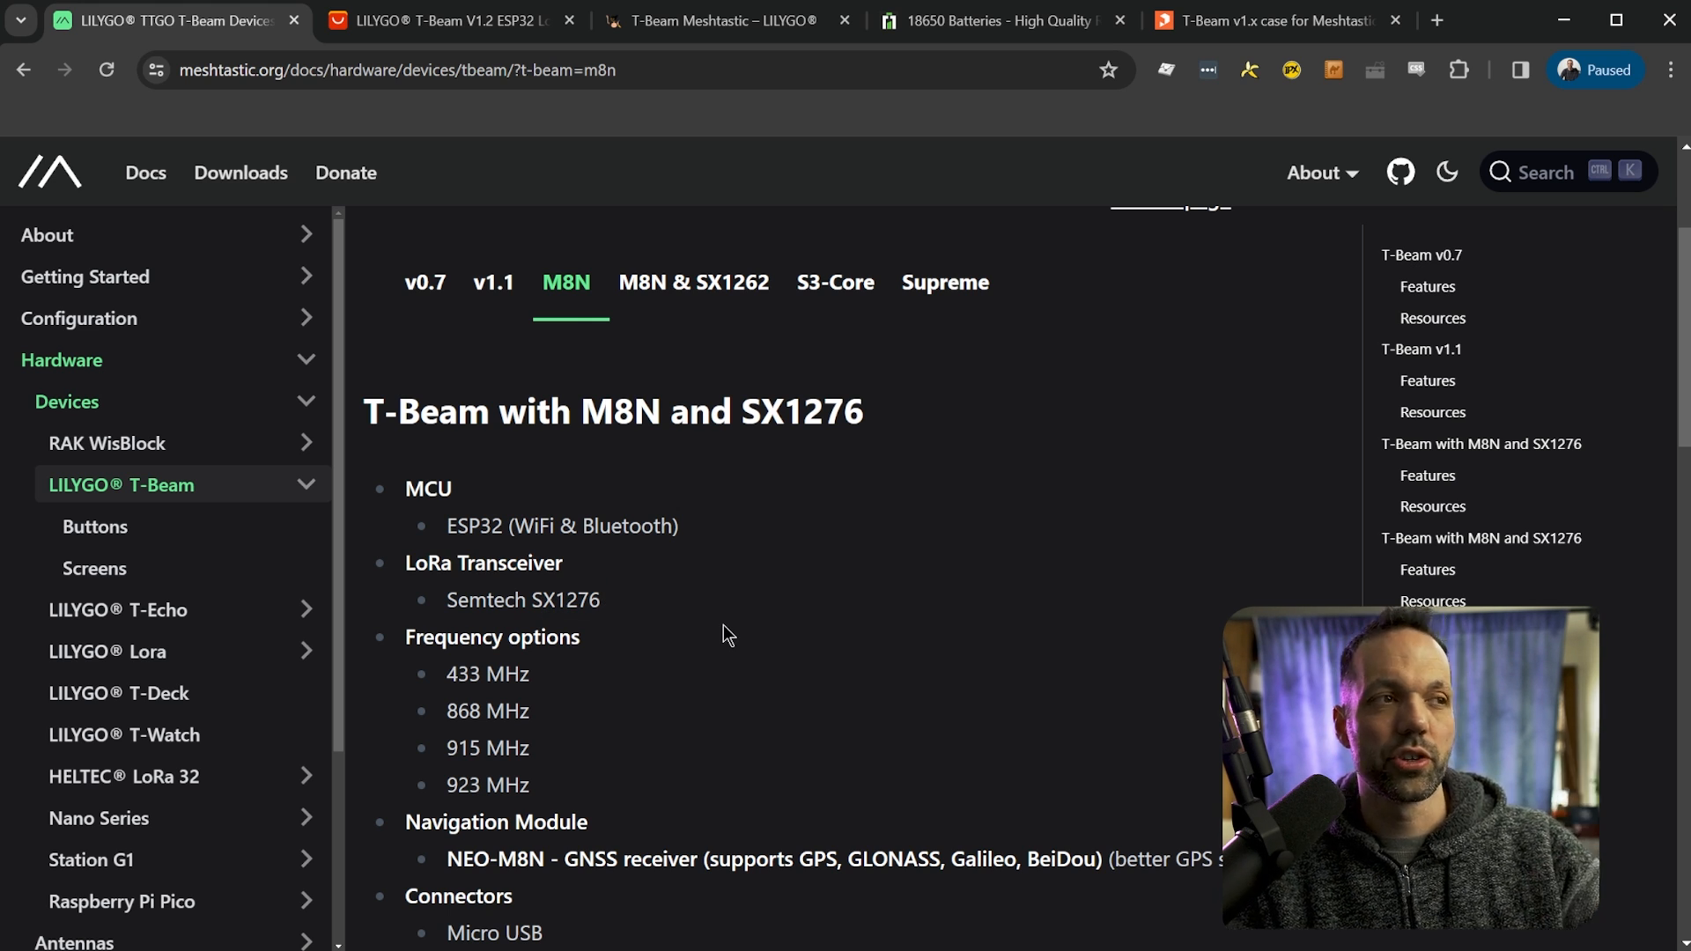
pyautogui.click(694, 283)
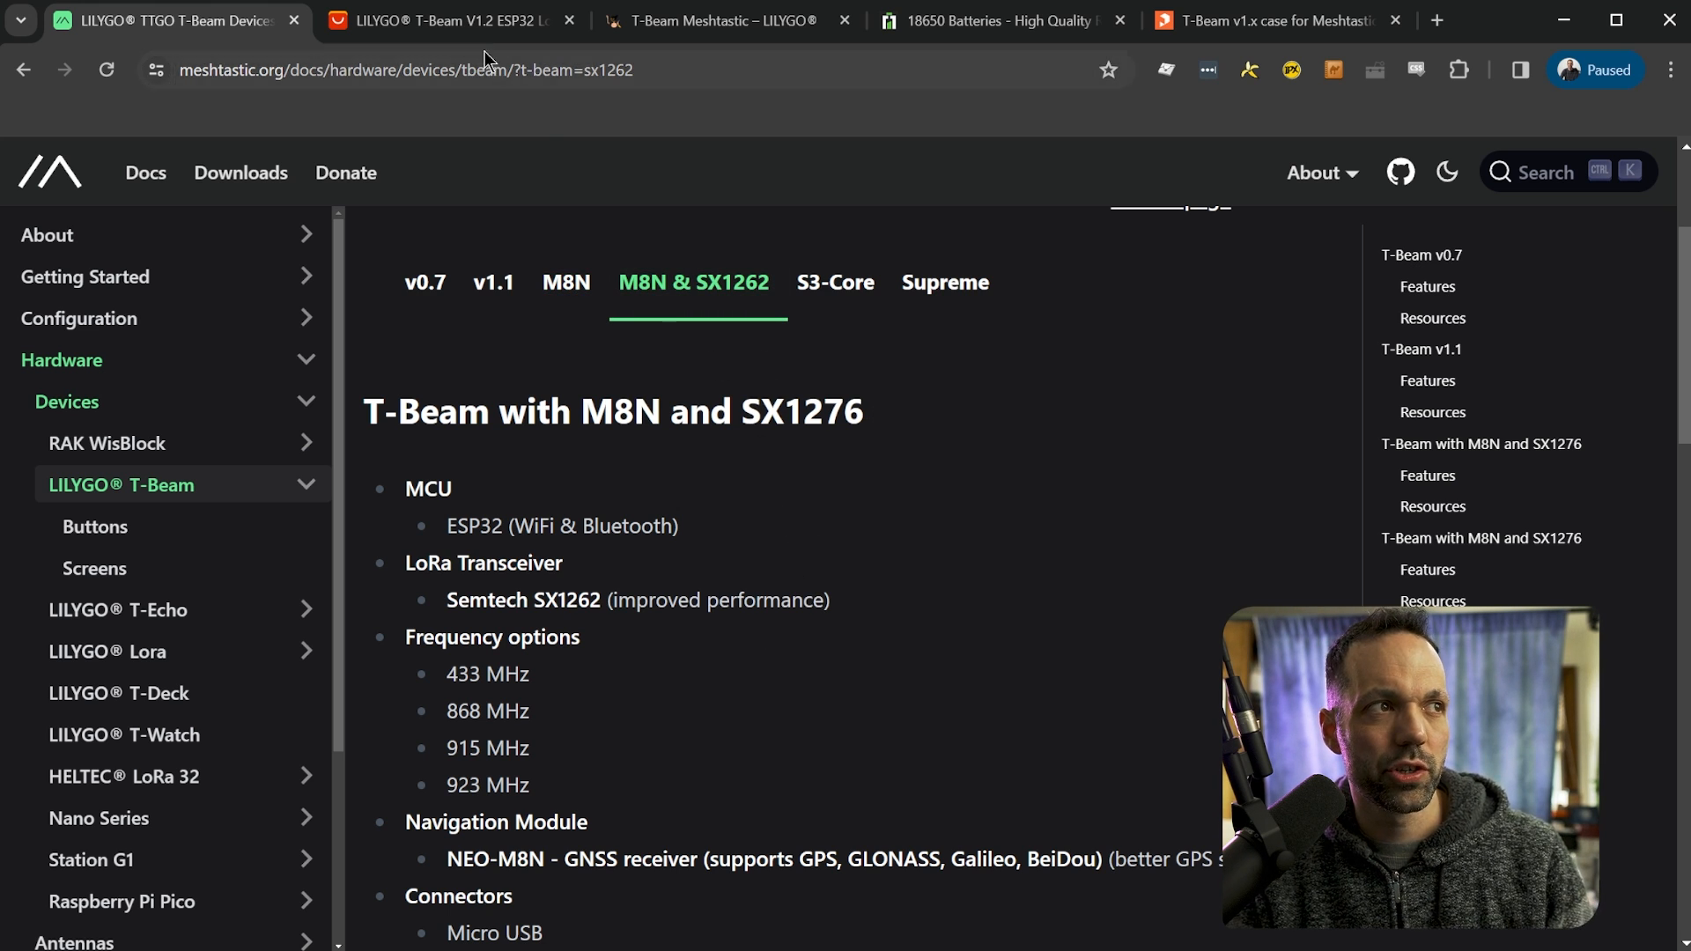
# - Try SX1262 915MHz, then settle on IPEX GPS-NEO-M8N colour with SX1276 915MHz ($48.98)
pyautogui.click(442, 20)
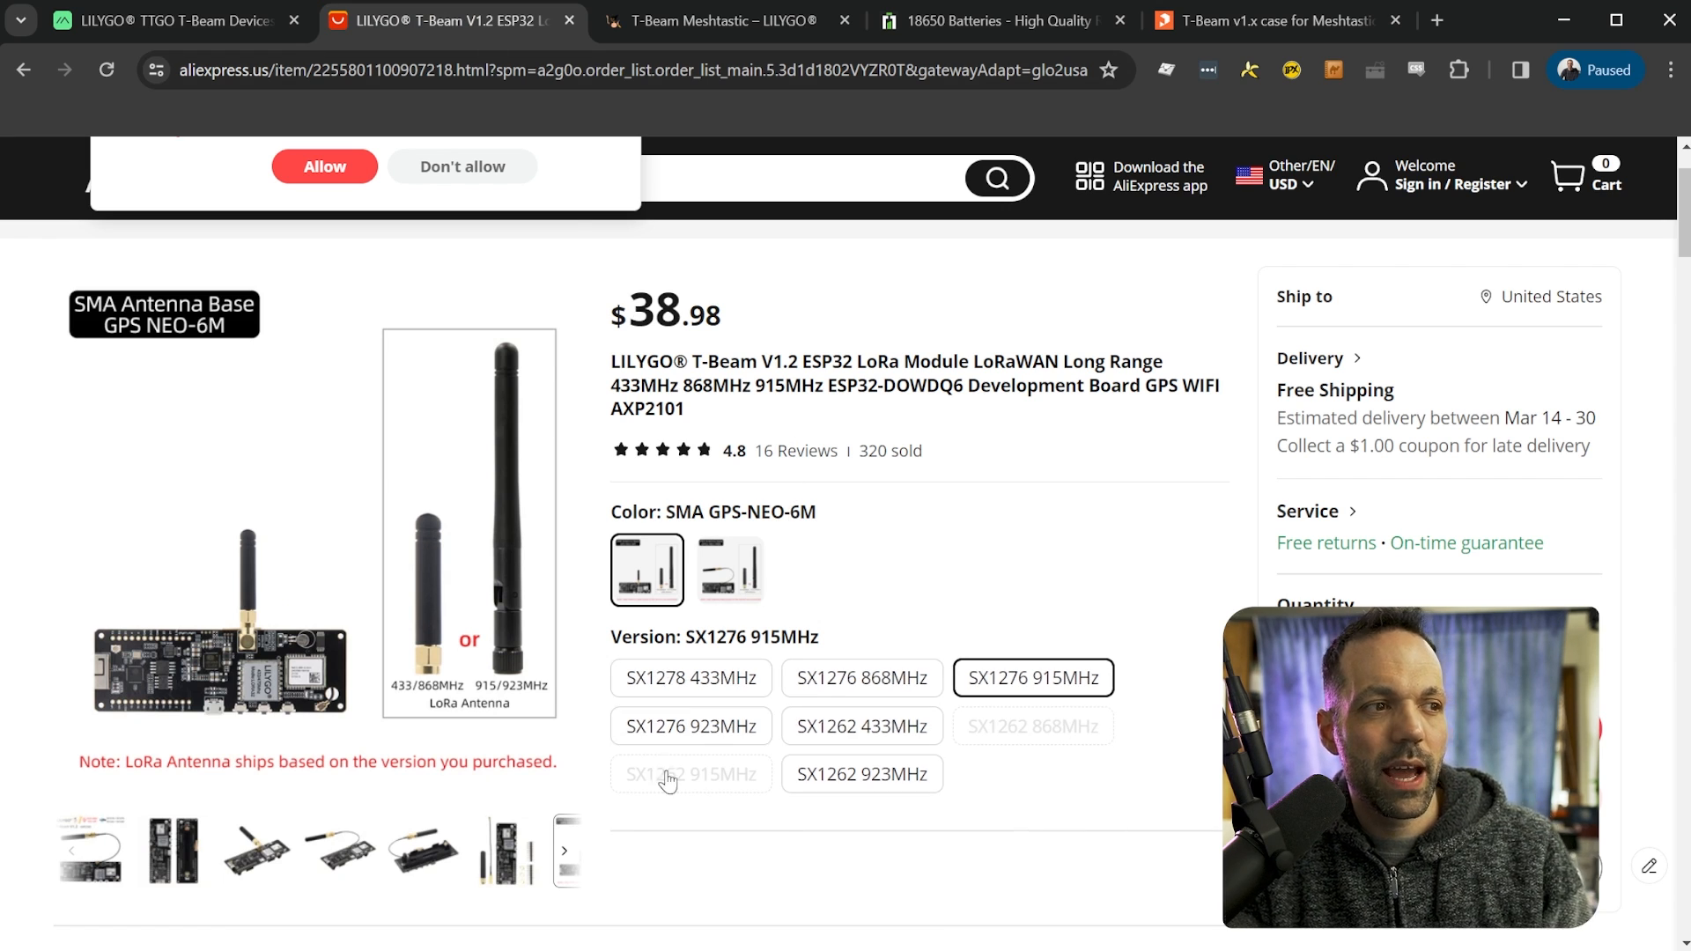
pyautogui.click(691, 774)
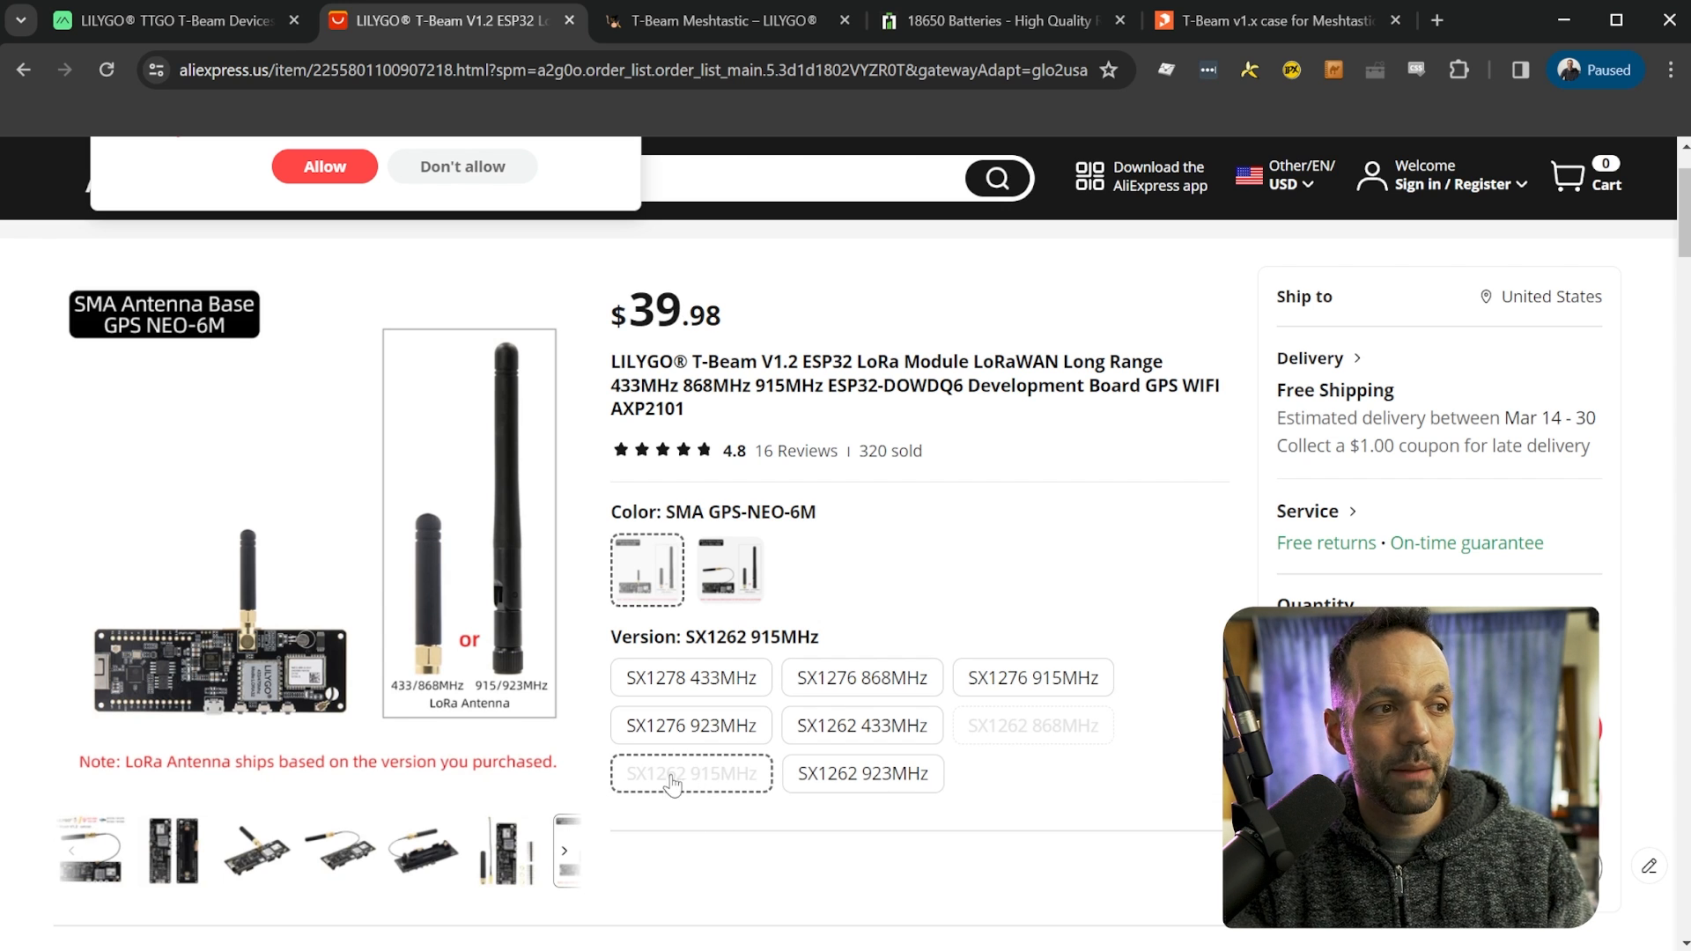
pyautogui.click(1029, 677)
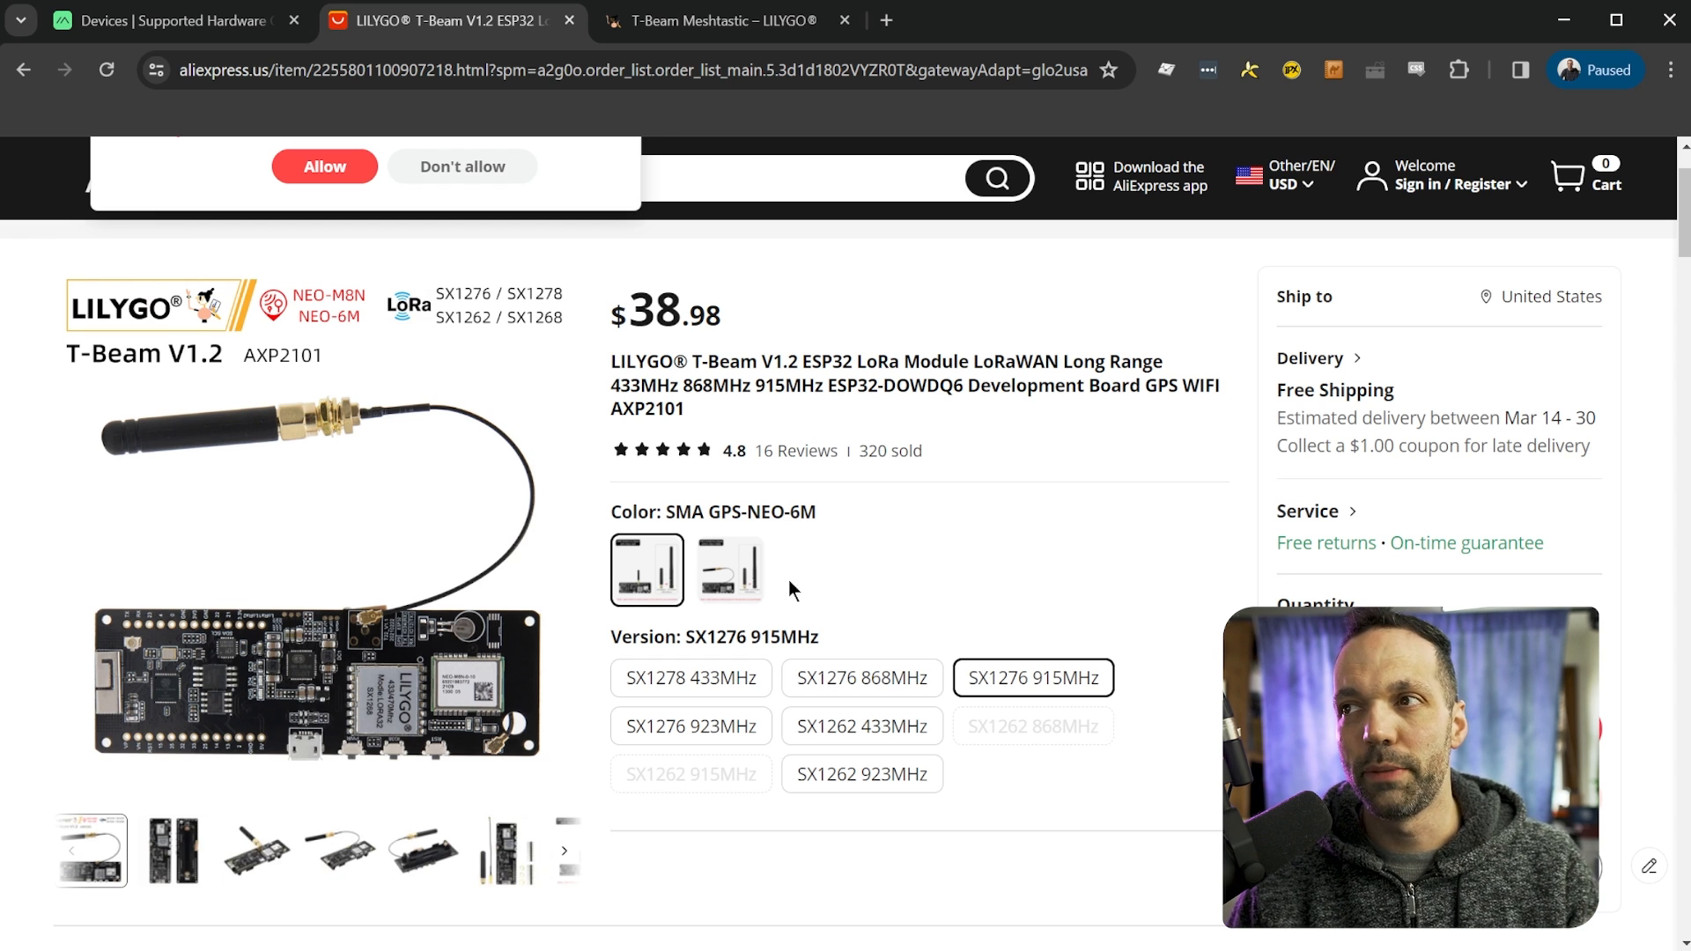
pyautogui.click(729, 570)
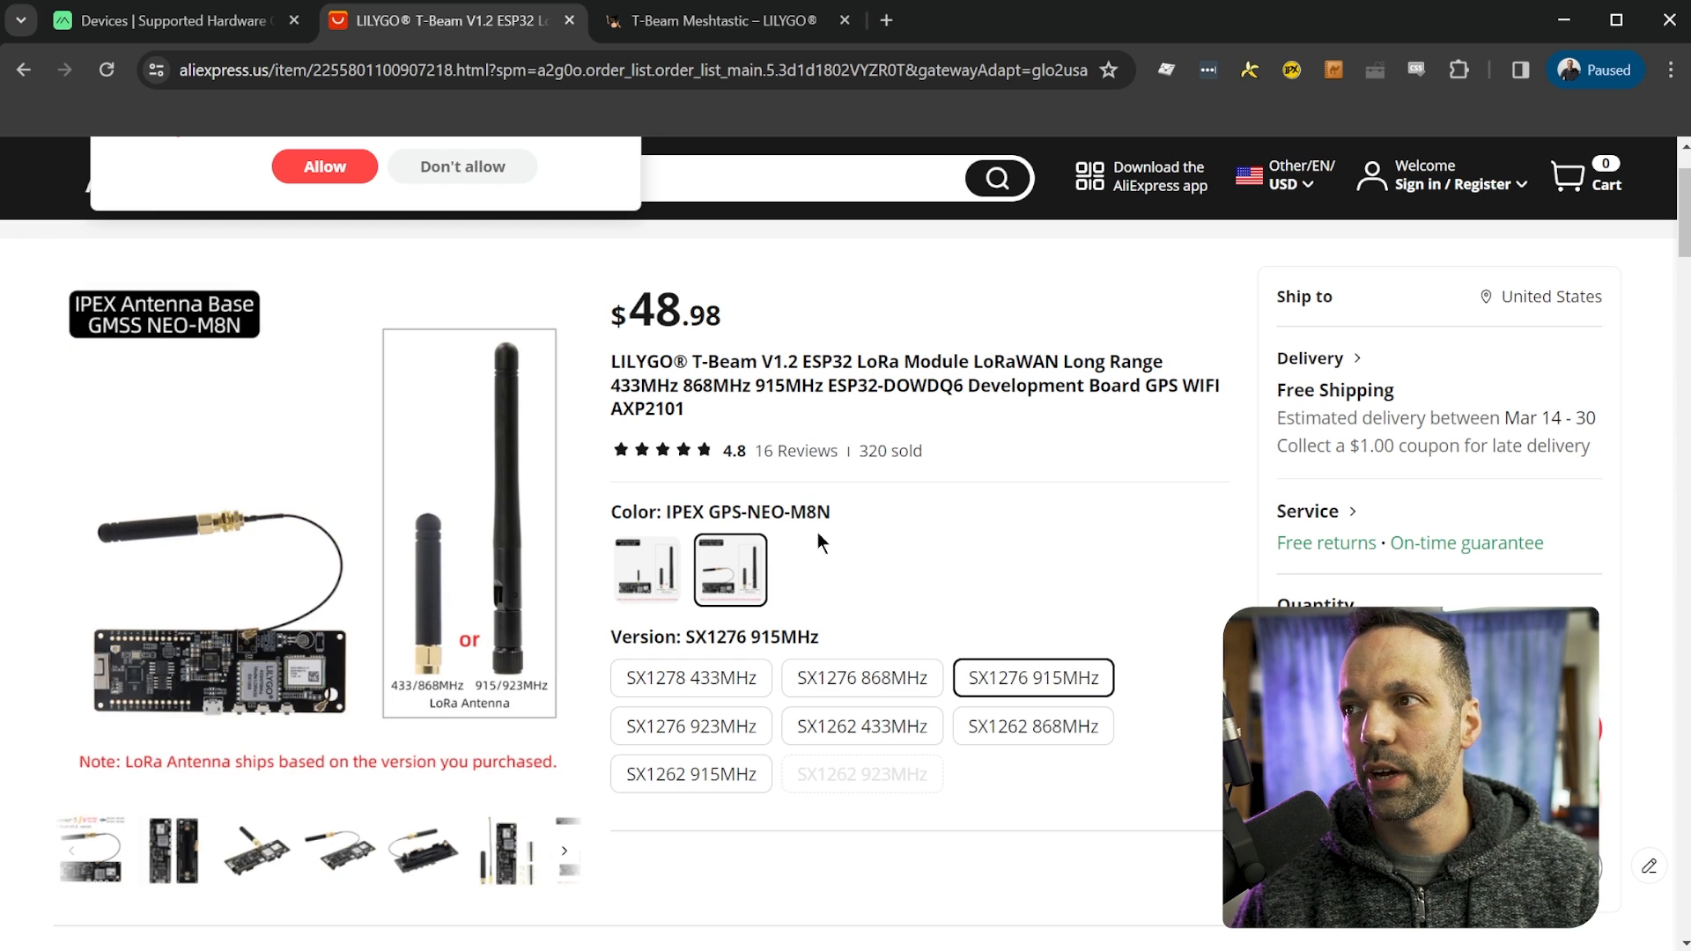
pyautogui.moveTo(845, 532)
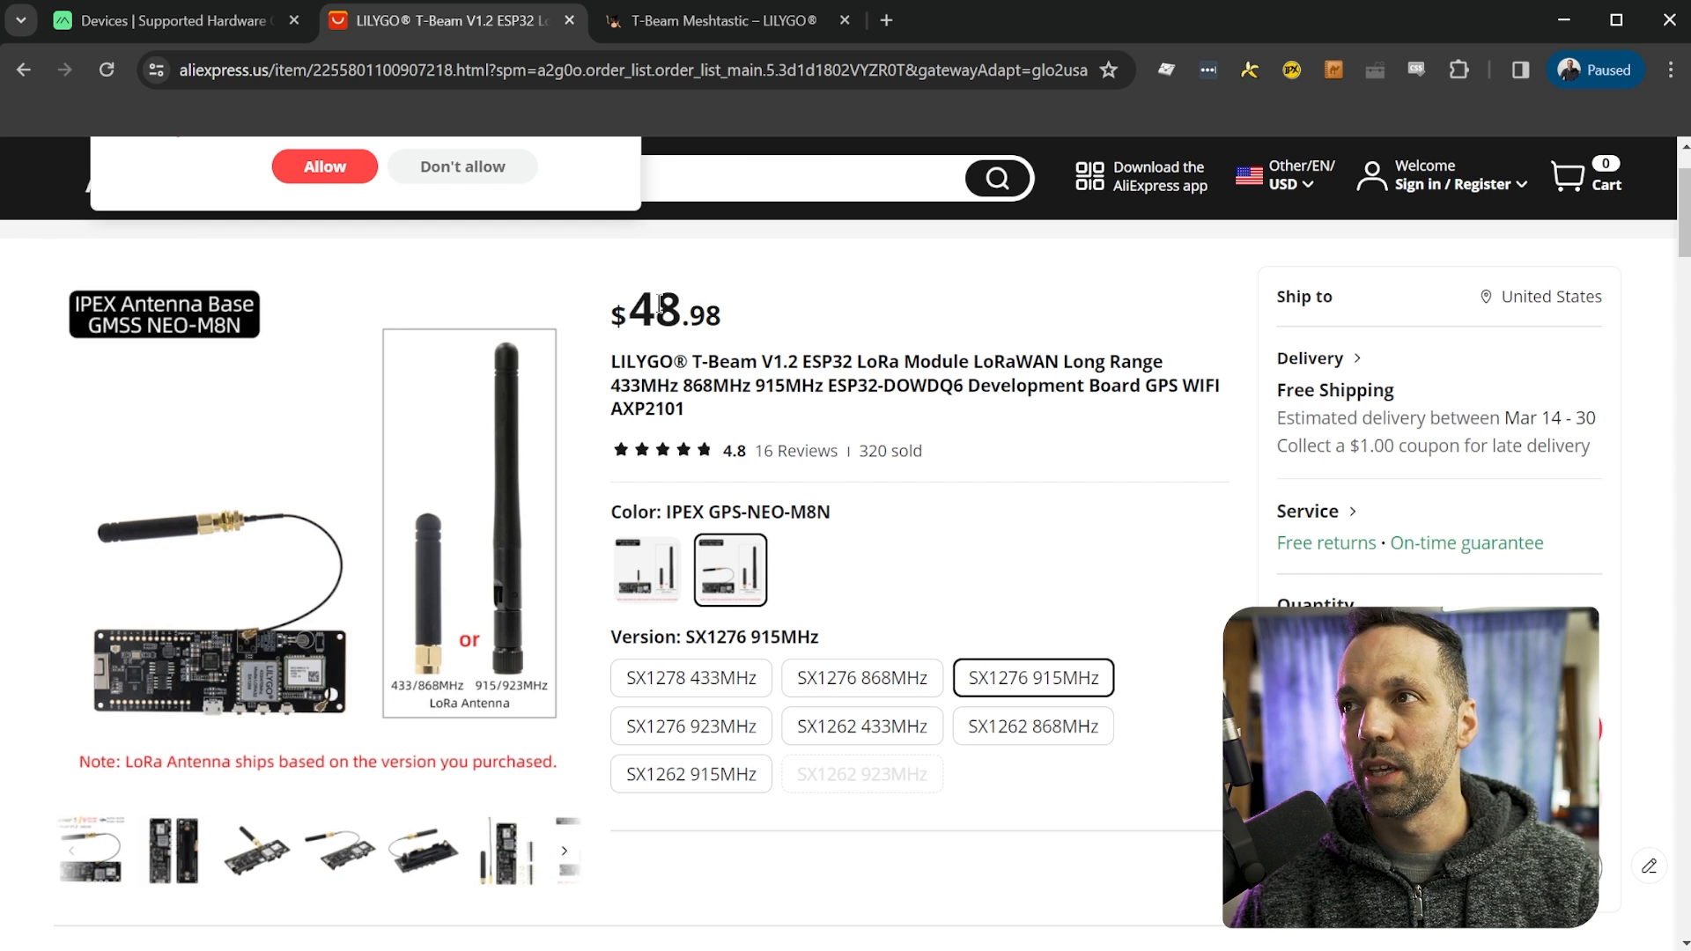
pyautogui.moveTo(752, 327)
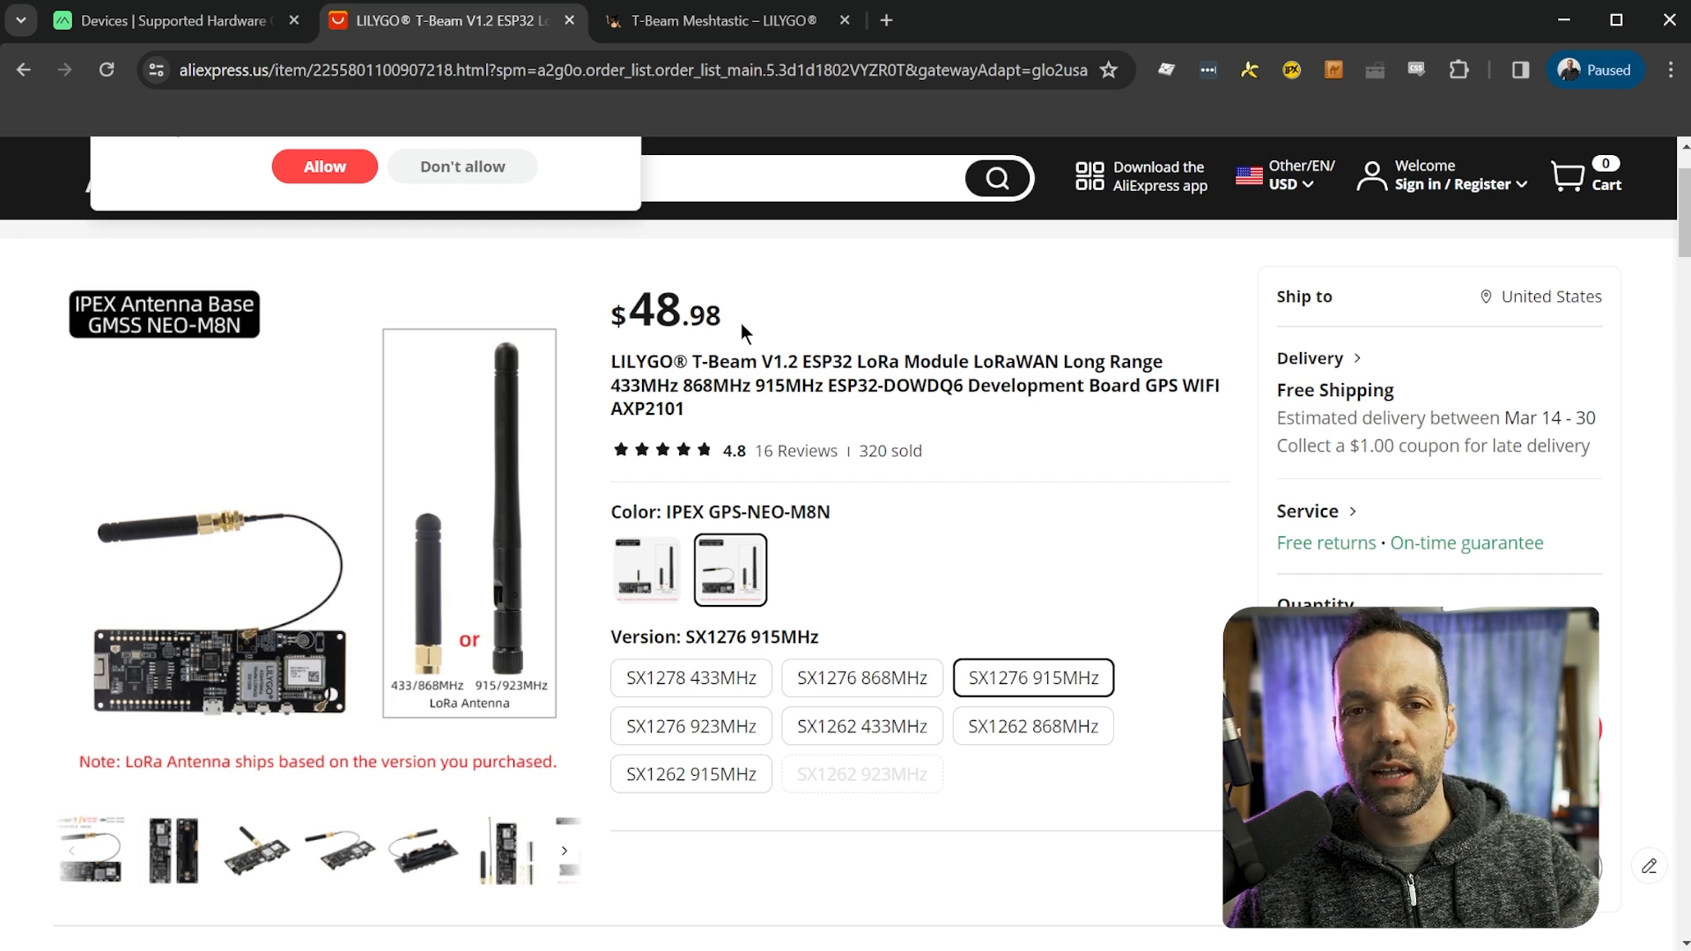
pyautogui.click(645, 570)
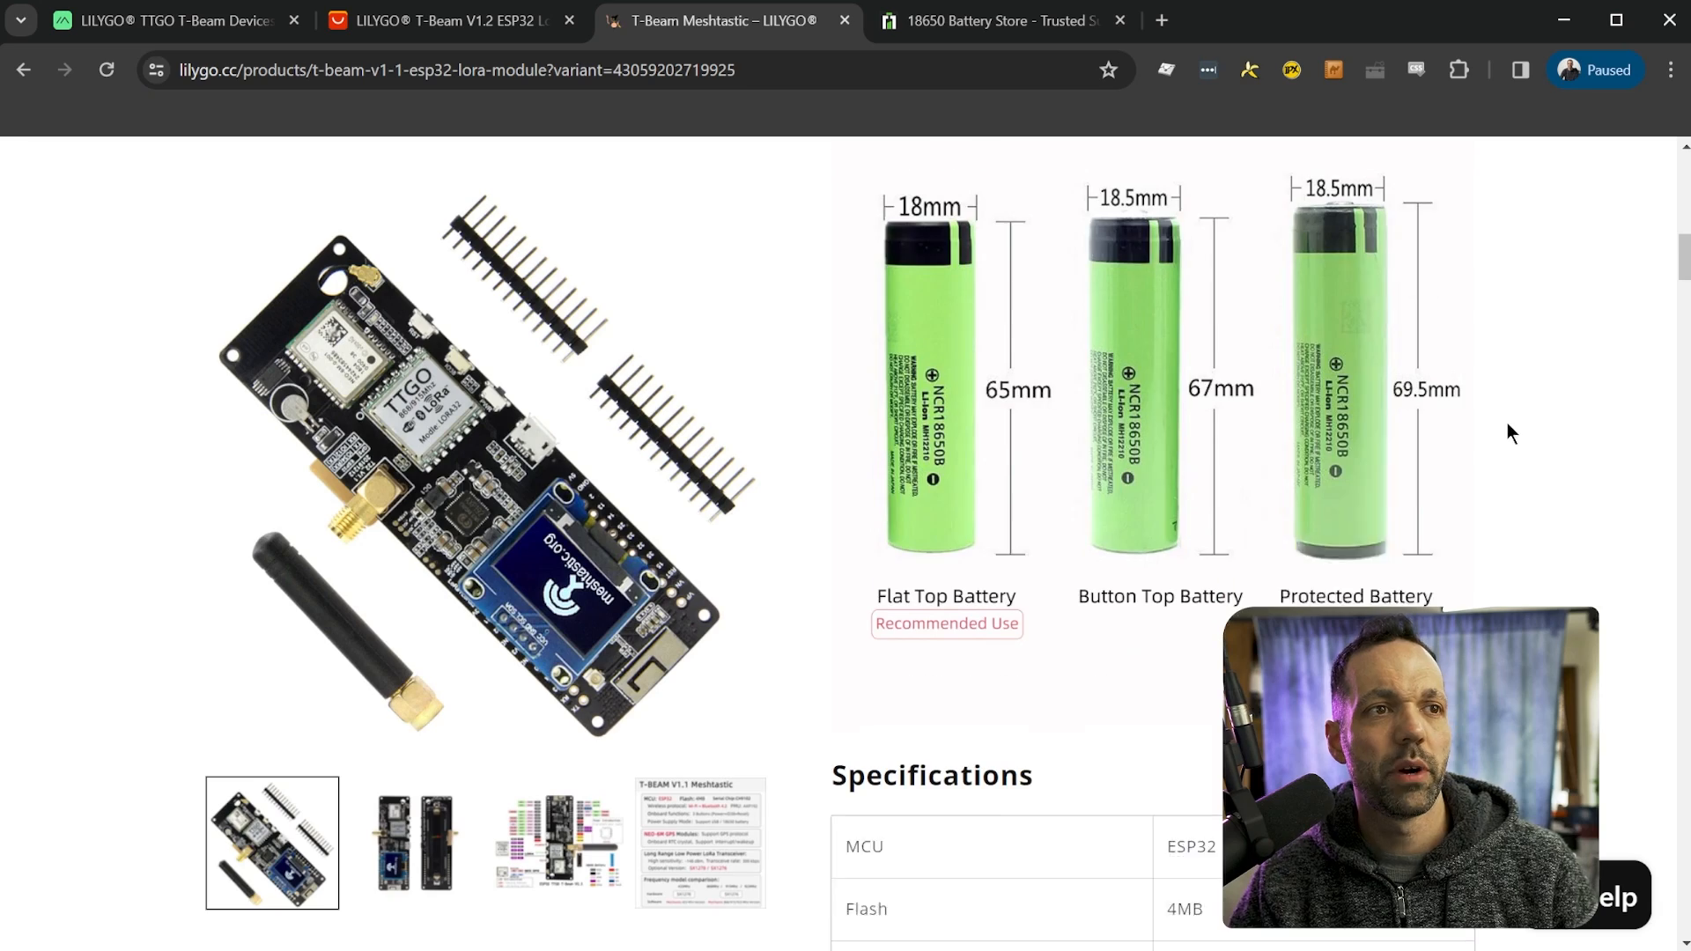
# - Check LILYGO's recommended flat-top 18650 battery, then move to the 18650 Battery Store
pyautogui.scroll(-3)
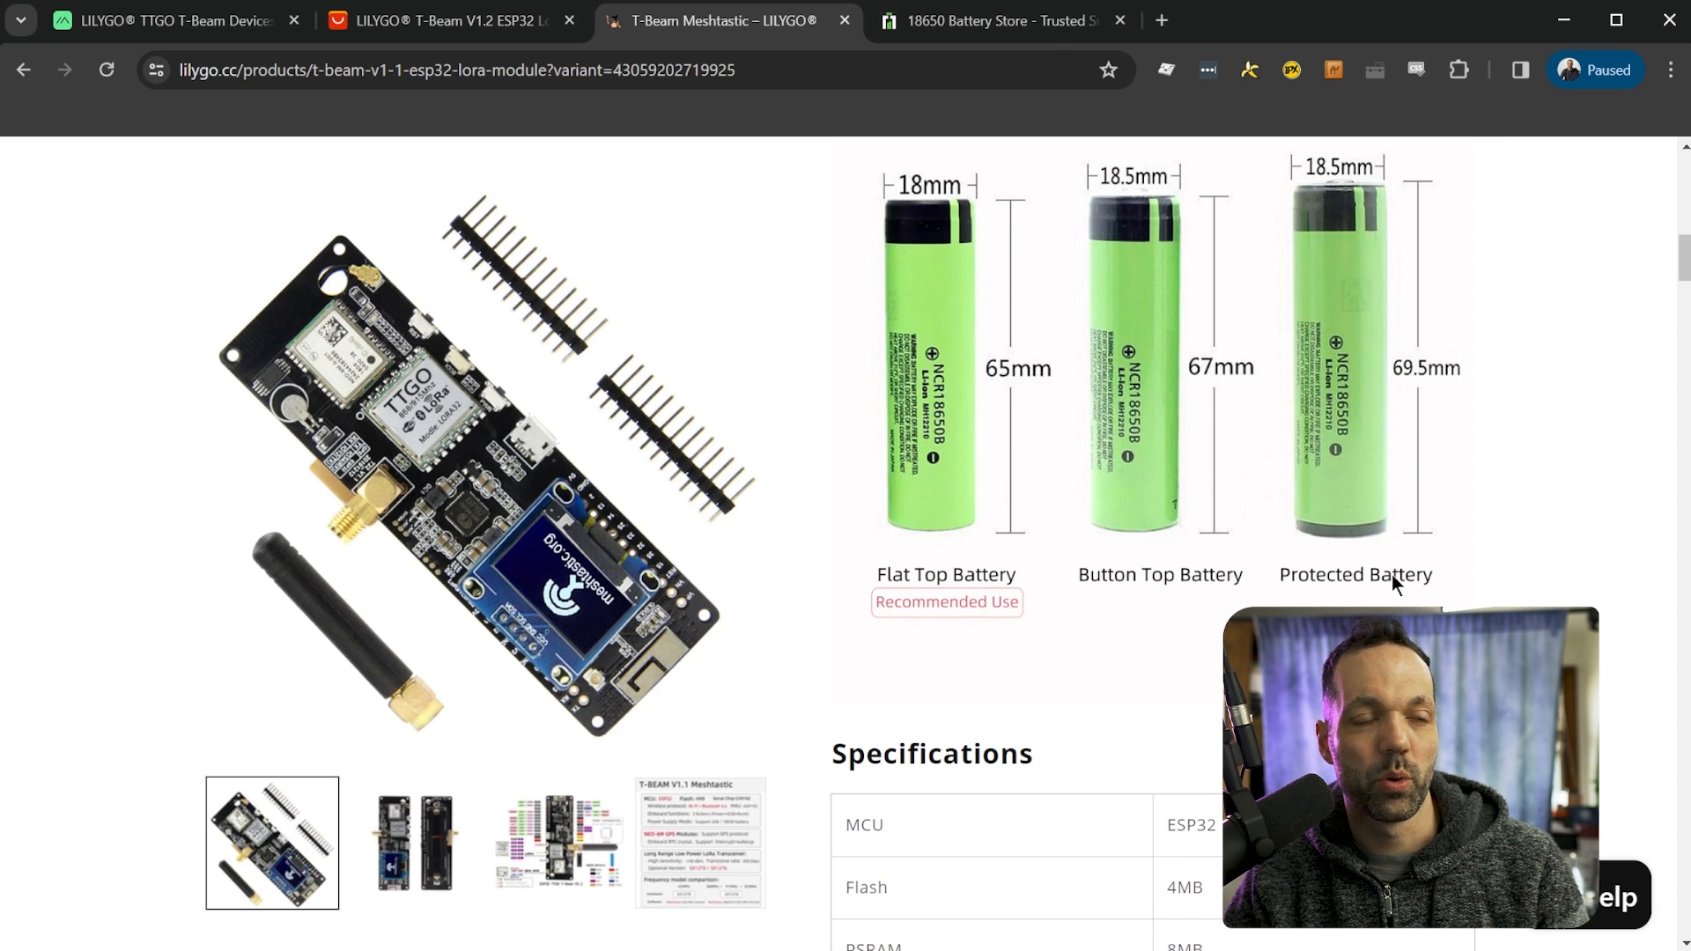
pyautogui.click(998, 20)
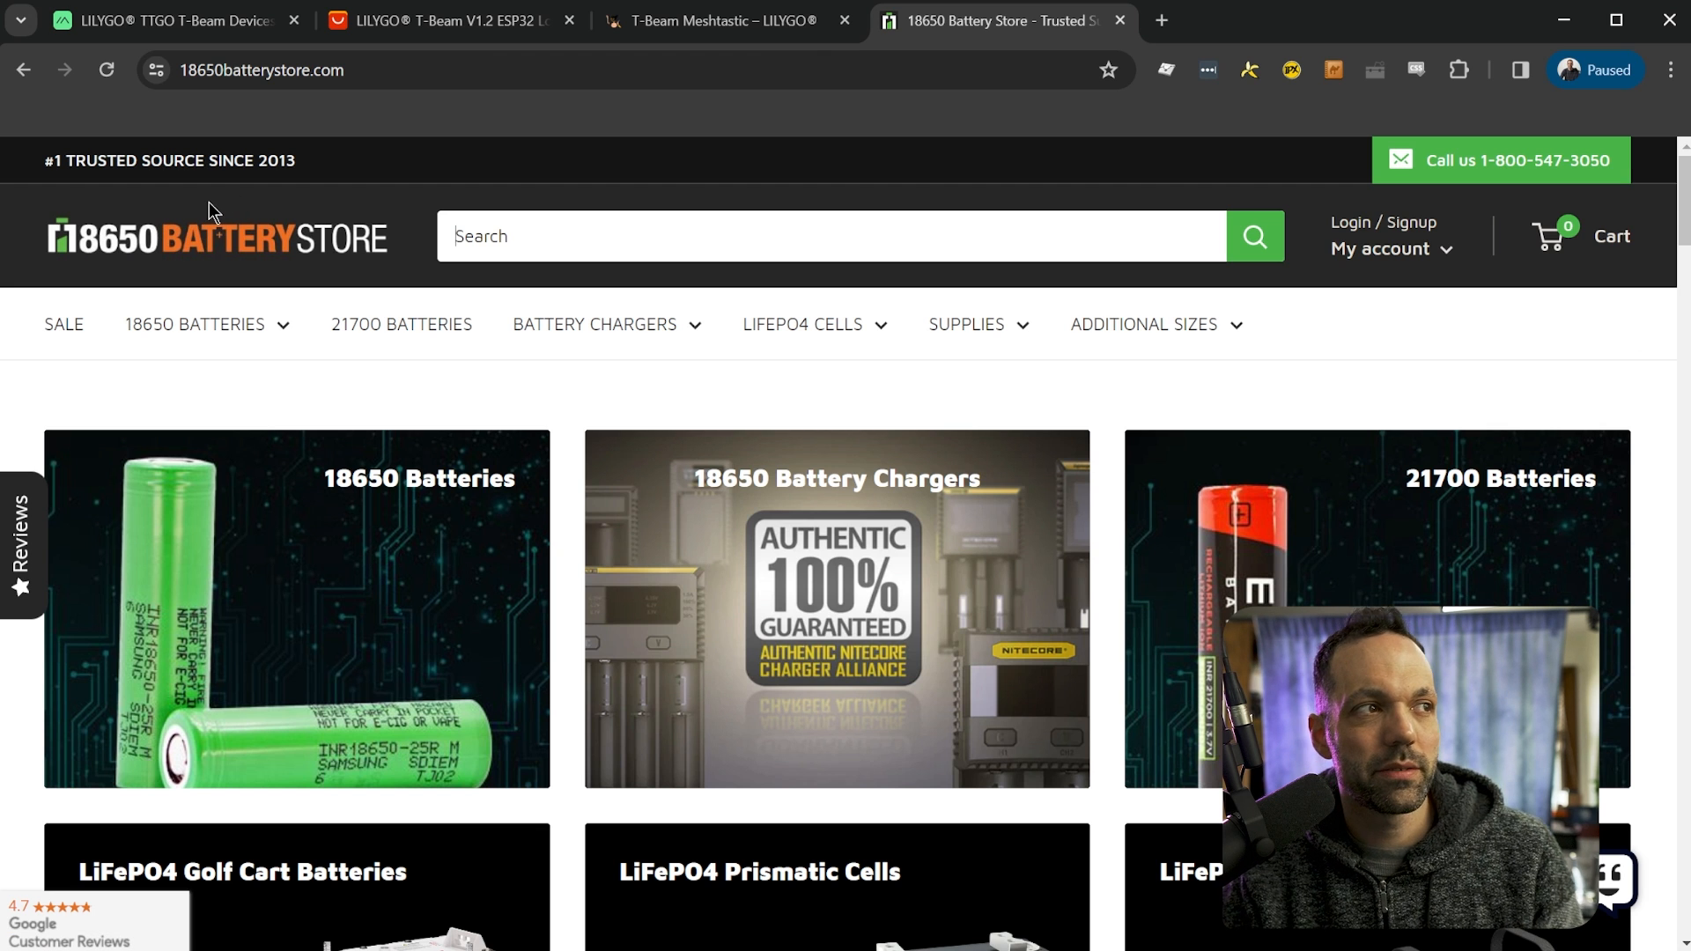
pyautogui.moveTo(365, 633)
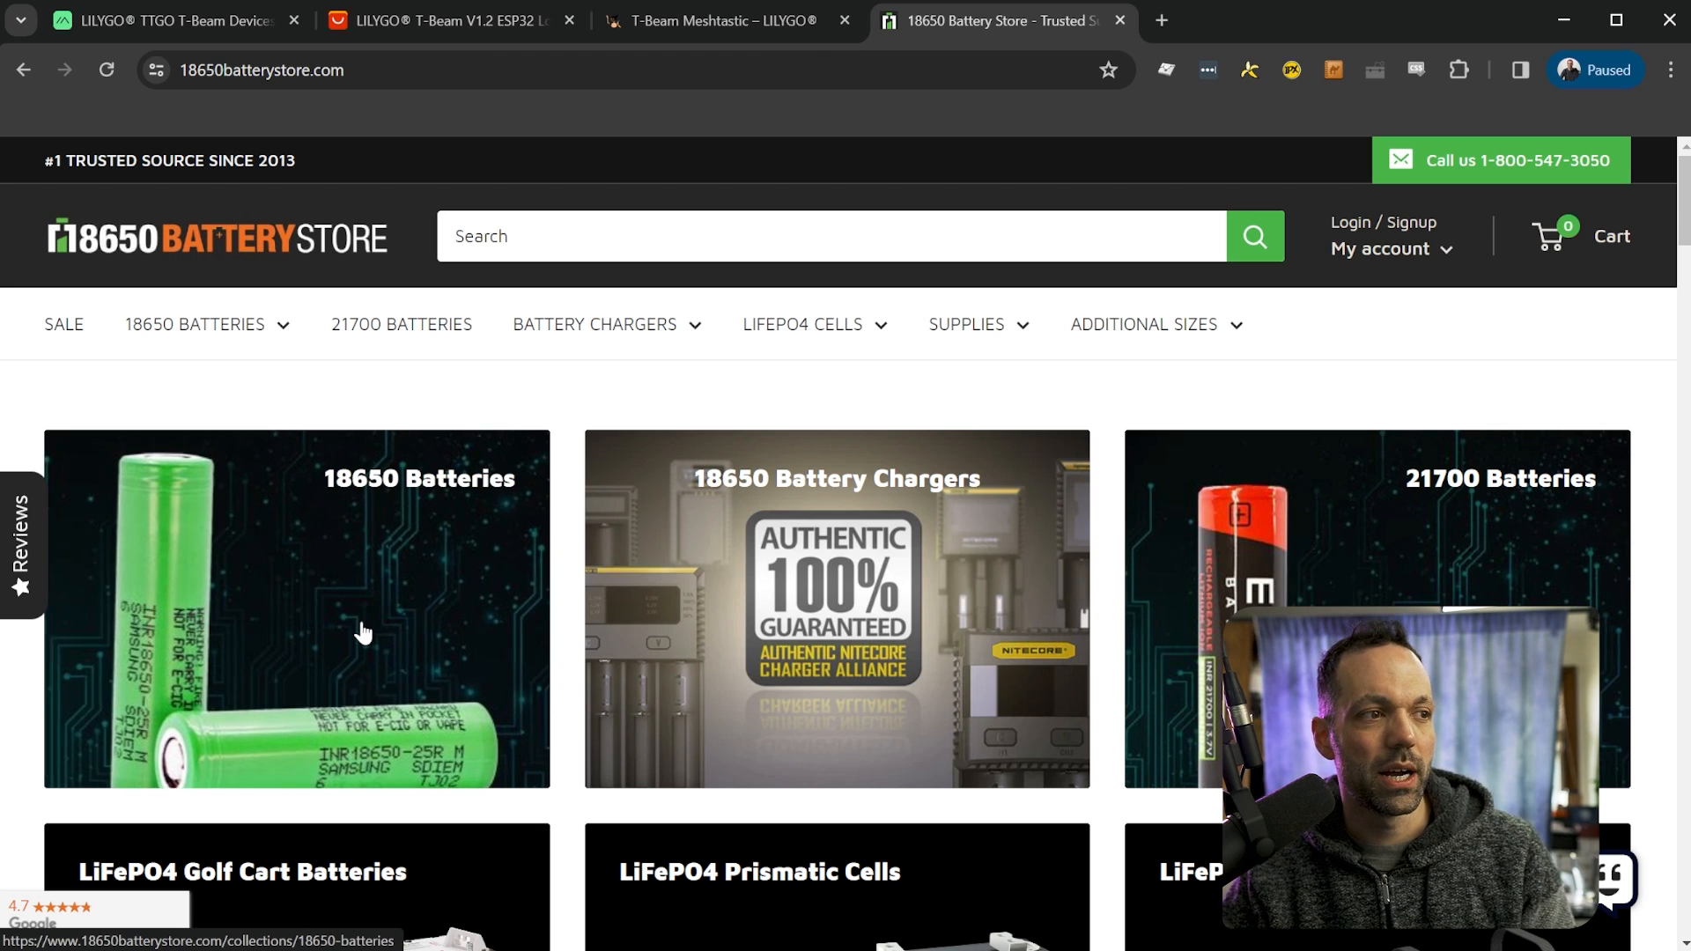
# - Open the 18650 Batteries category and filter it to Flat Top battery type
pyautogui.click(296, 608)
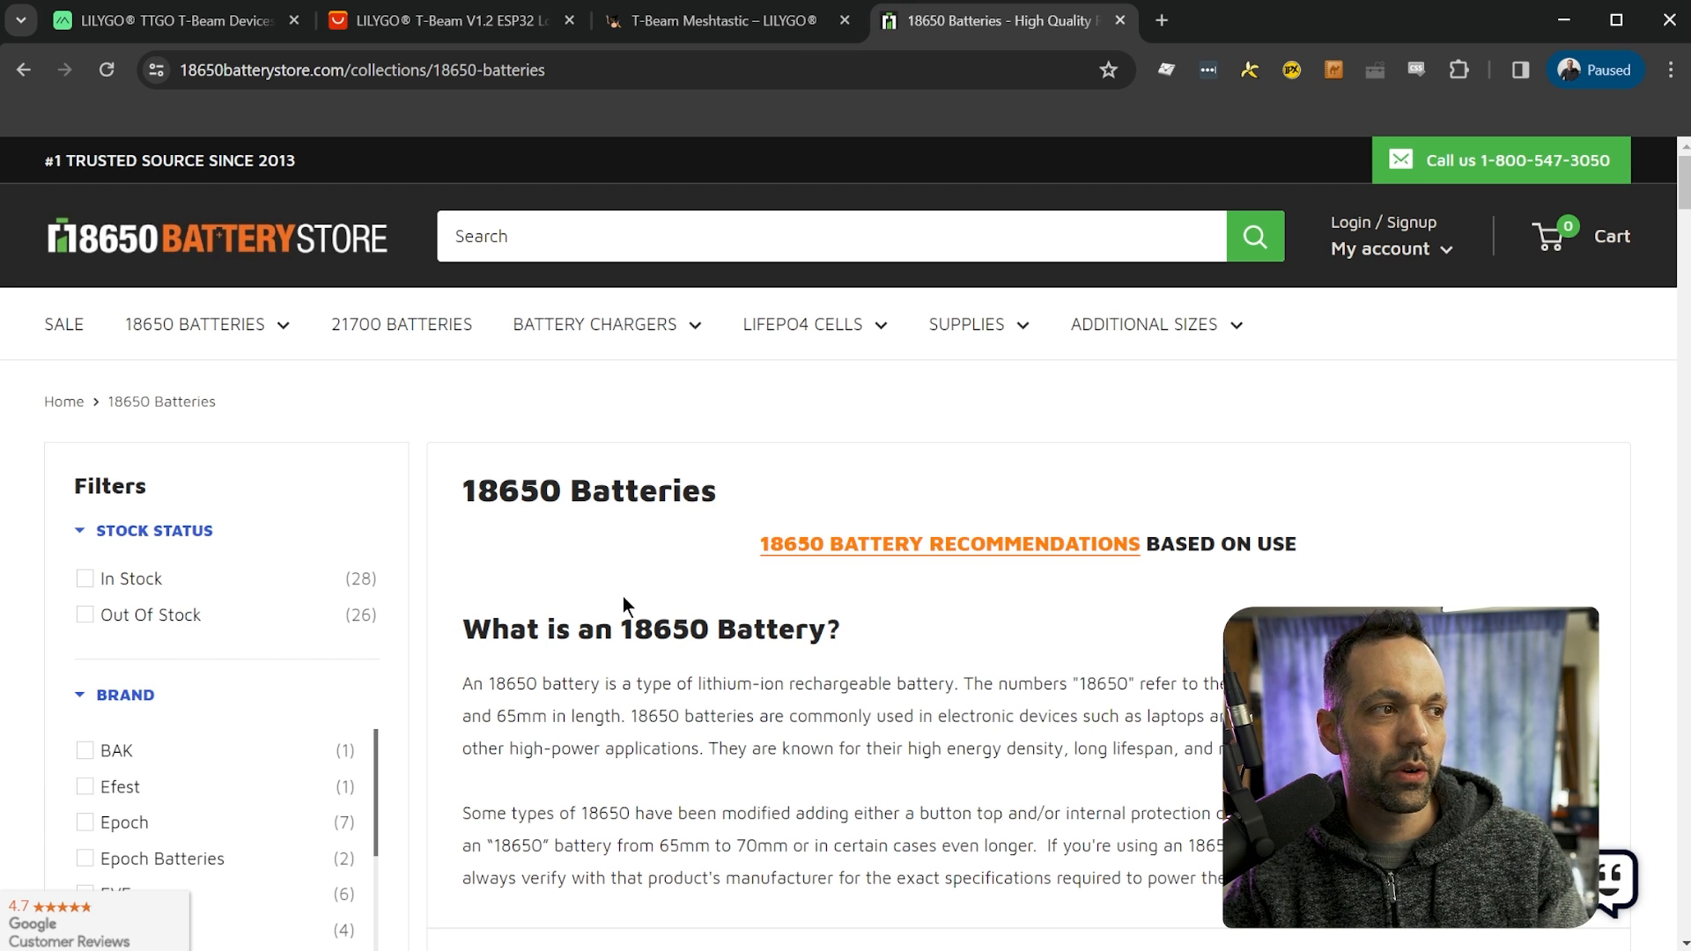
pyautogui.scroll(-3)
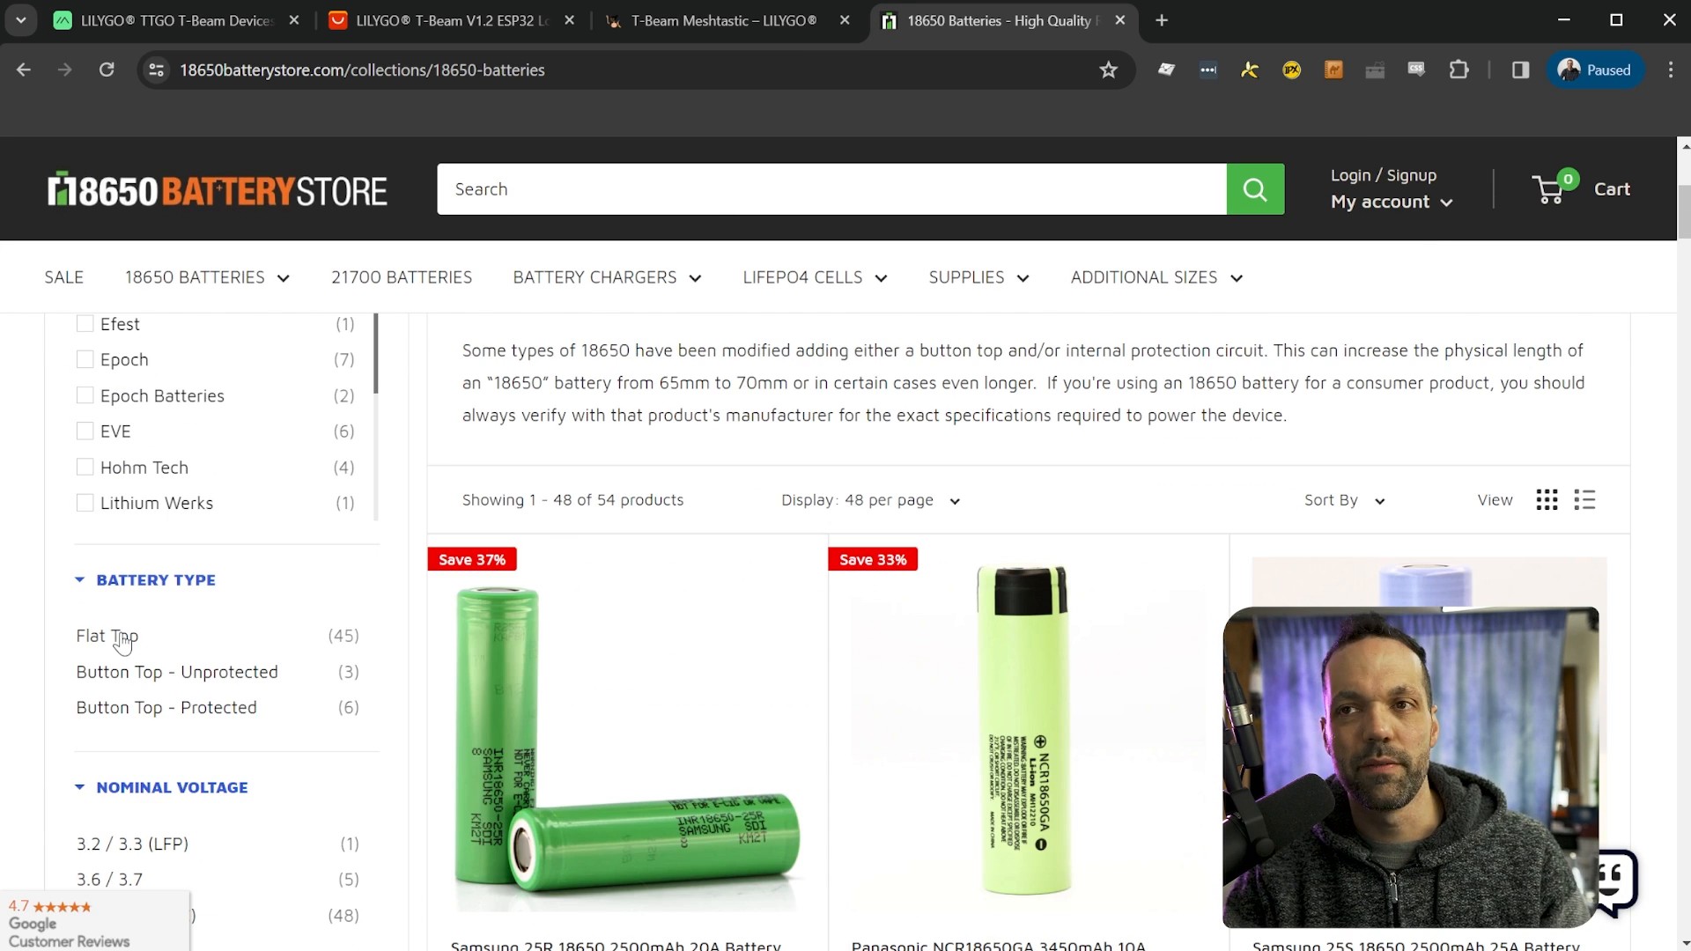
pyautogui.click(106, 638)
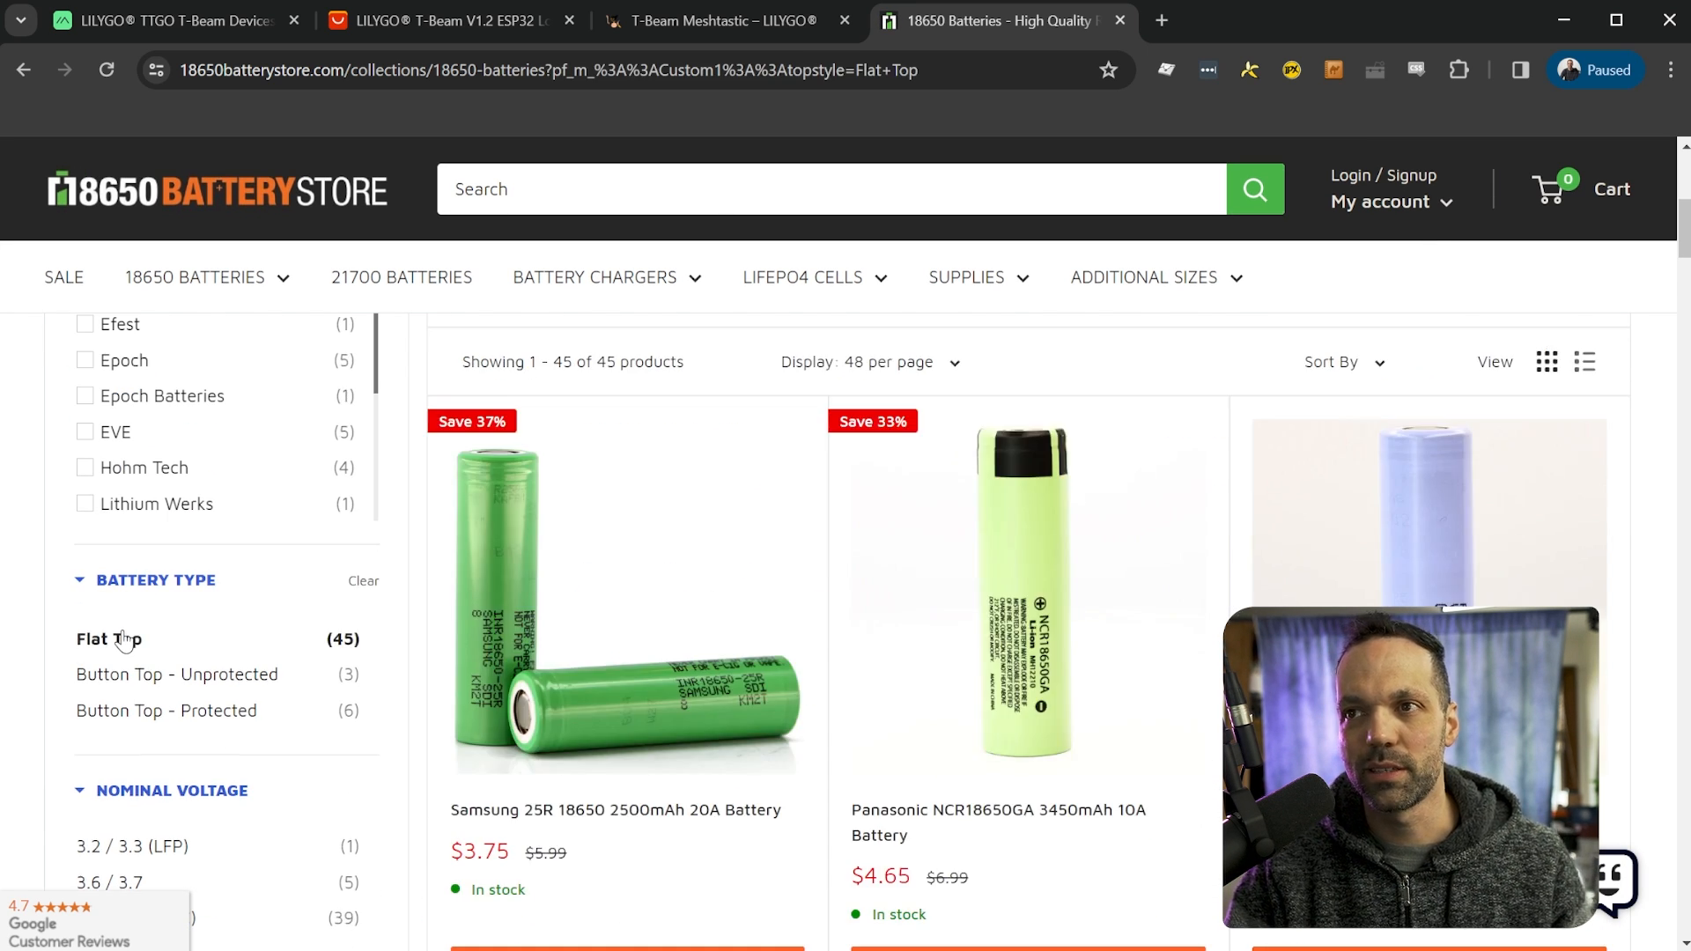
pyautogui.moveTo(648, 679)
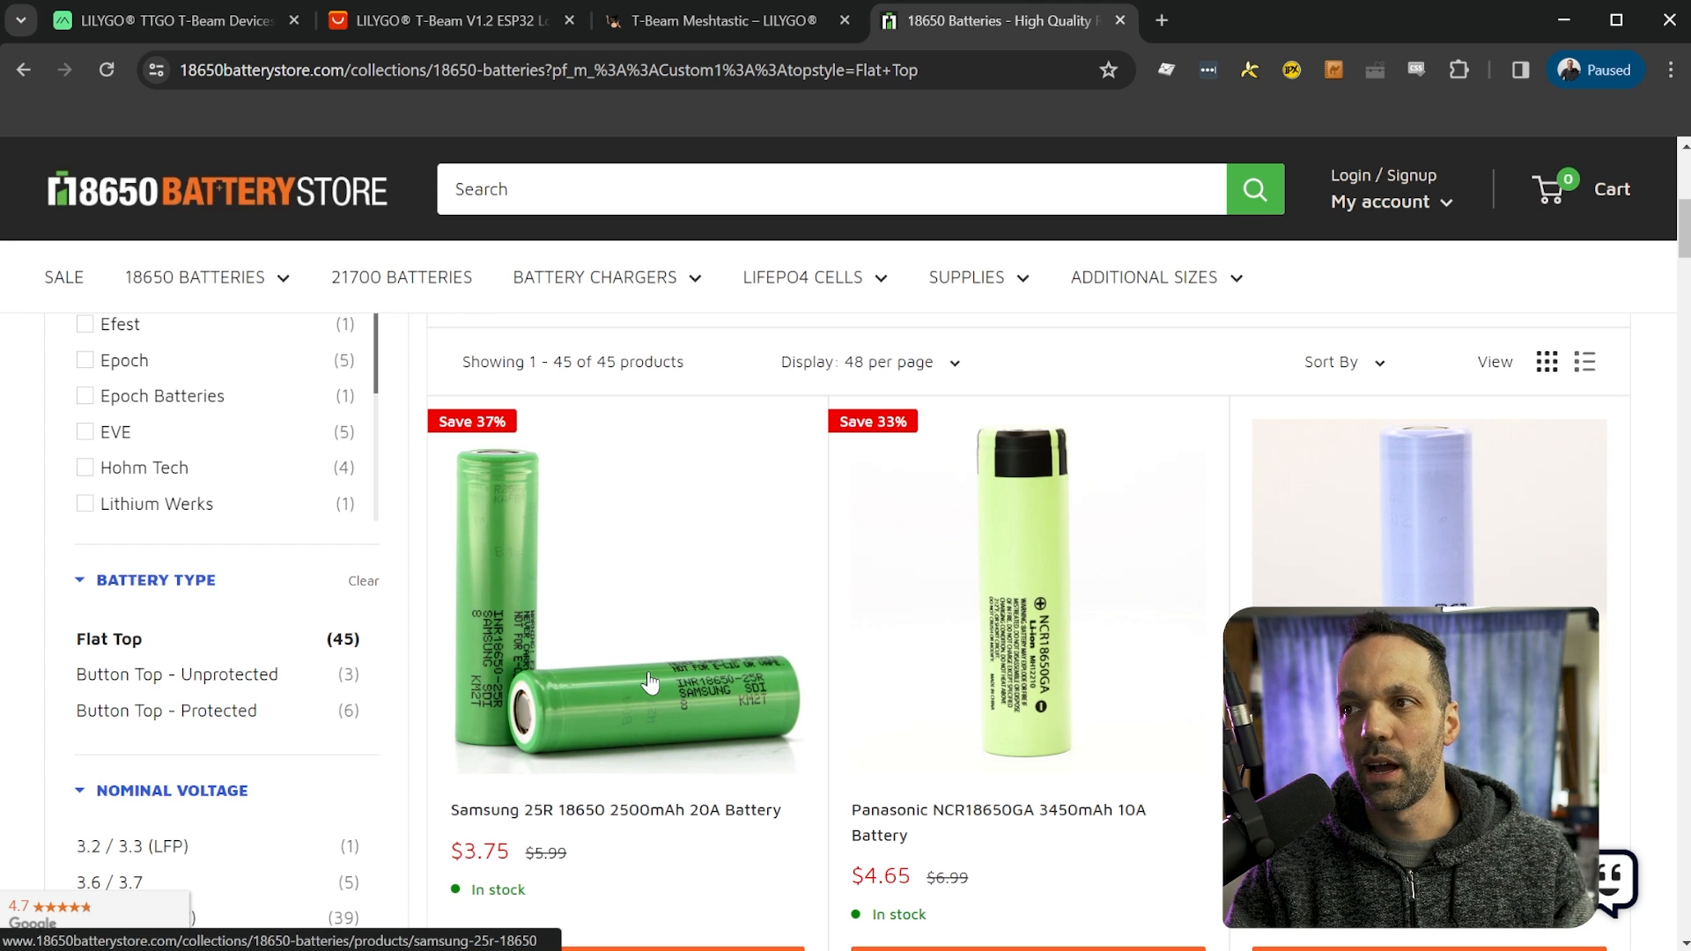
pyautogui.scroll(-3)
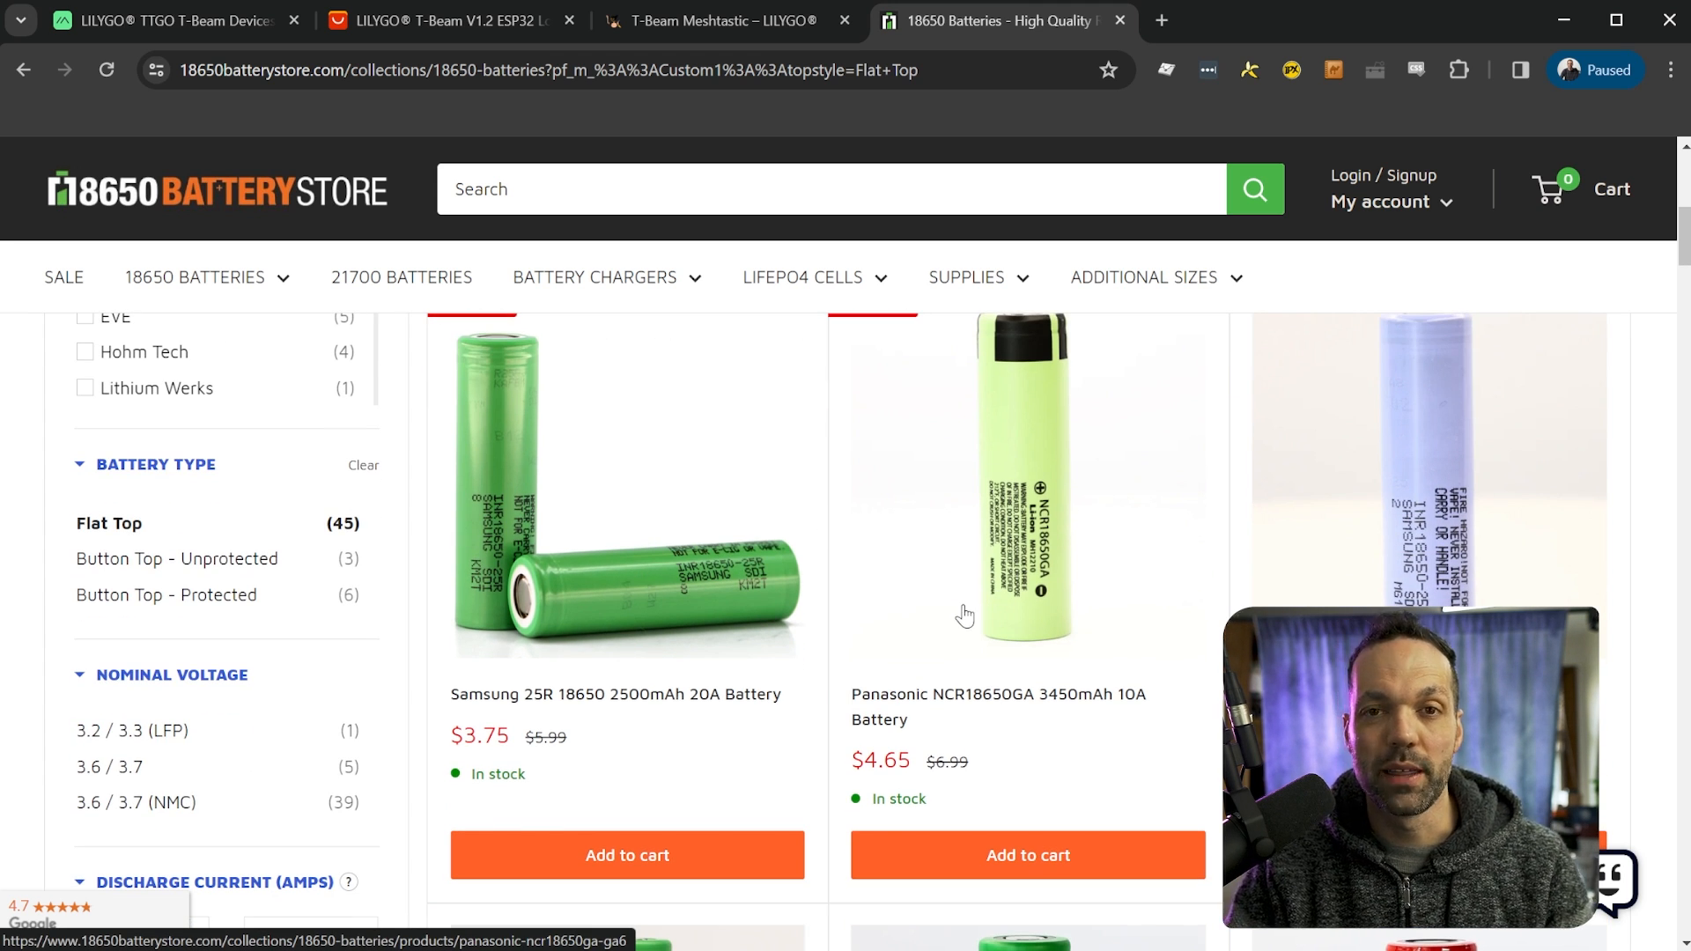
pyautogui.click(1273, 20)
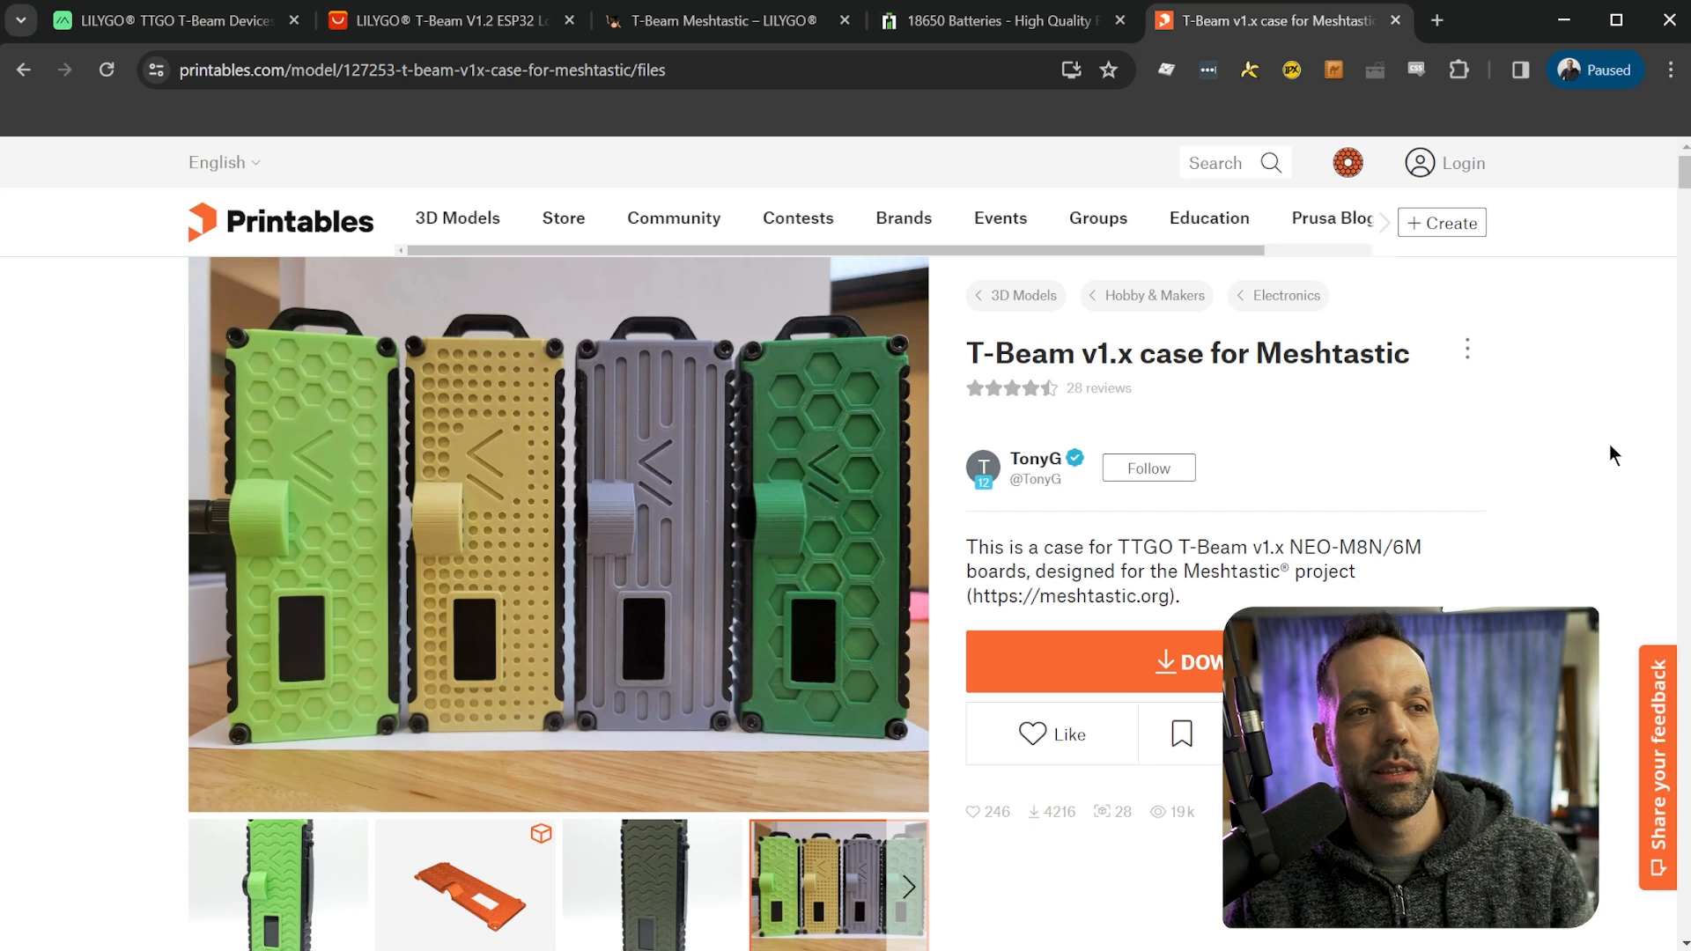
pyautogui.moveTo(1061, 398)
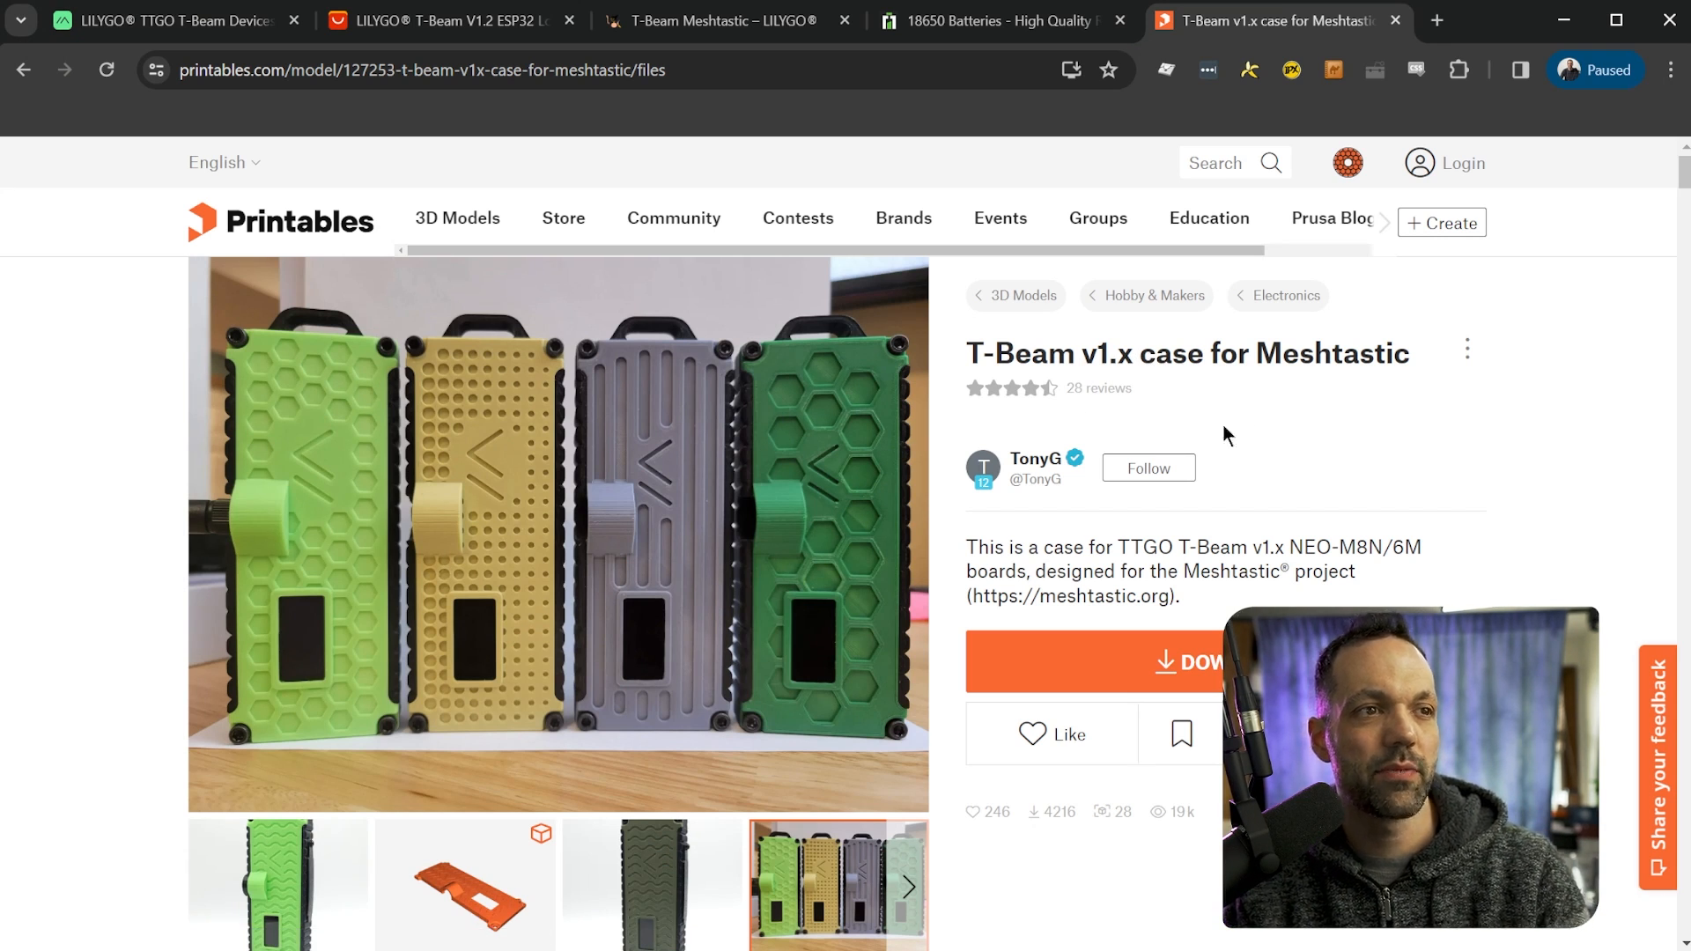
pyautogui.moveTo(1473, 523)
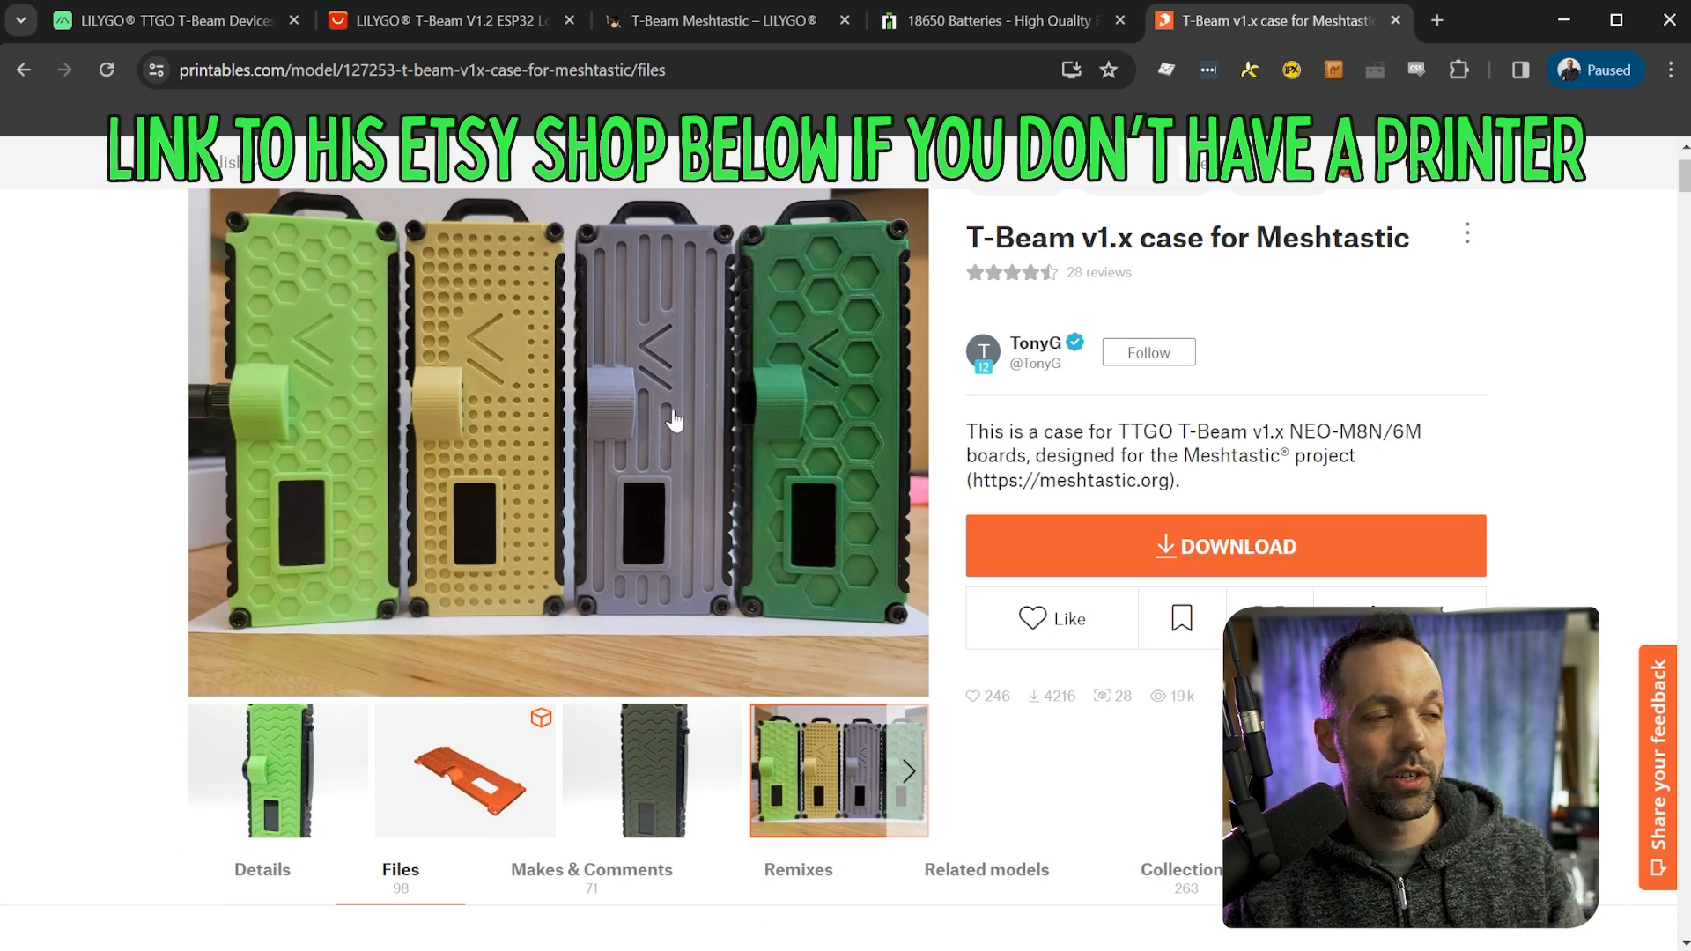
pyautogui.moveTo(629, 394)
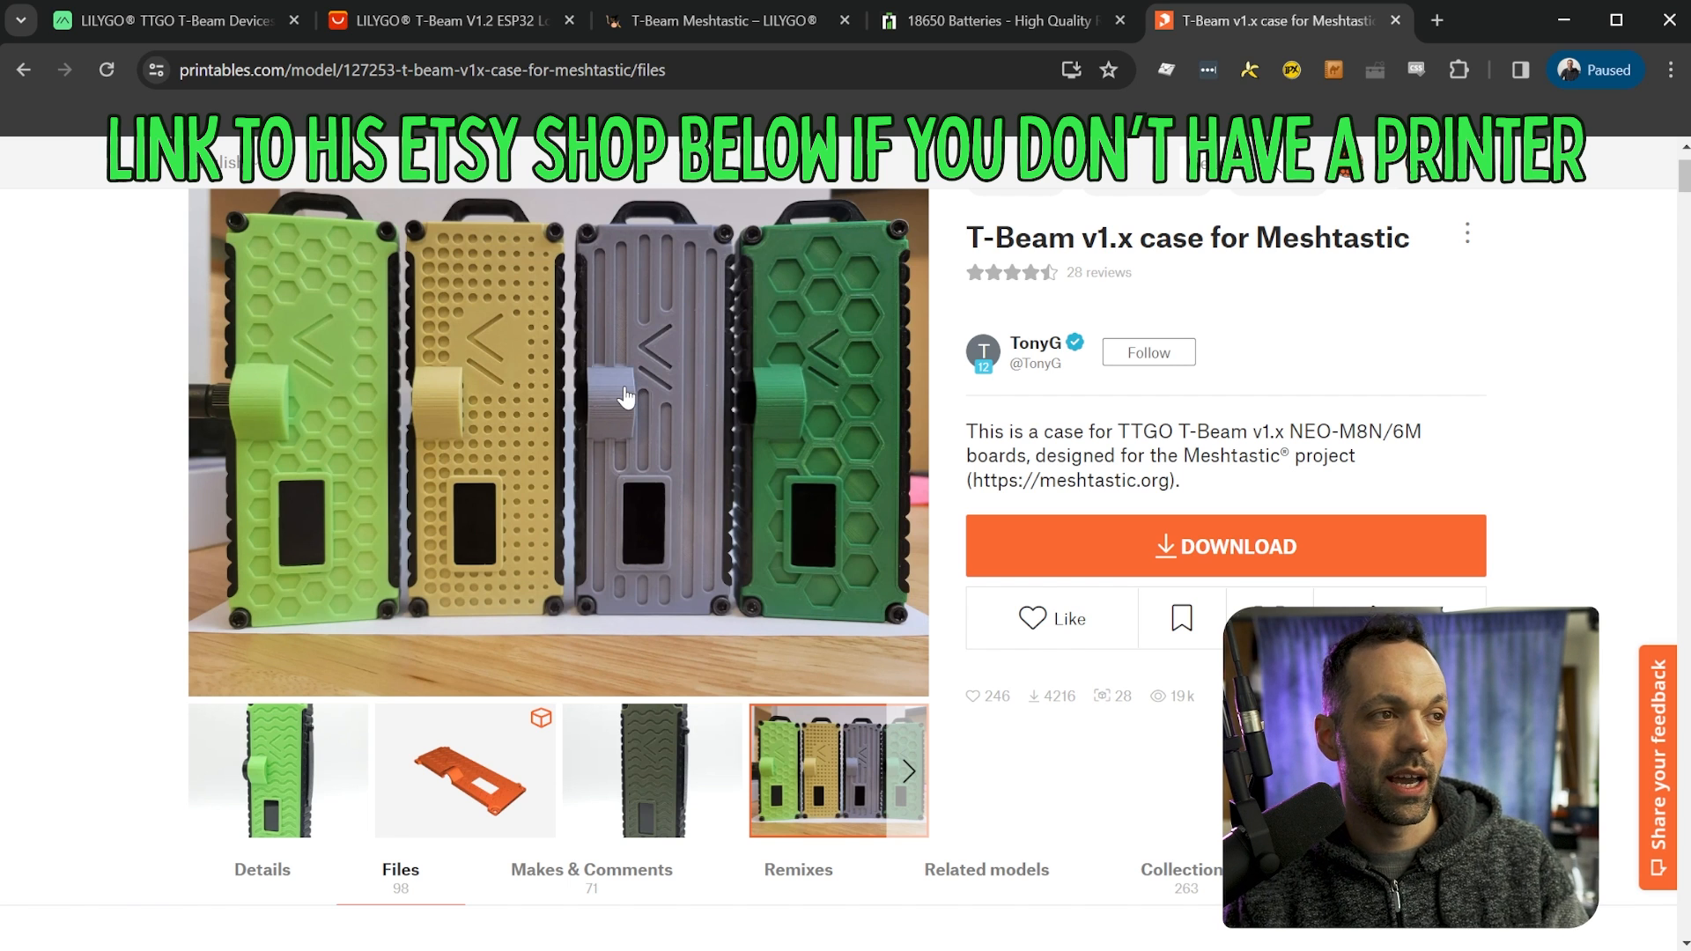
pyautogui.moveTo(890, 537)
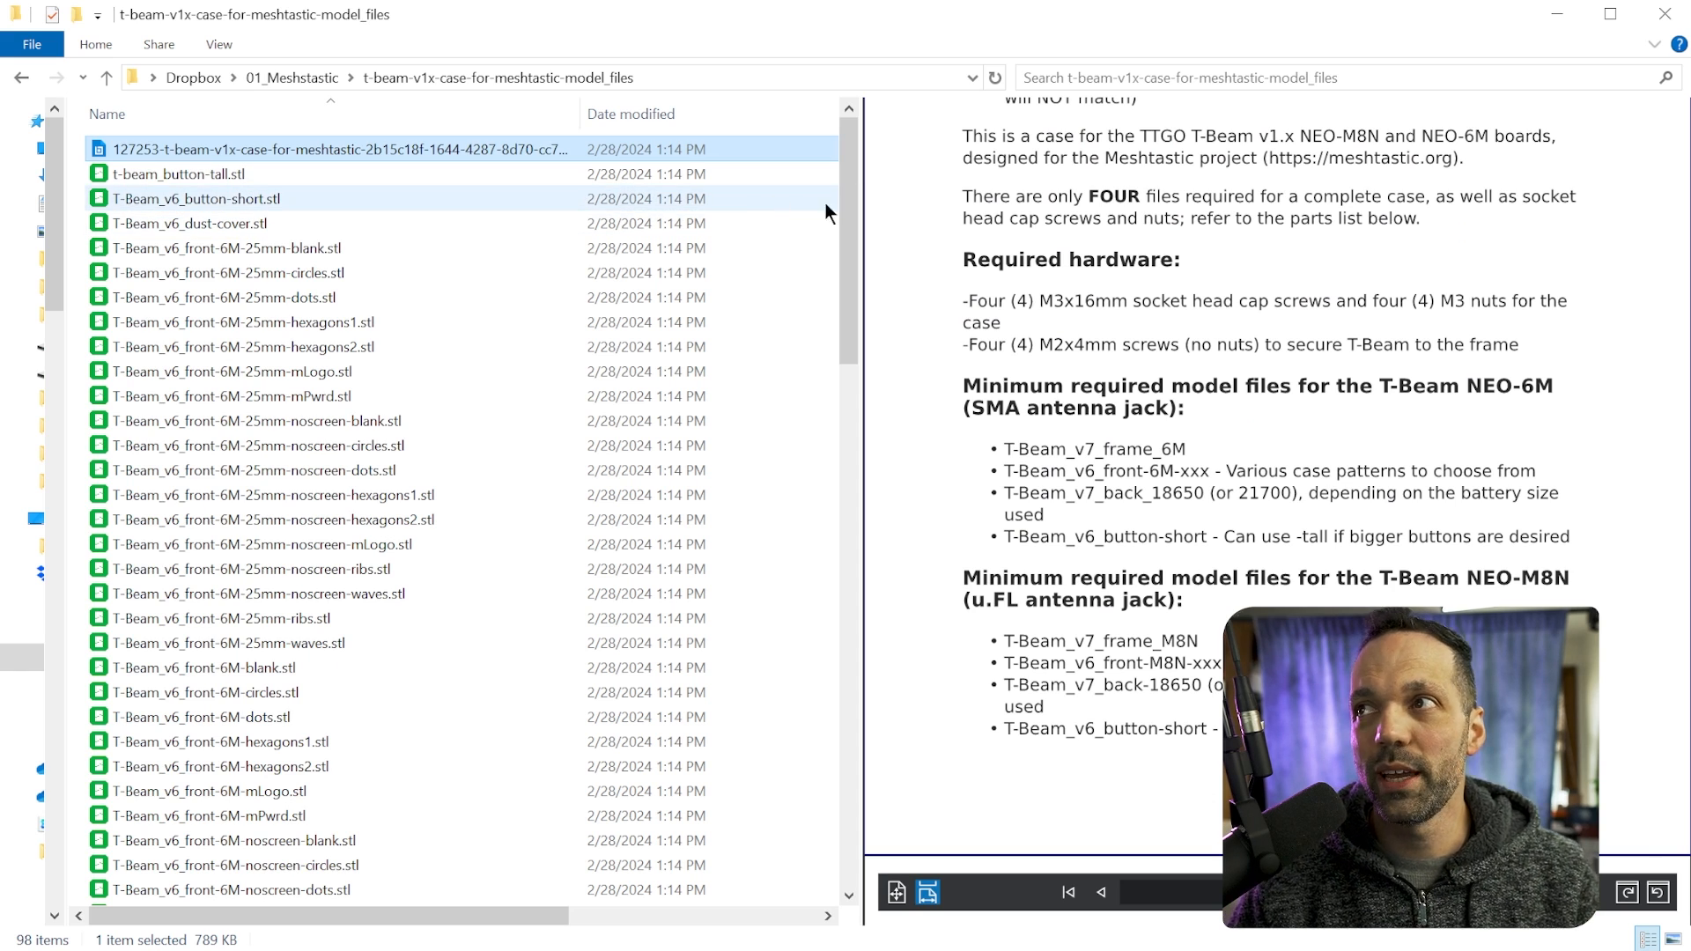
# - Scroll the case readme to the minimum model files for NEO-6M and NEO-M8N T-Beams
pyautogui.scroll(-3)
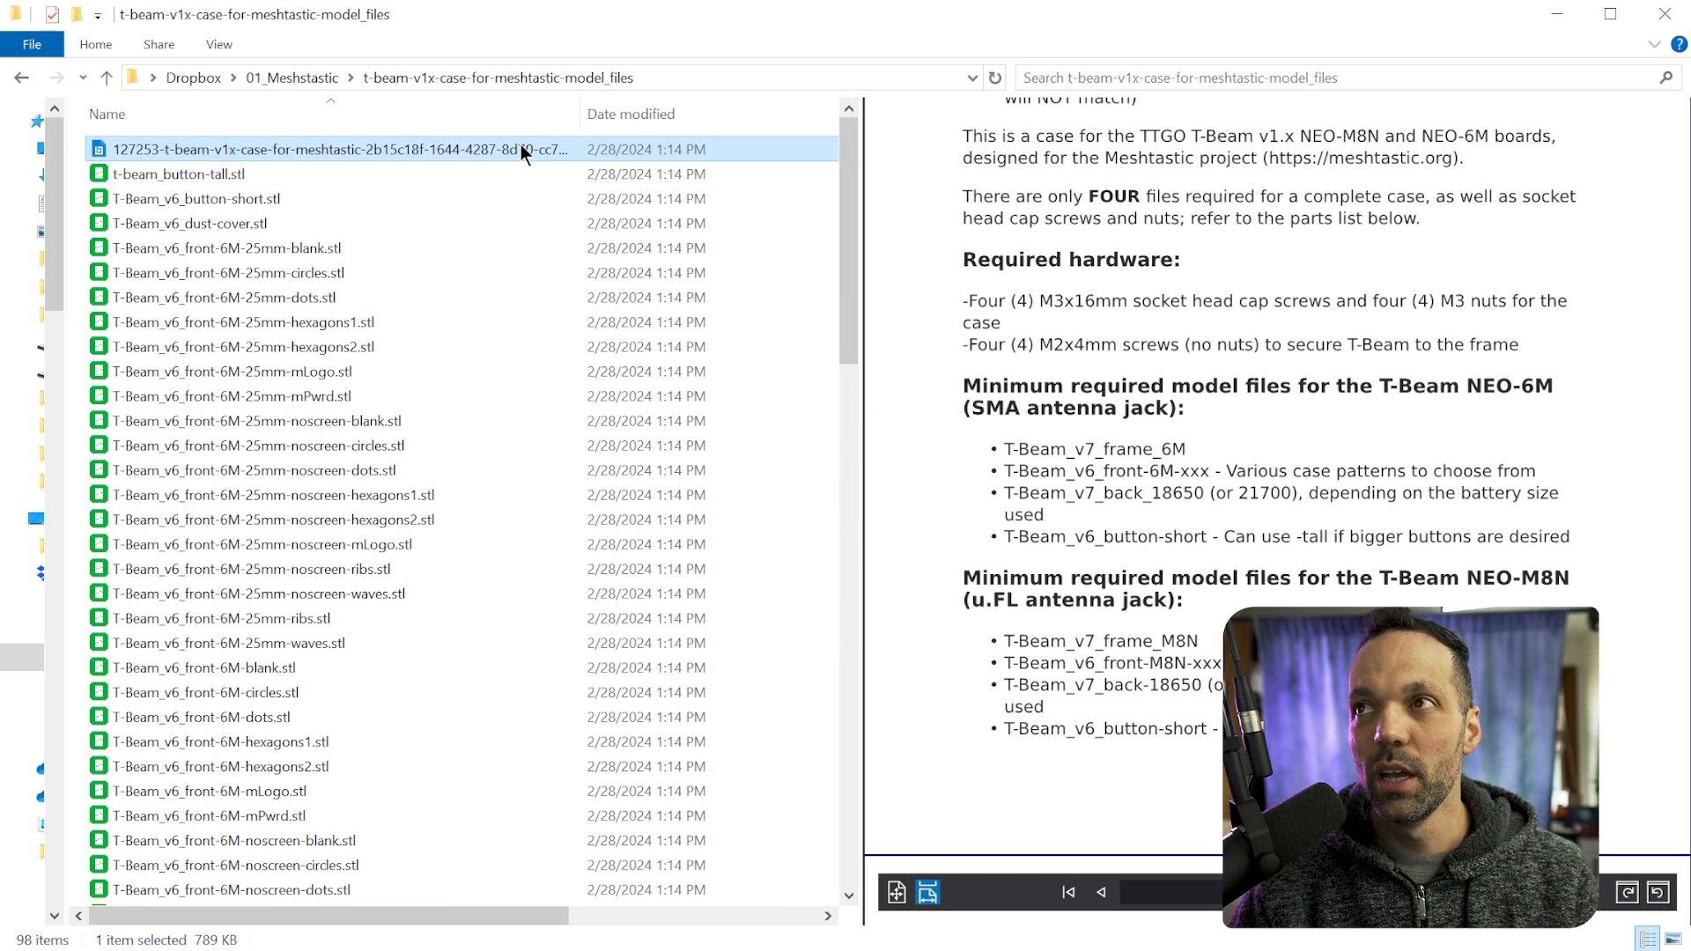
pyautogui.scroll(-3)
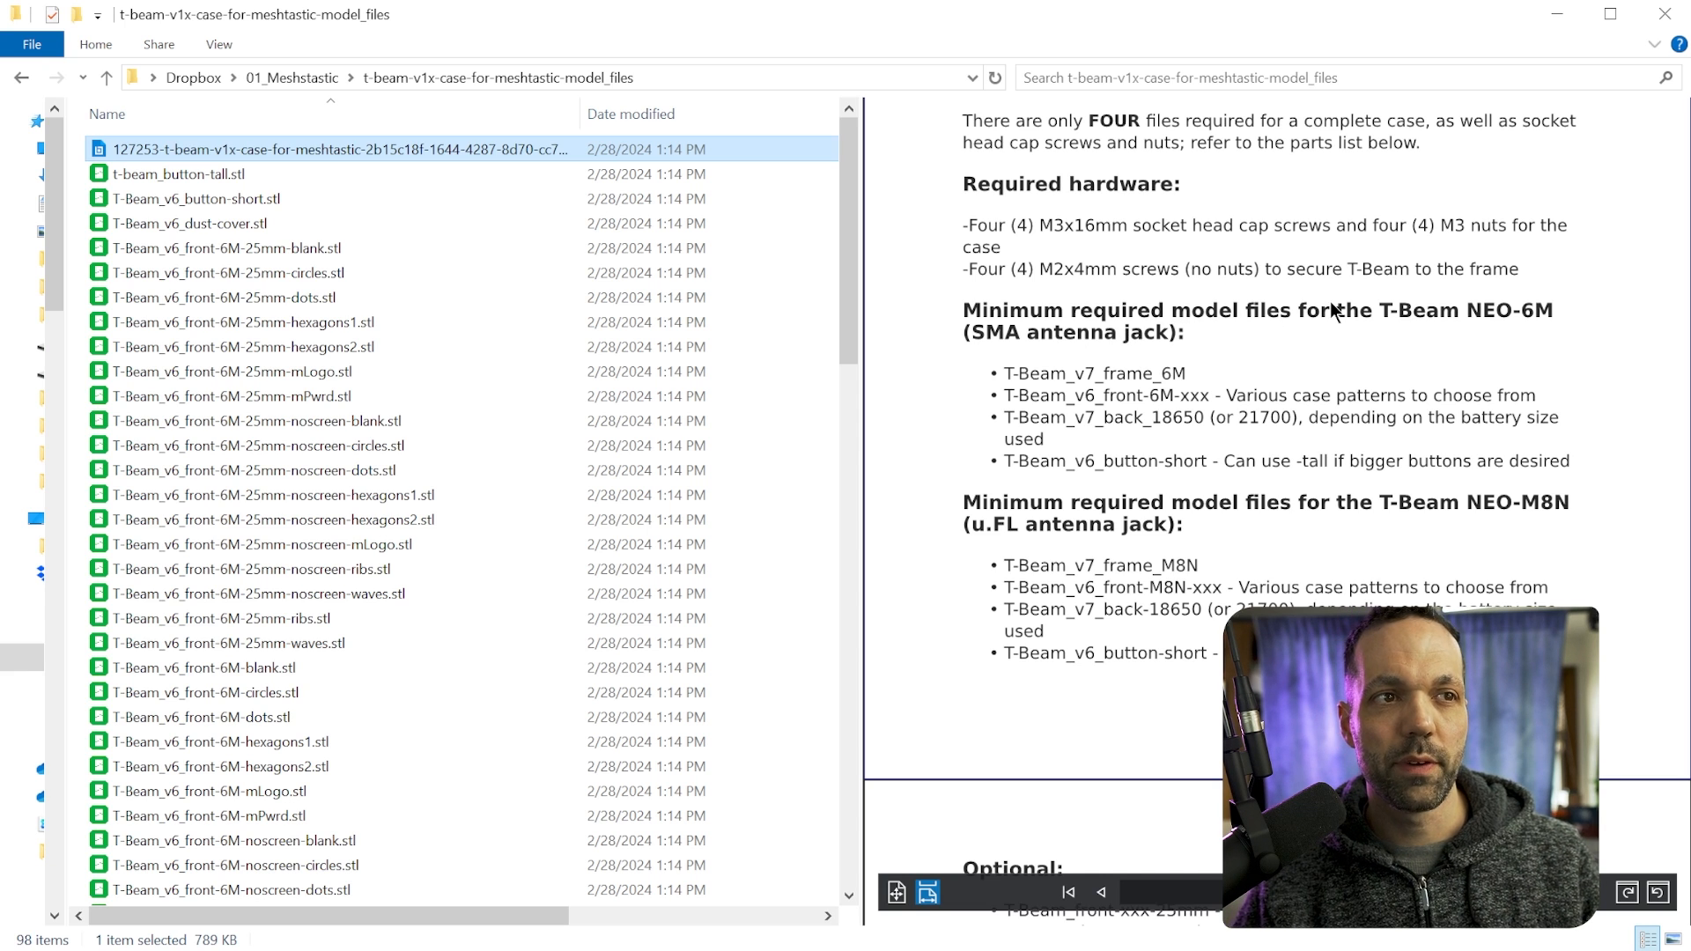
pyautogui.moveTo(1497, 516)
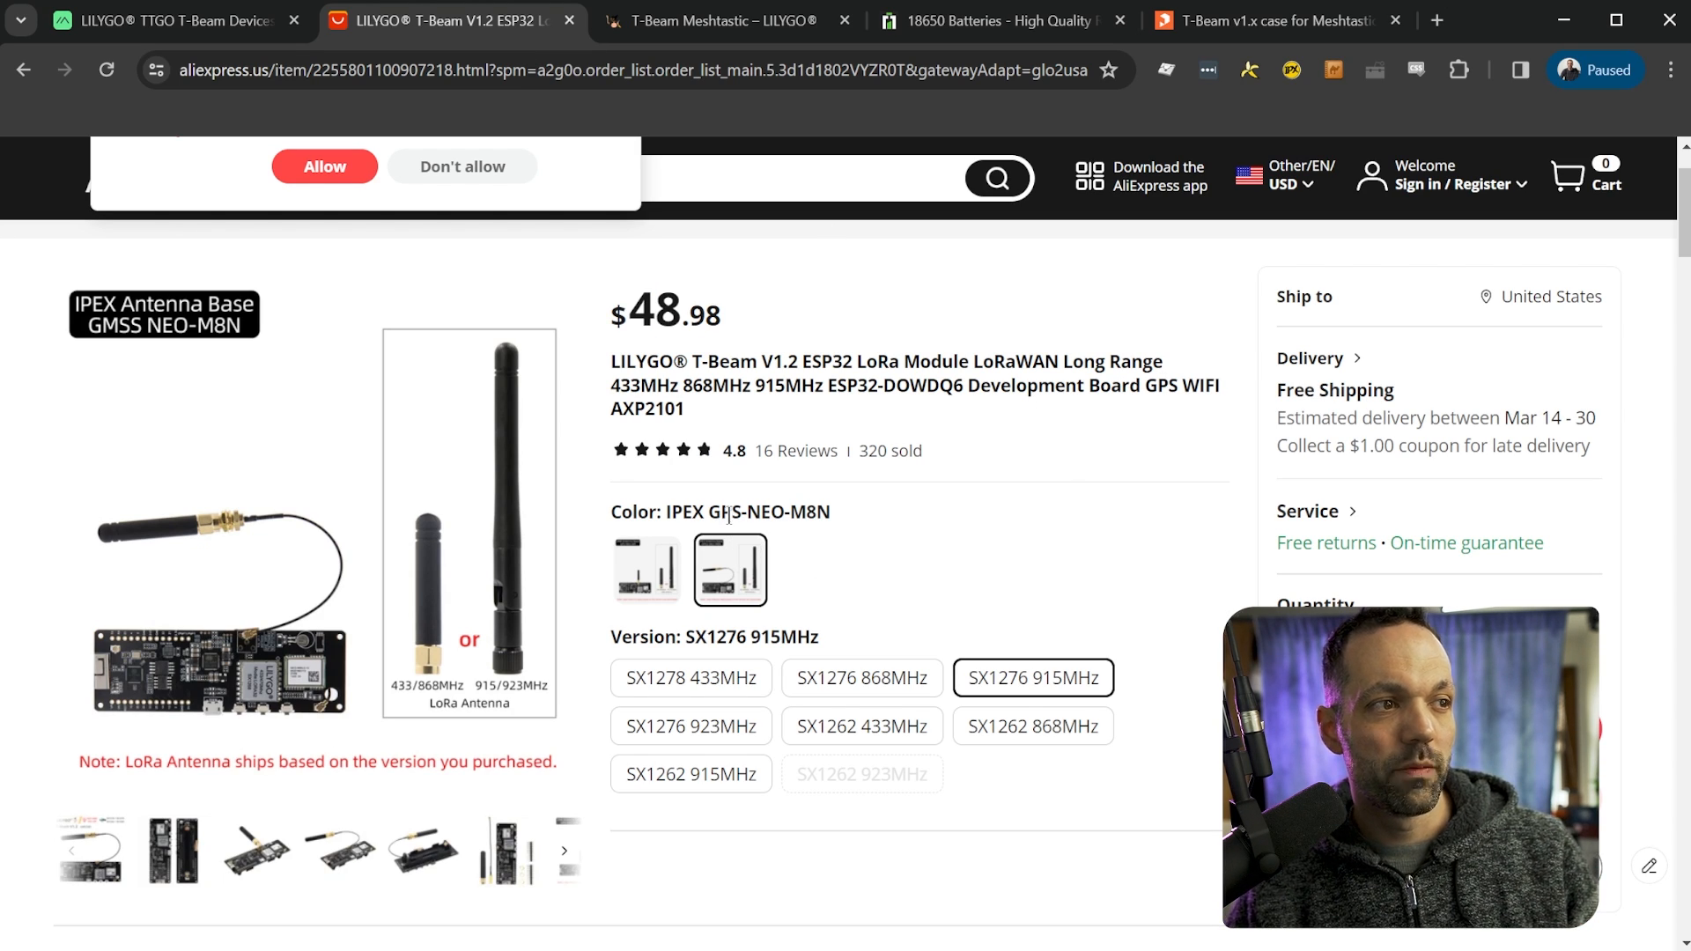
pyautogui.moveTo(808, 547)
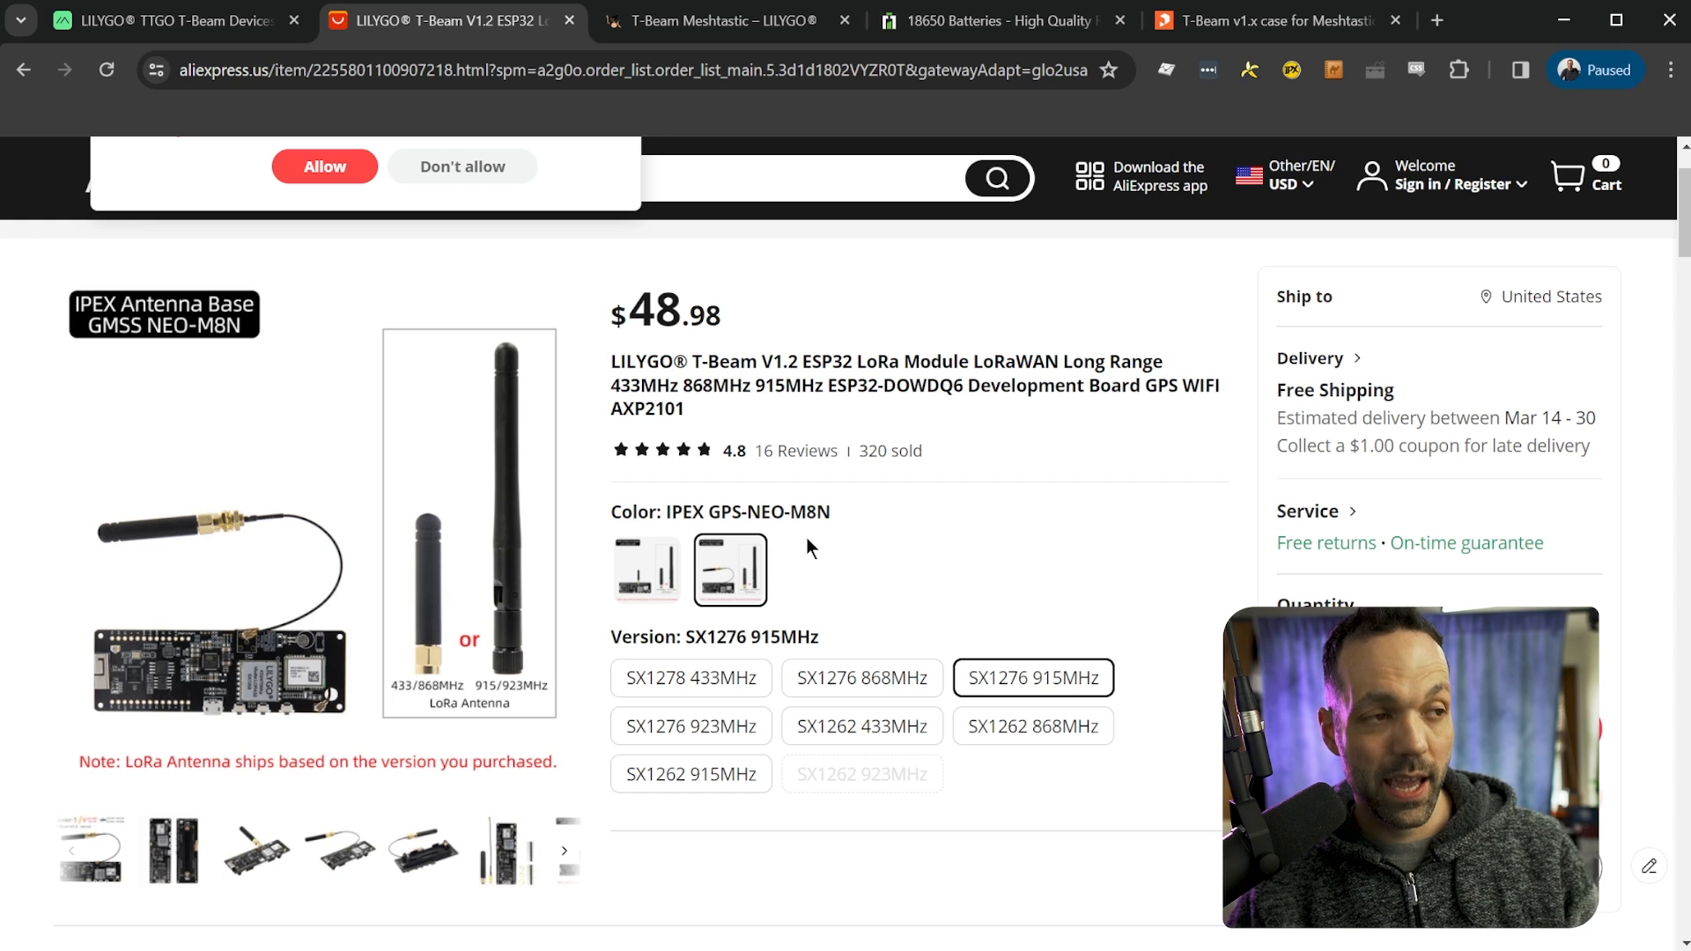
# - Check the listing's IPEX GPS-NEO-M8N colour and SX1276 915MHz version selections
pyautogui.click(646, 569)
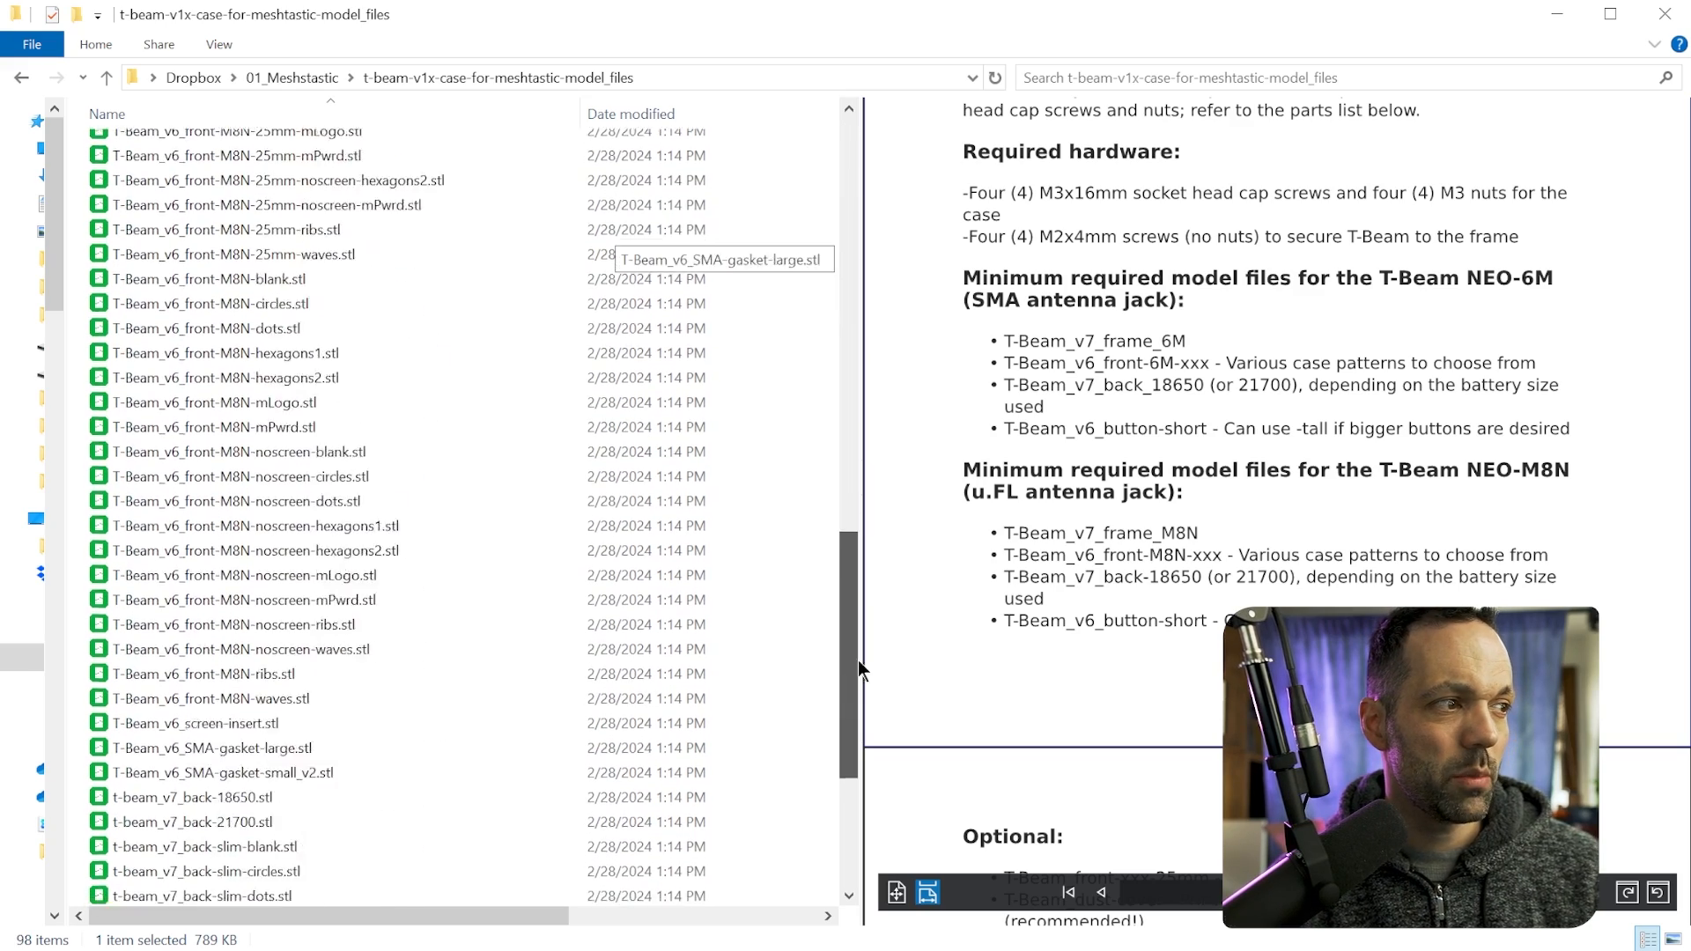
# - Compare the four v7 6M frames and pick t-beam_v7_frame-6m-no-button-cover-double-lanyard.stl
pyautogui.click(226, 721)
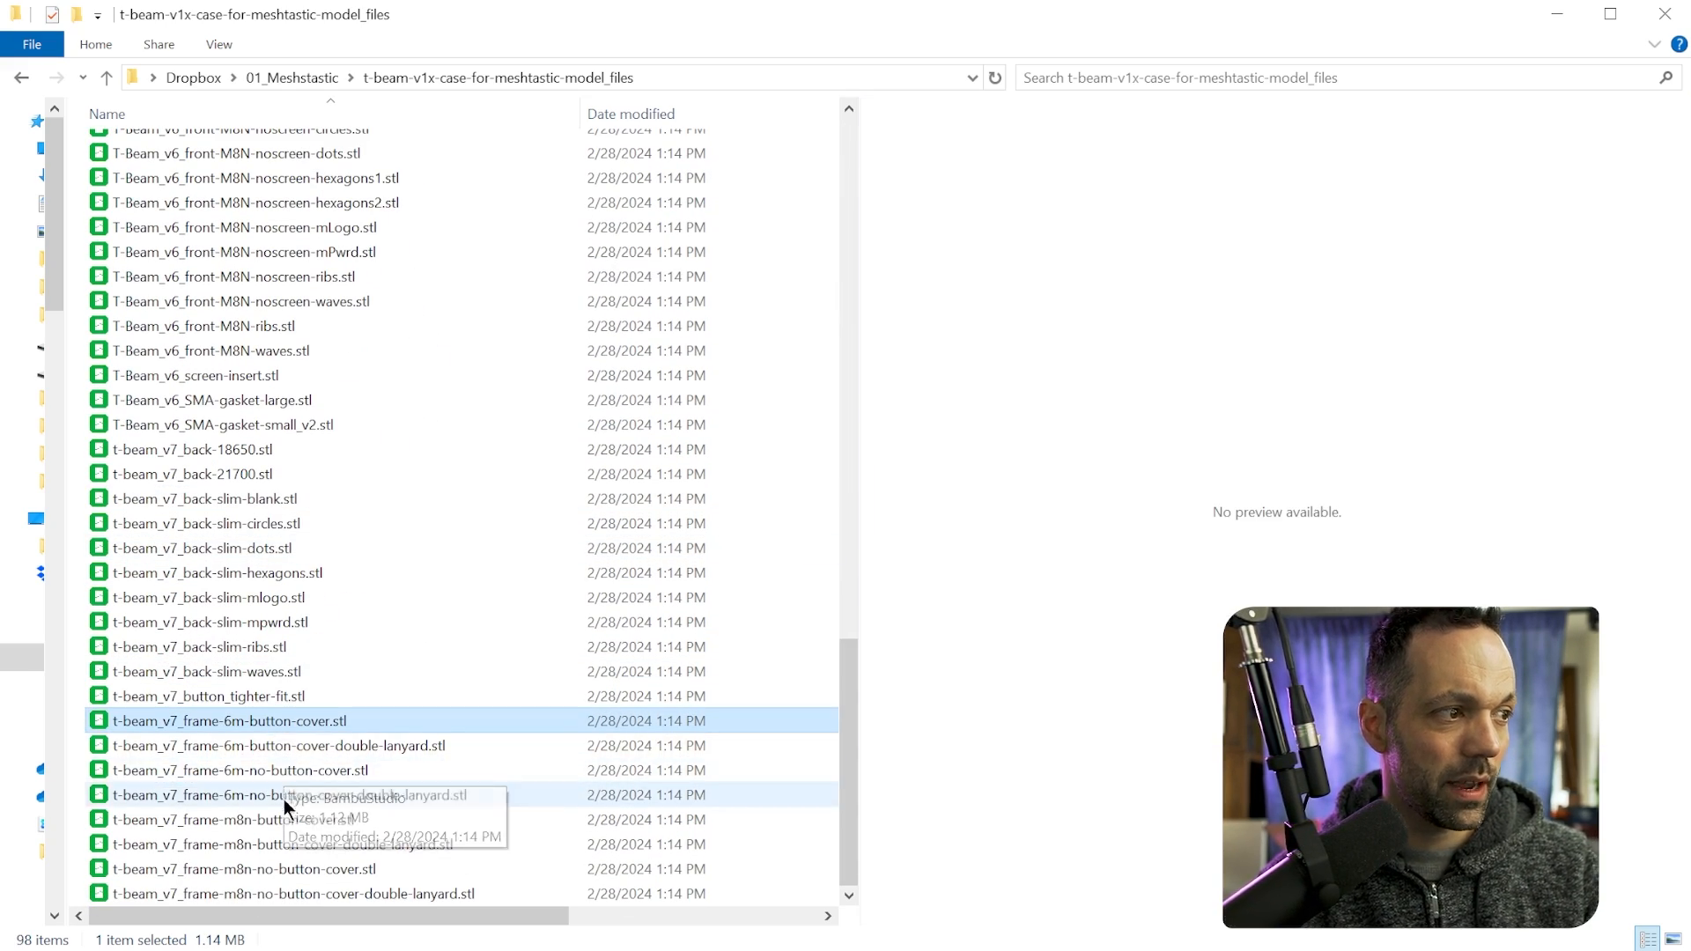
pyautogui.click(287, 794)
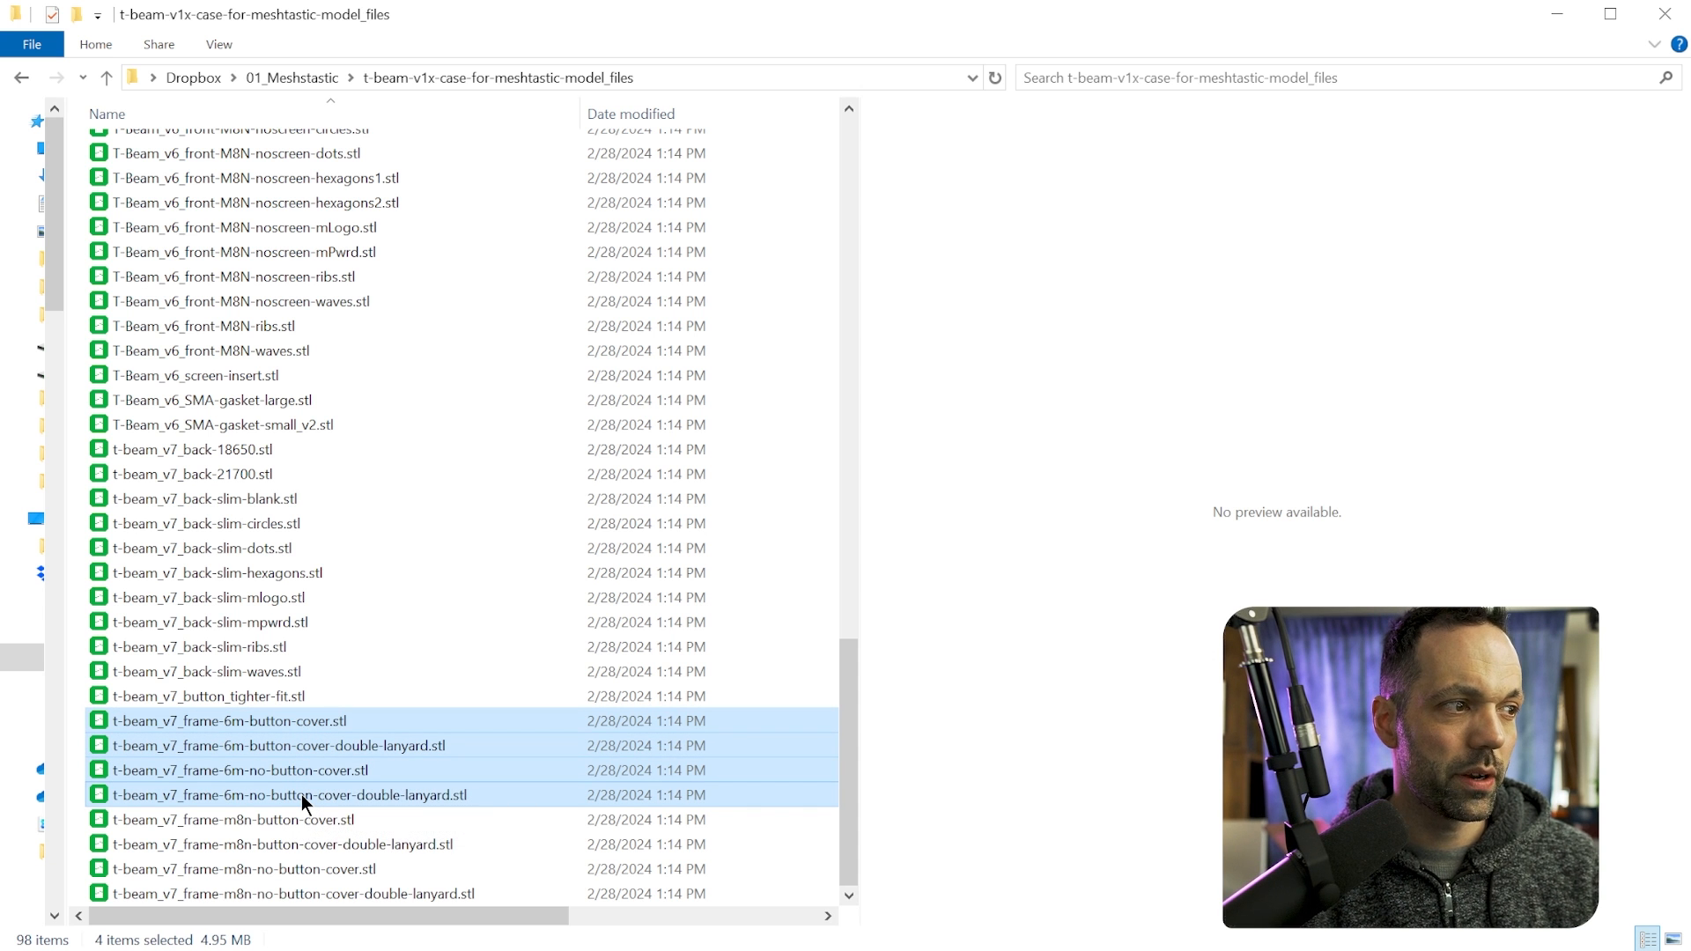
pyautogui.click(285, 795)
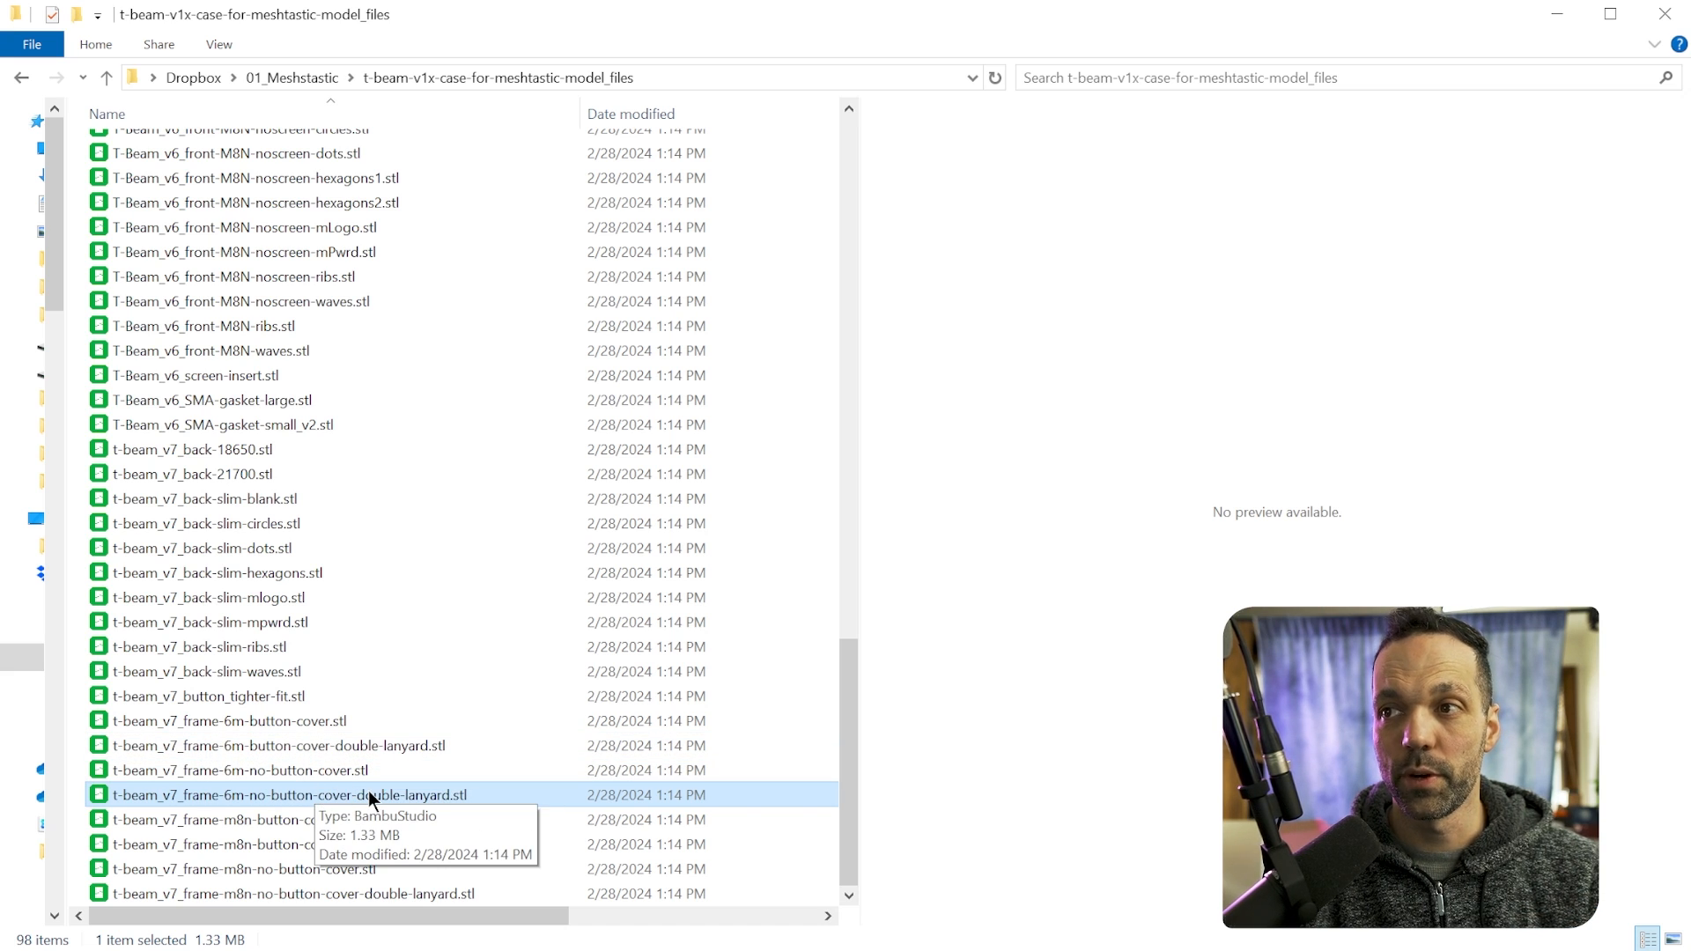
pyautogui.click(286, 794)
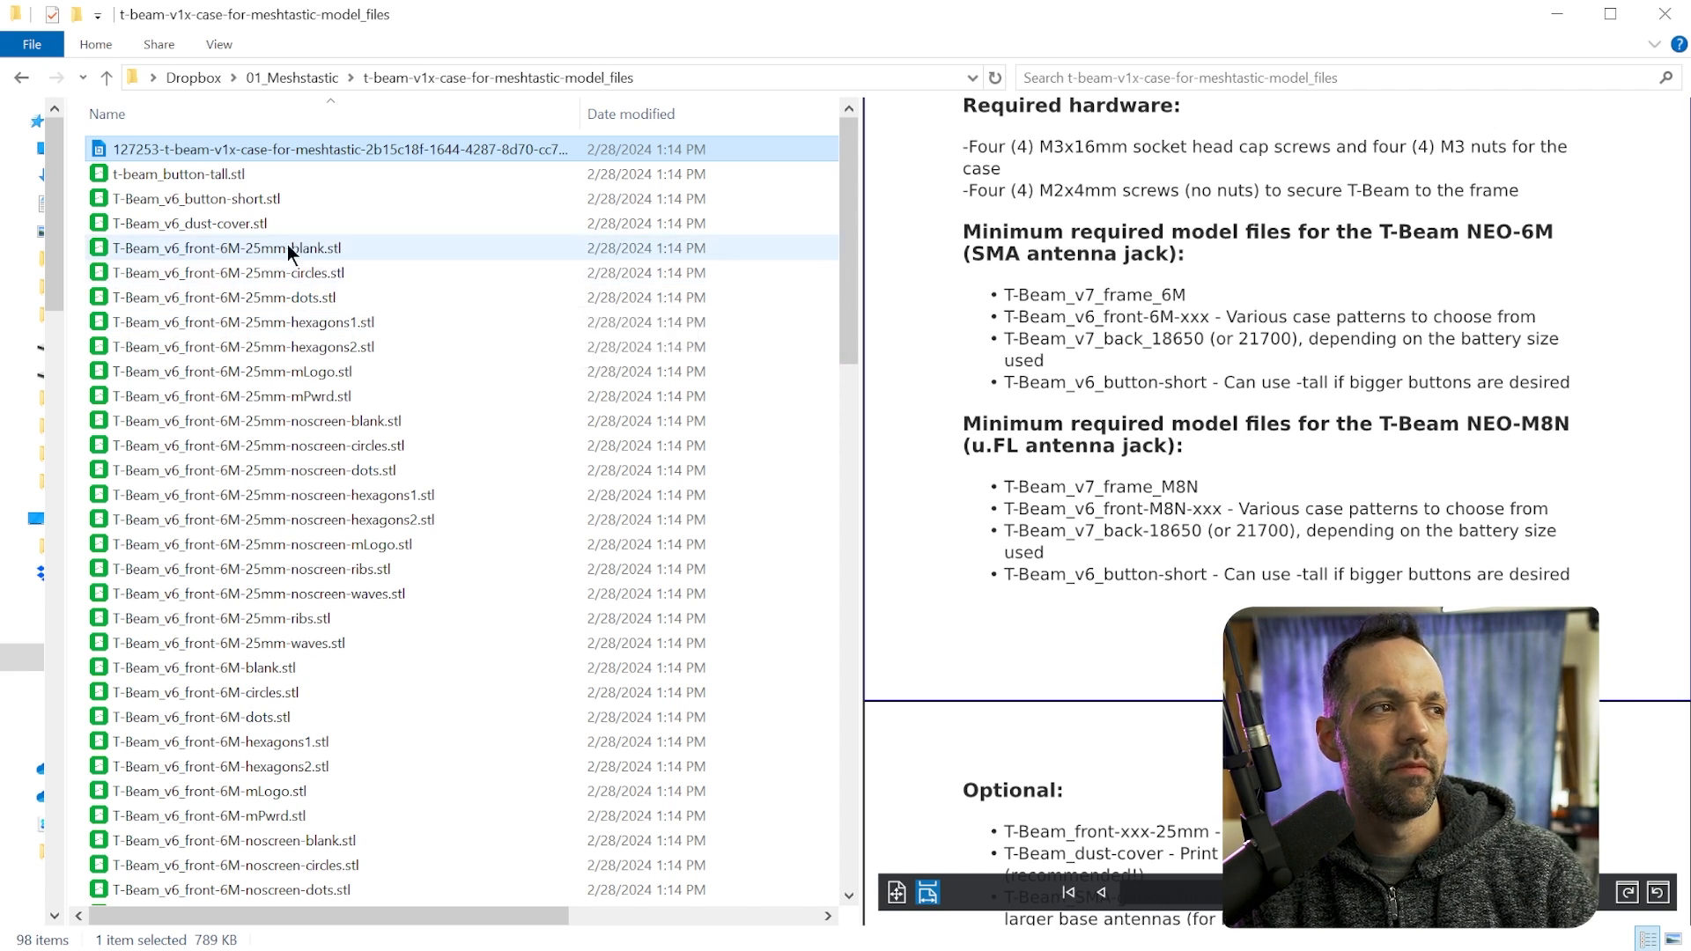
pyautogui.moveTo(285, 253)
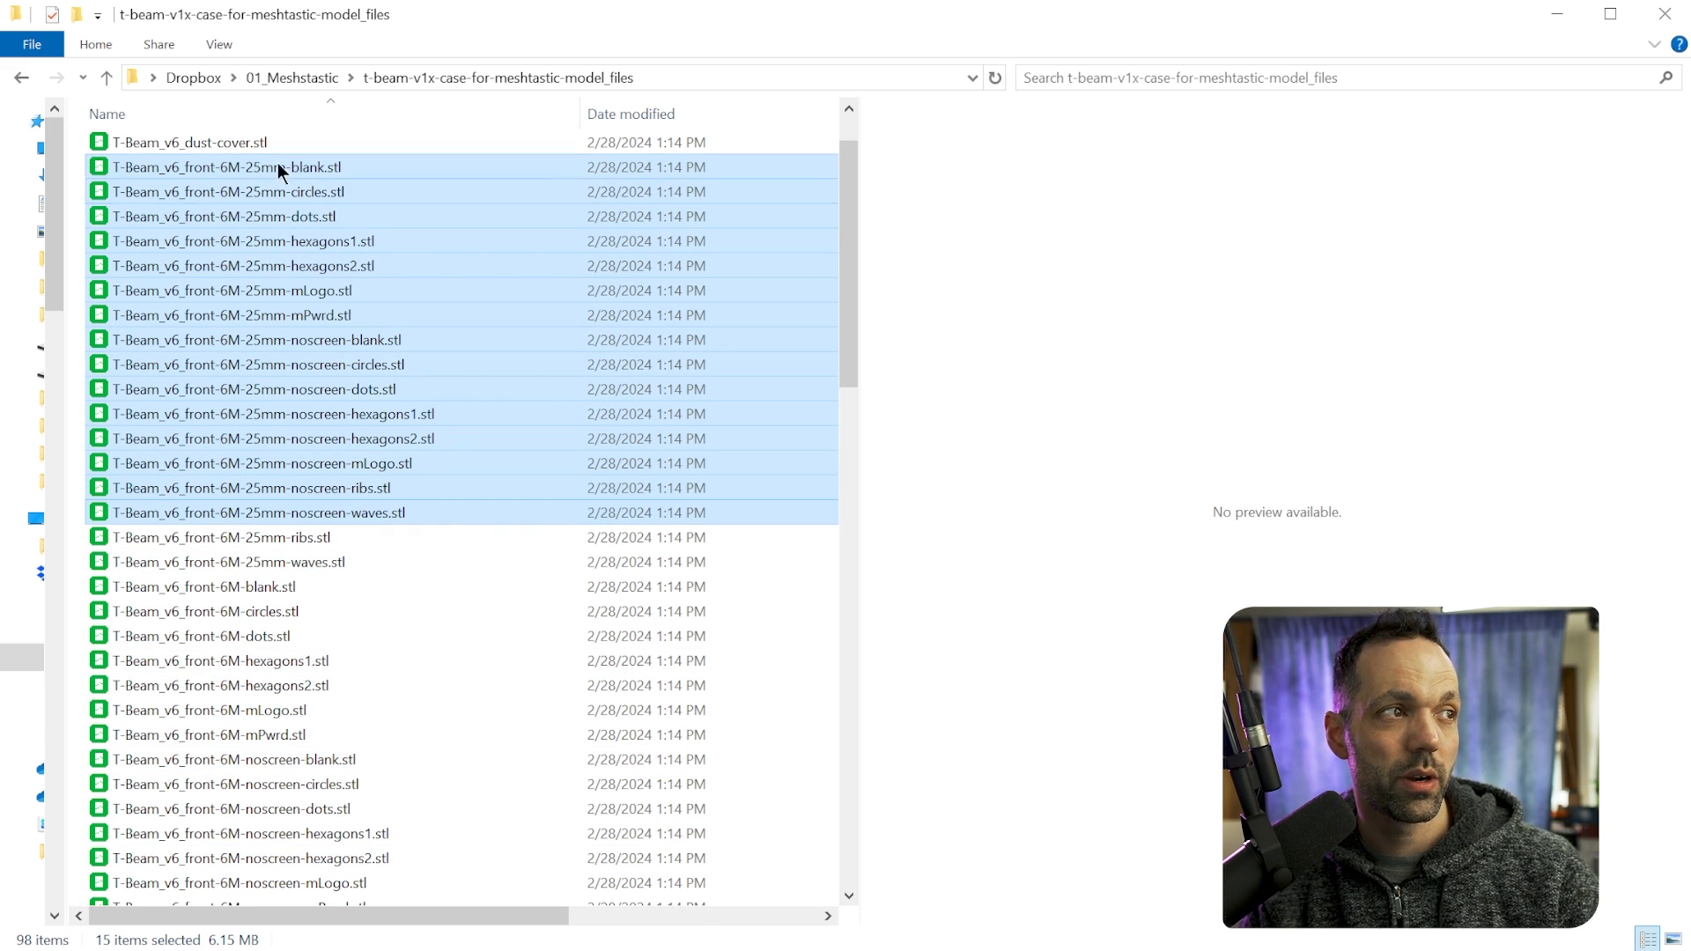
# - Select the eight 6M 25mm noscreen front cover variants, from noscreen-blank through noscreen-waves
pyautogui.click(323, 148)
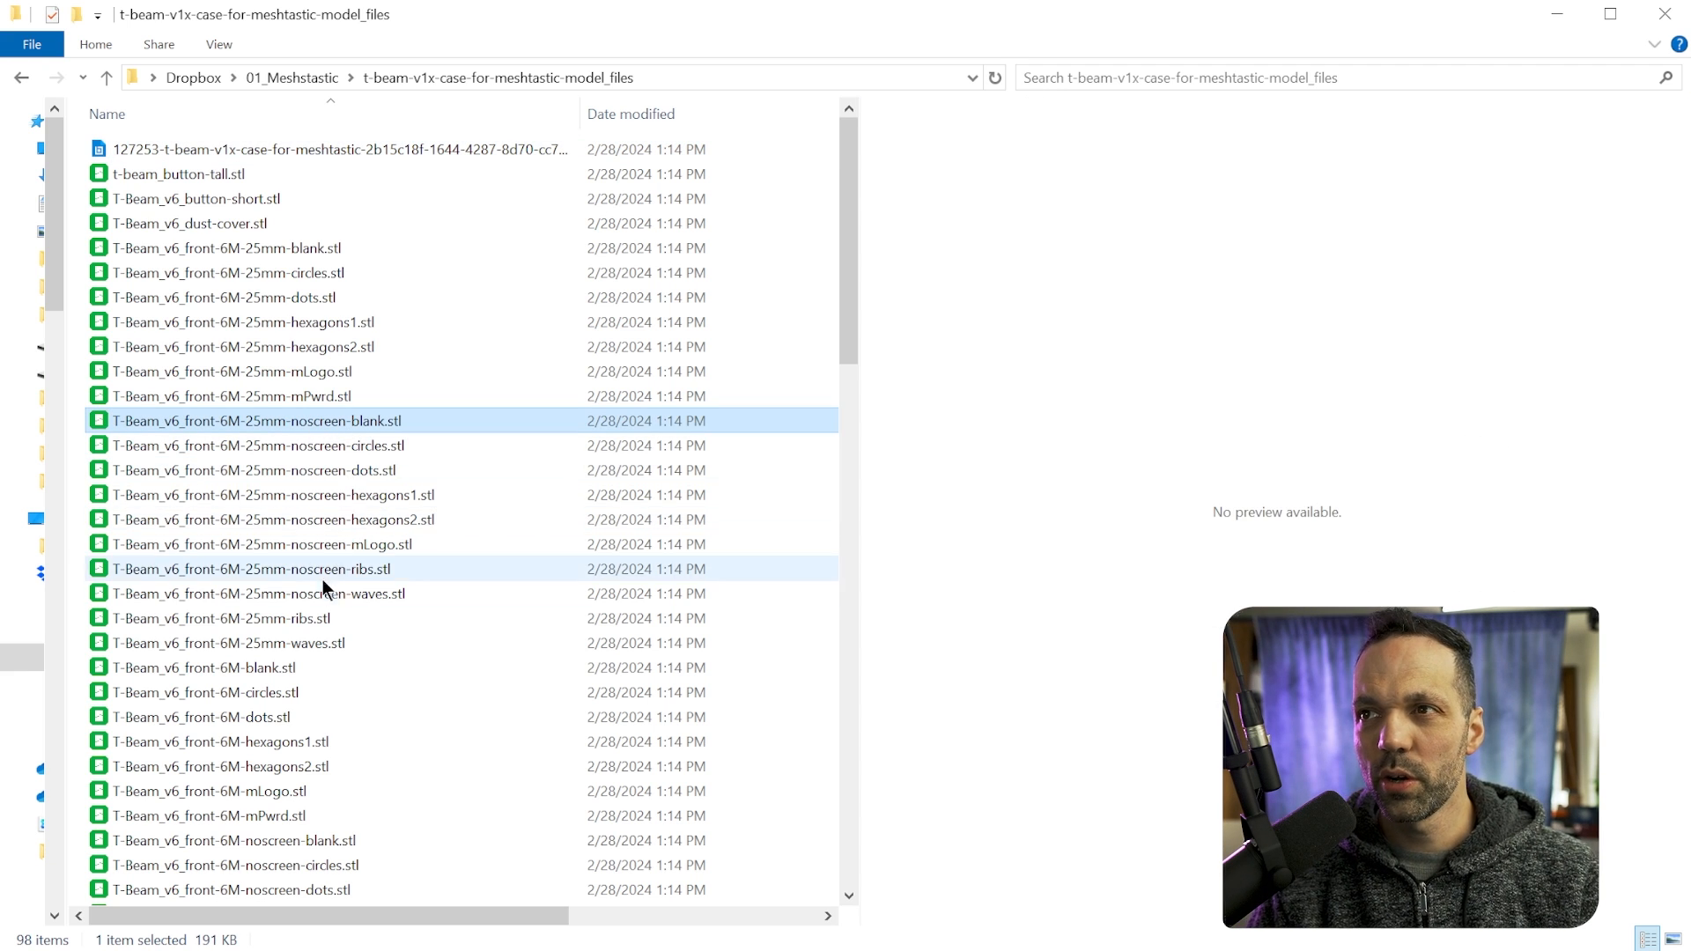
pyautogui.click(259, 593)
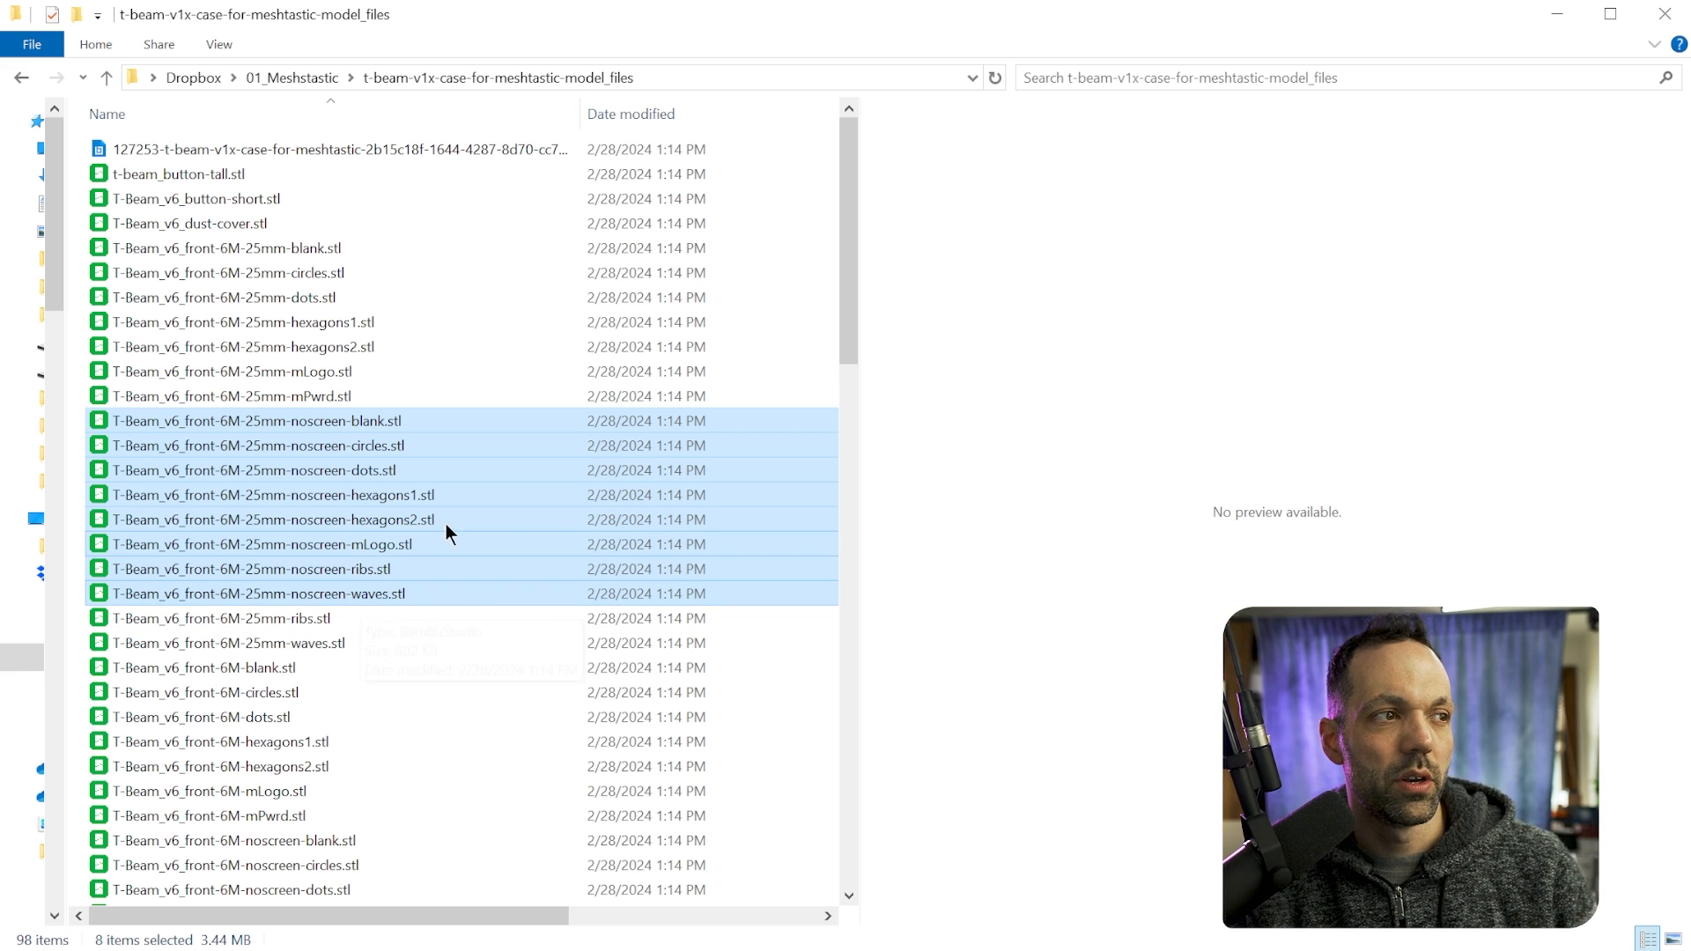
pyautogui.click(230, 371)
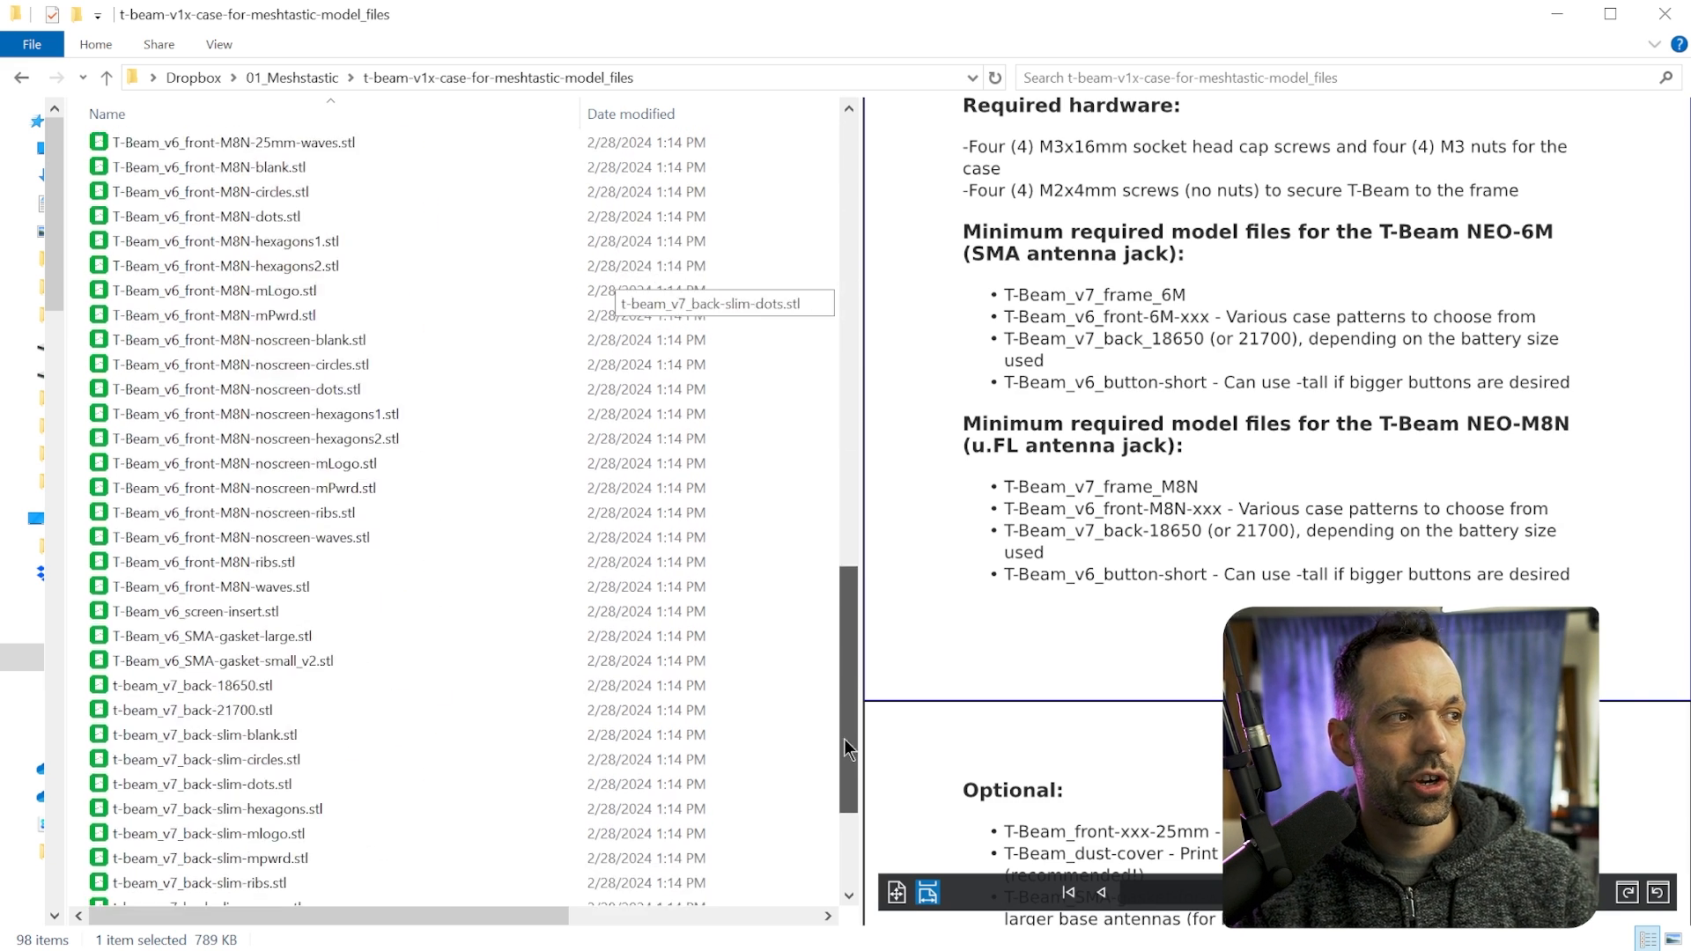
# - Pick t-beam_v7_back-slim-blank.stl among the v7 back cover files
pyautogui.scroll(-3)
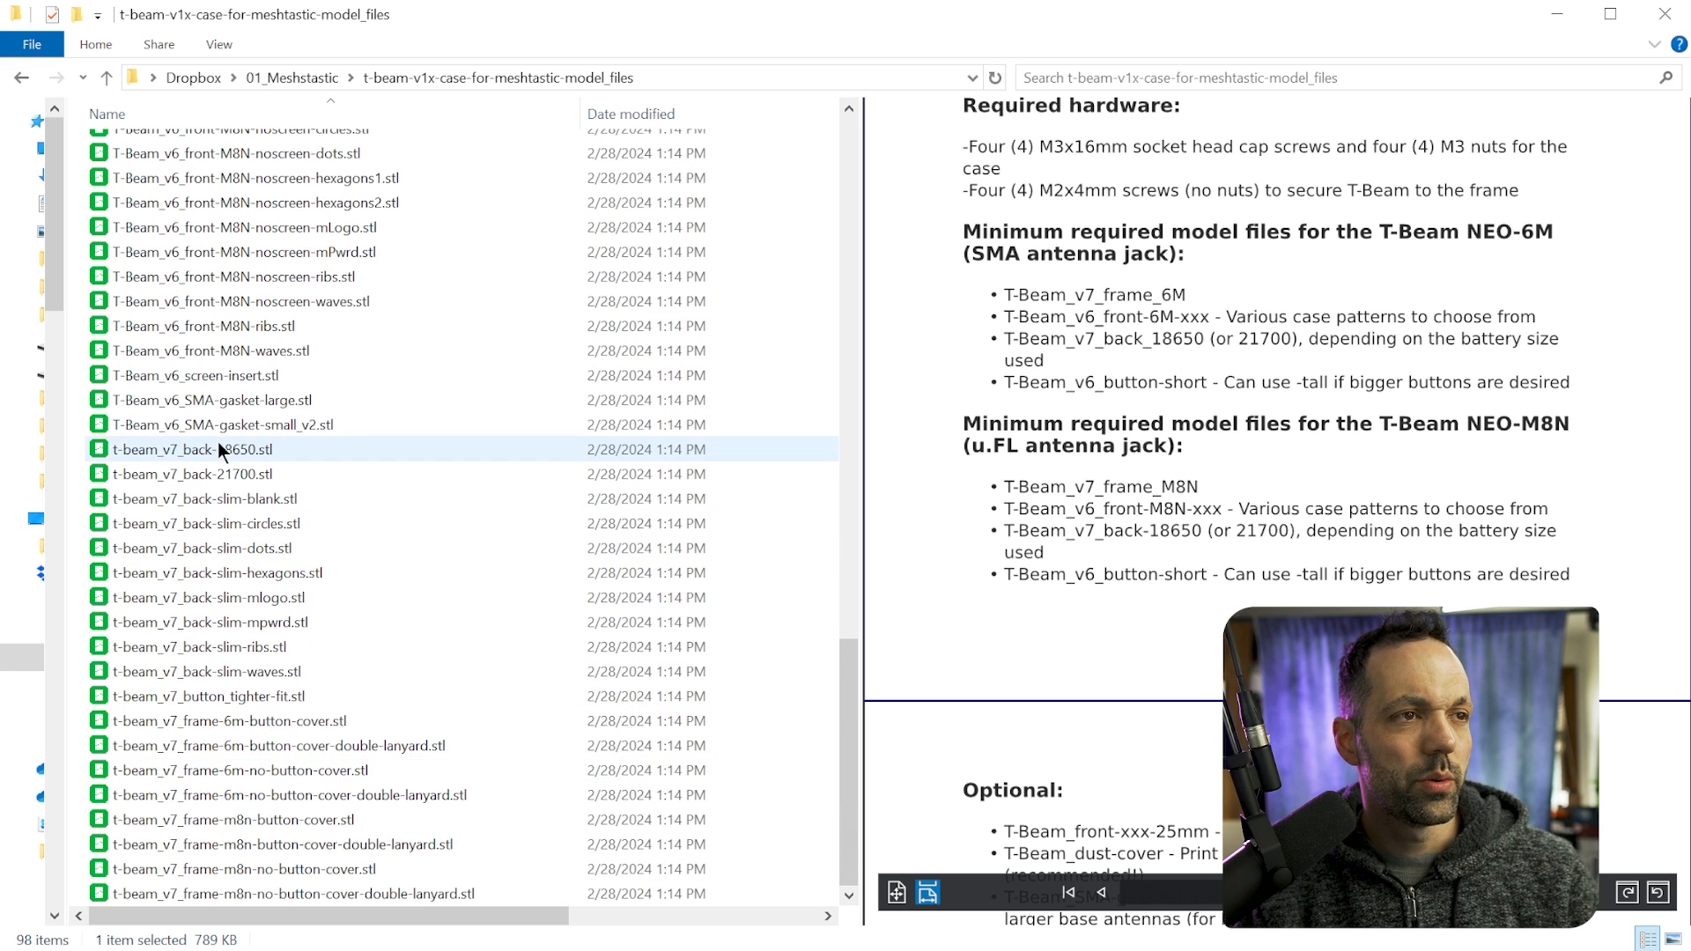
pyautogui.moveTo(275, 507)
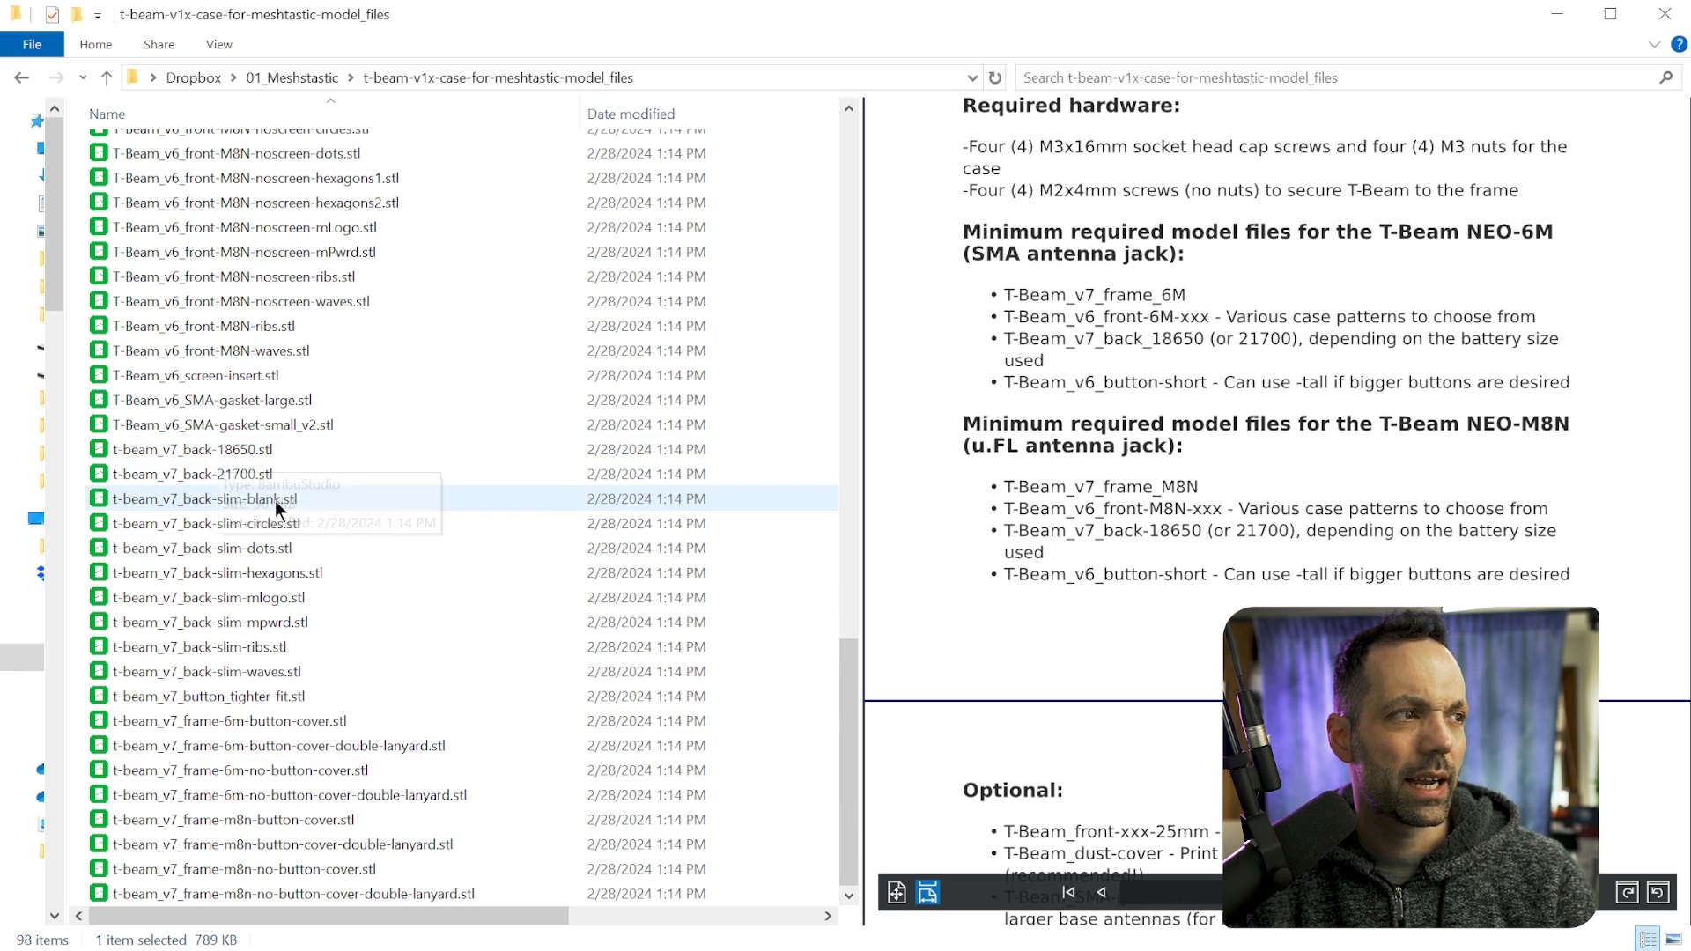
pyautogui.click(194, 448)
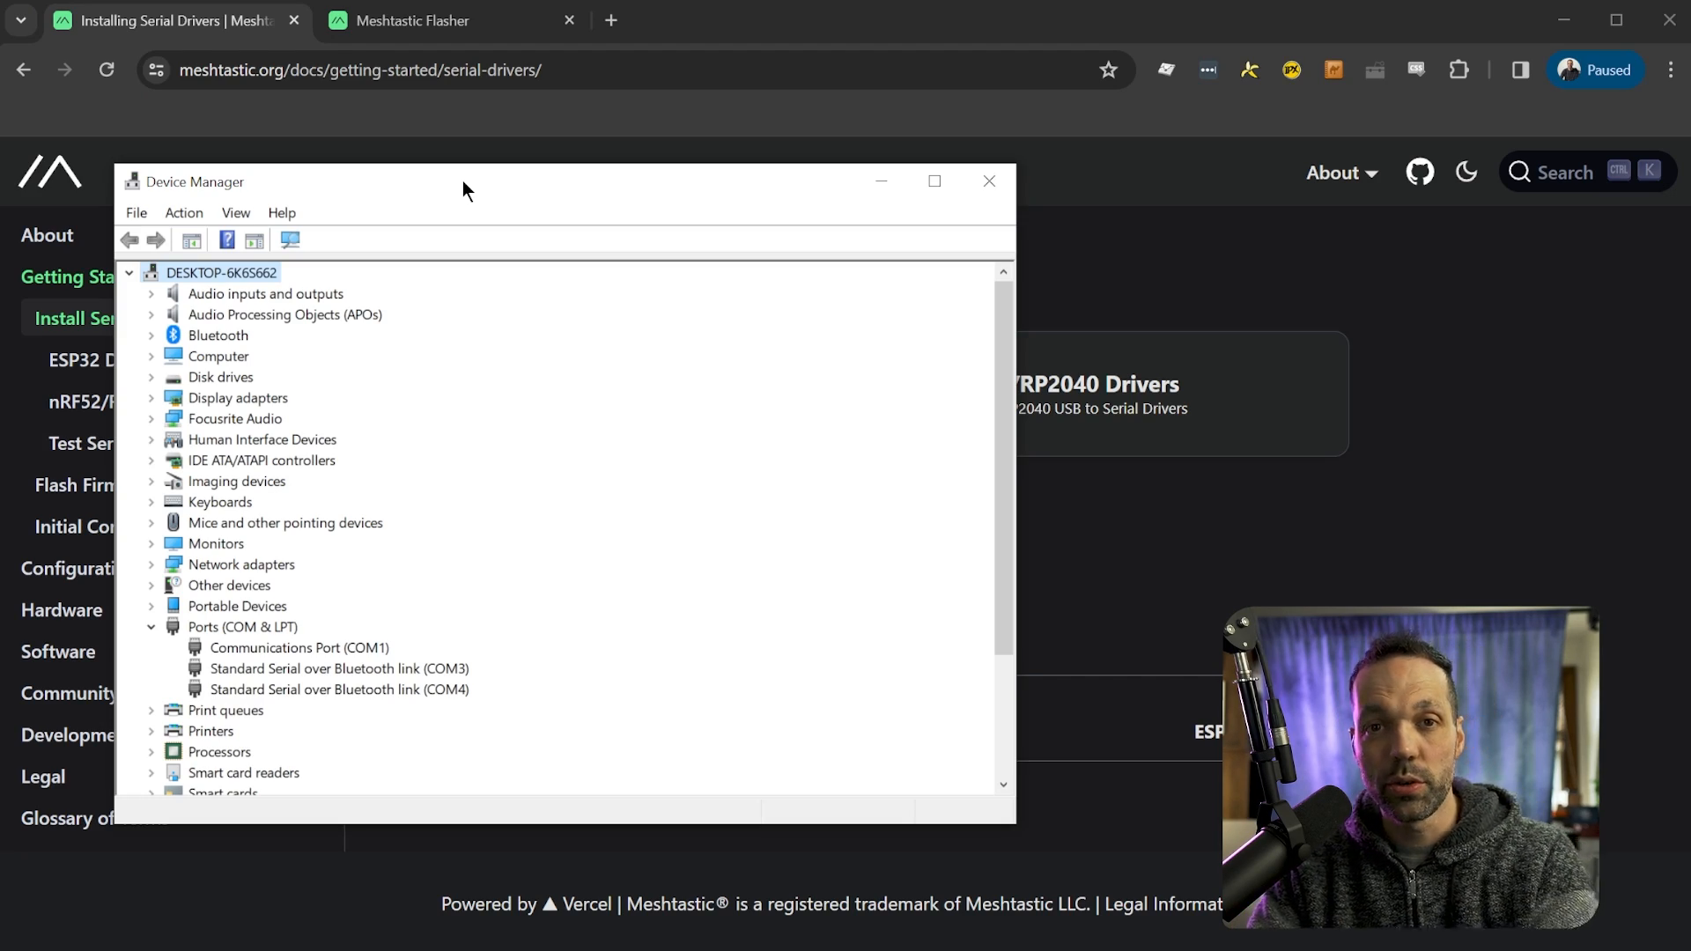
# - Select USB-Enhanced-SERIAL CH9102 (COM6) under Ports, then close Device Manager
pyautogui.moveTo(464, 190); pyautogui.dragTo(539, 188)
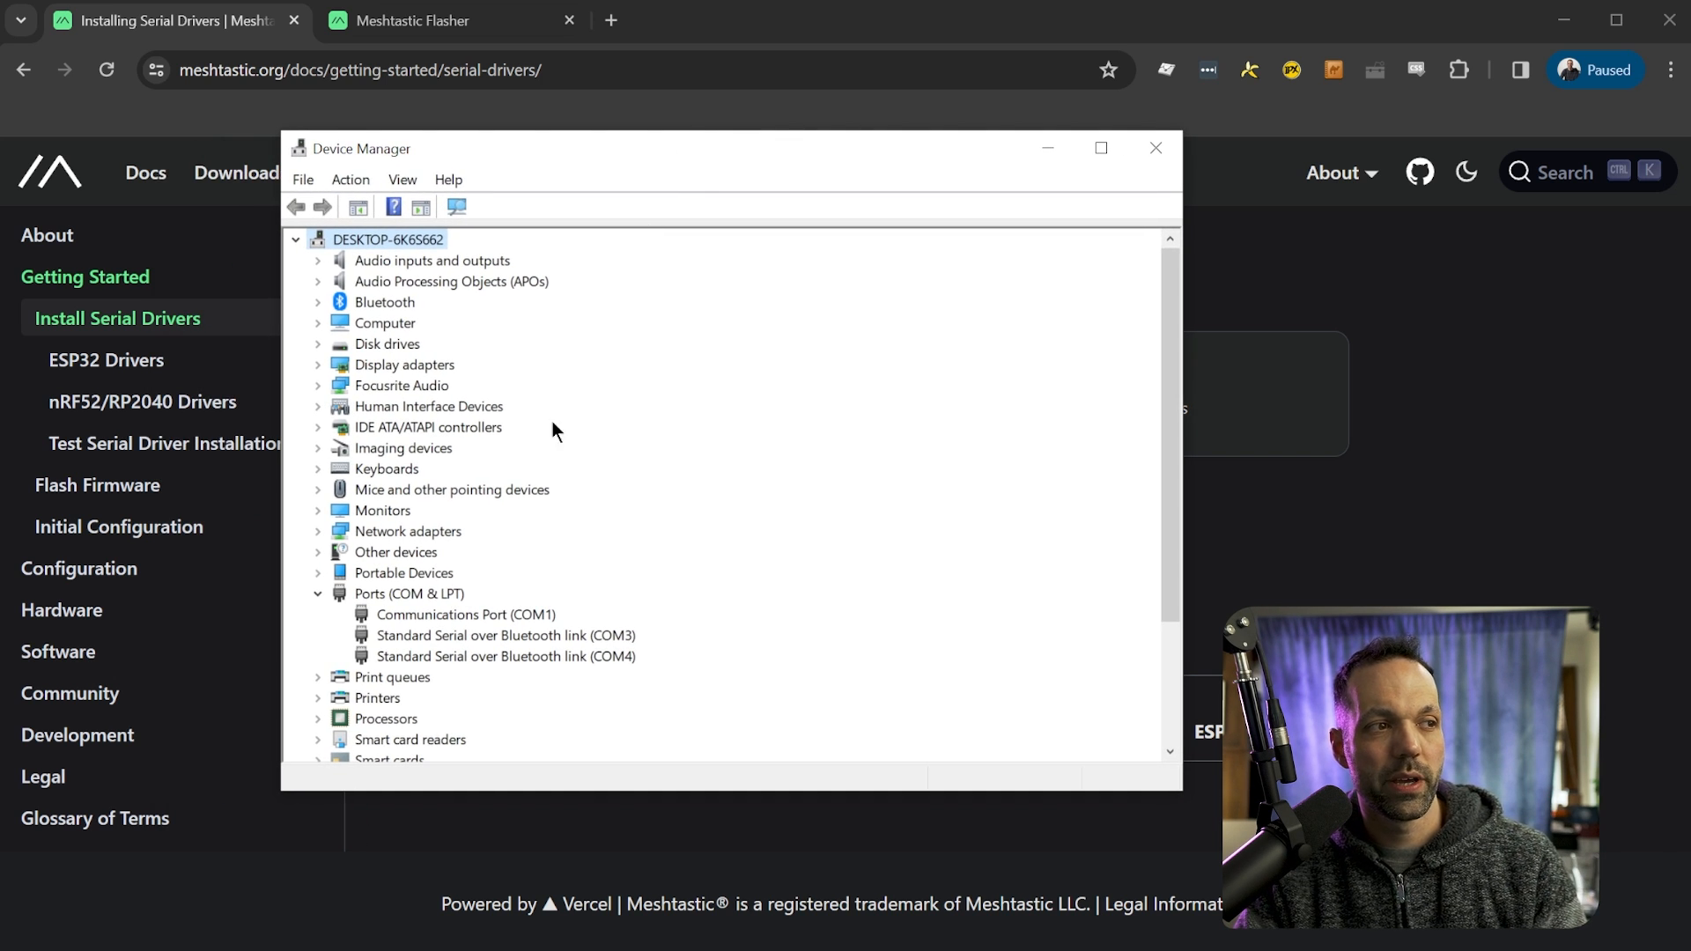
pyautogui.click(409, 593)
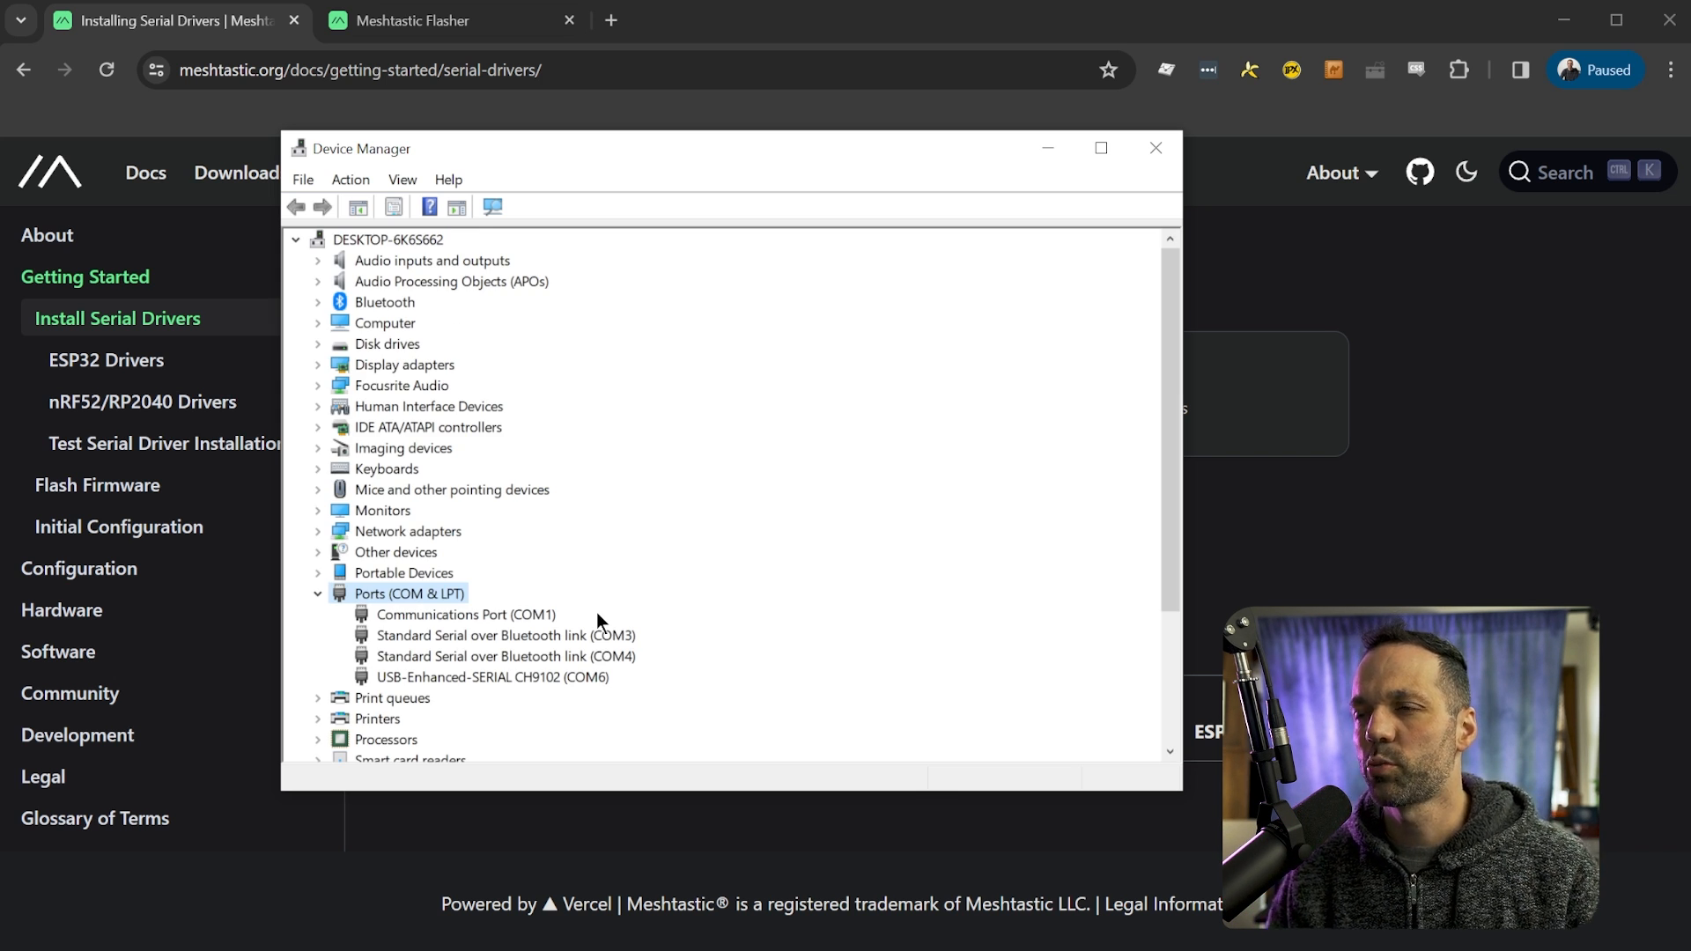
pyautogui.click(491, 676)
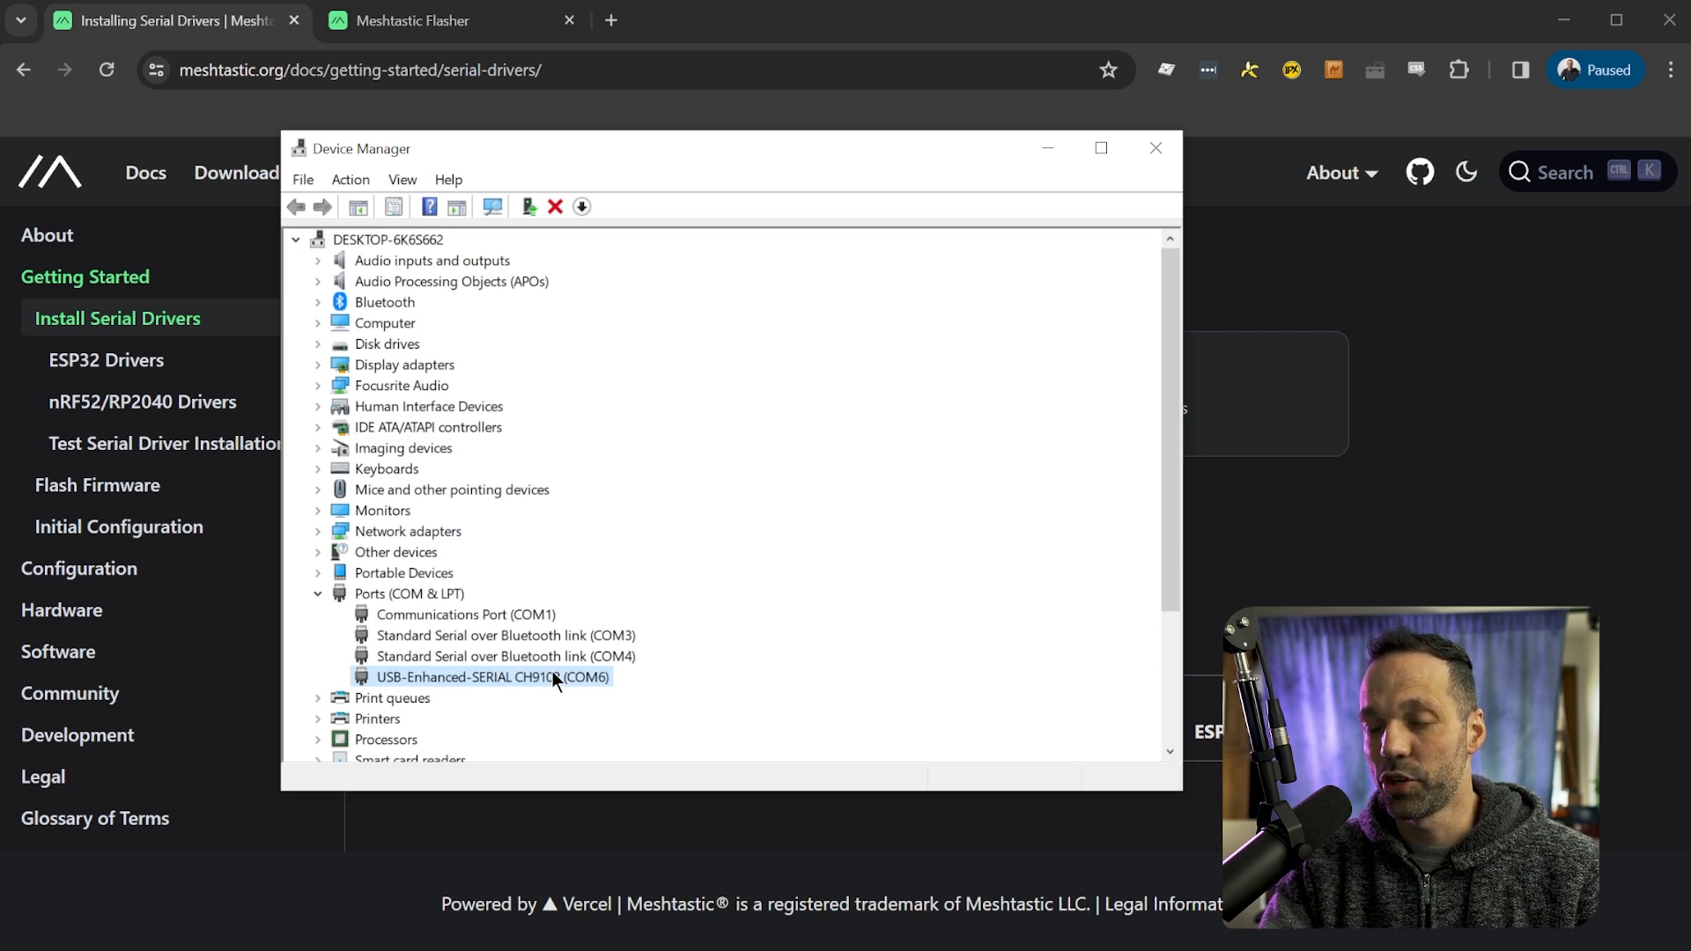
pyautogui.click(1155, 148)
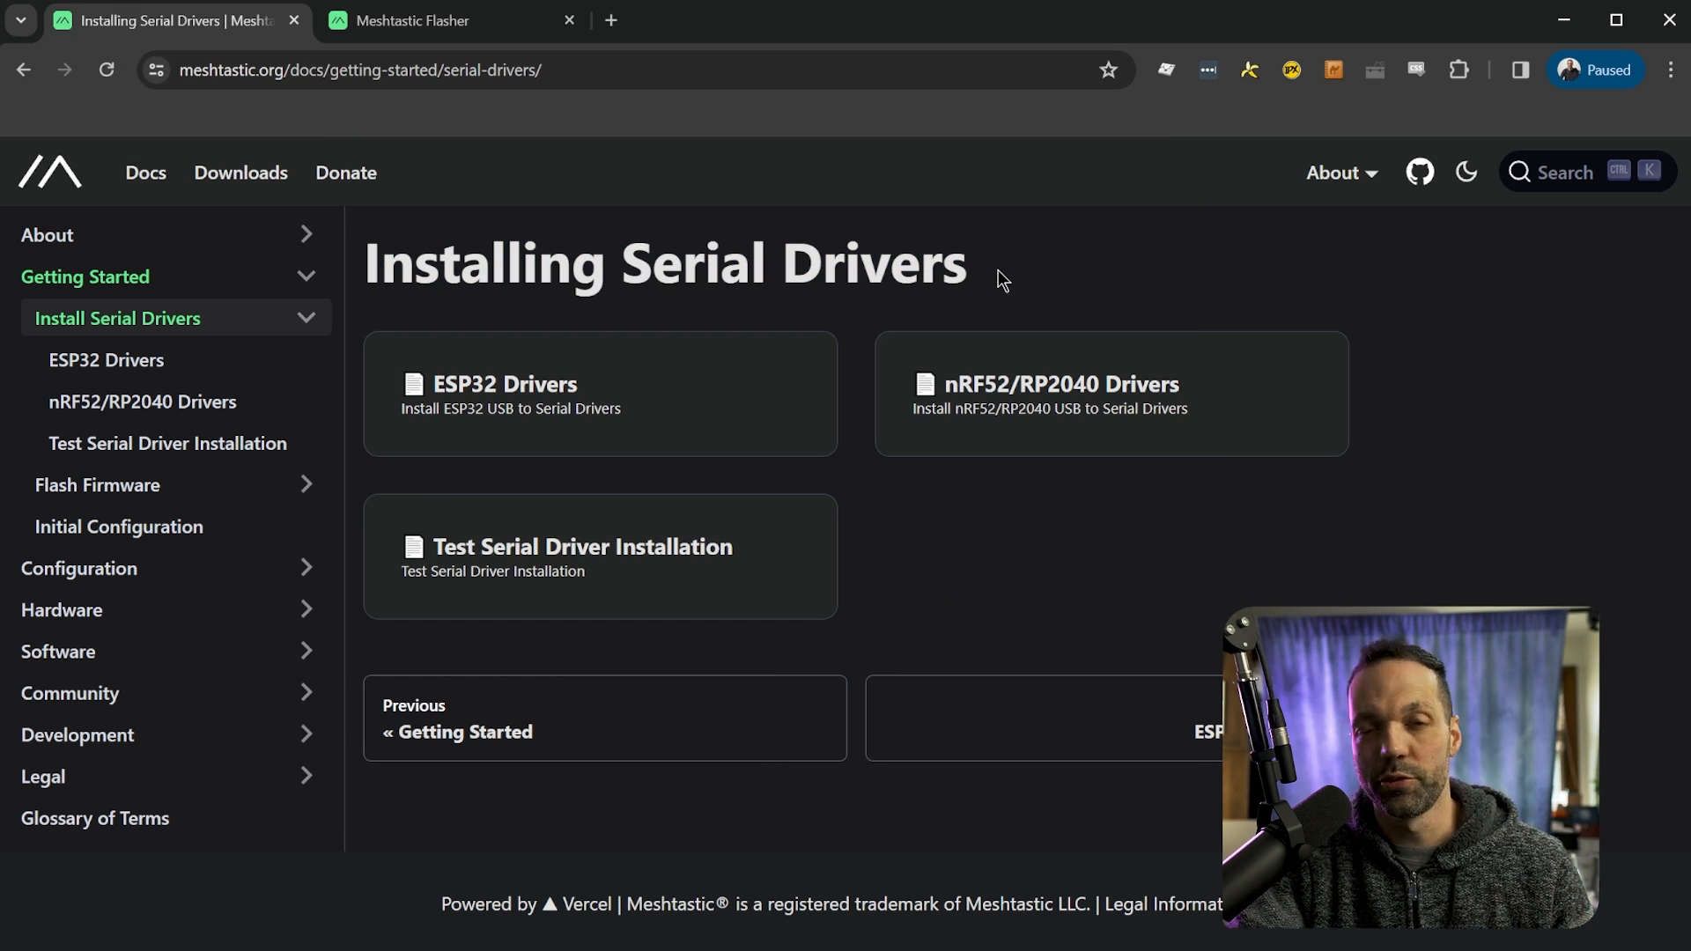
pyautogui.moveTo(527, 186)
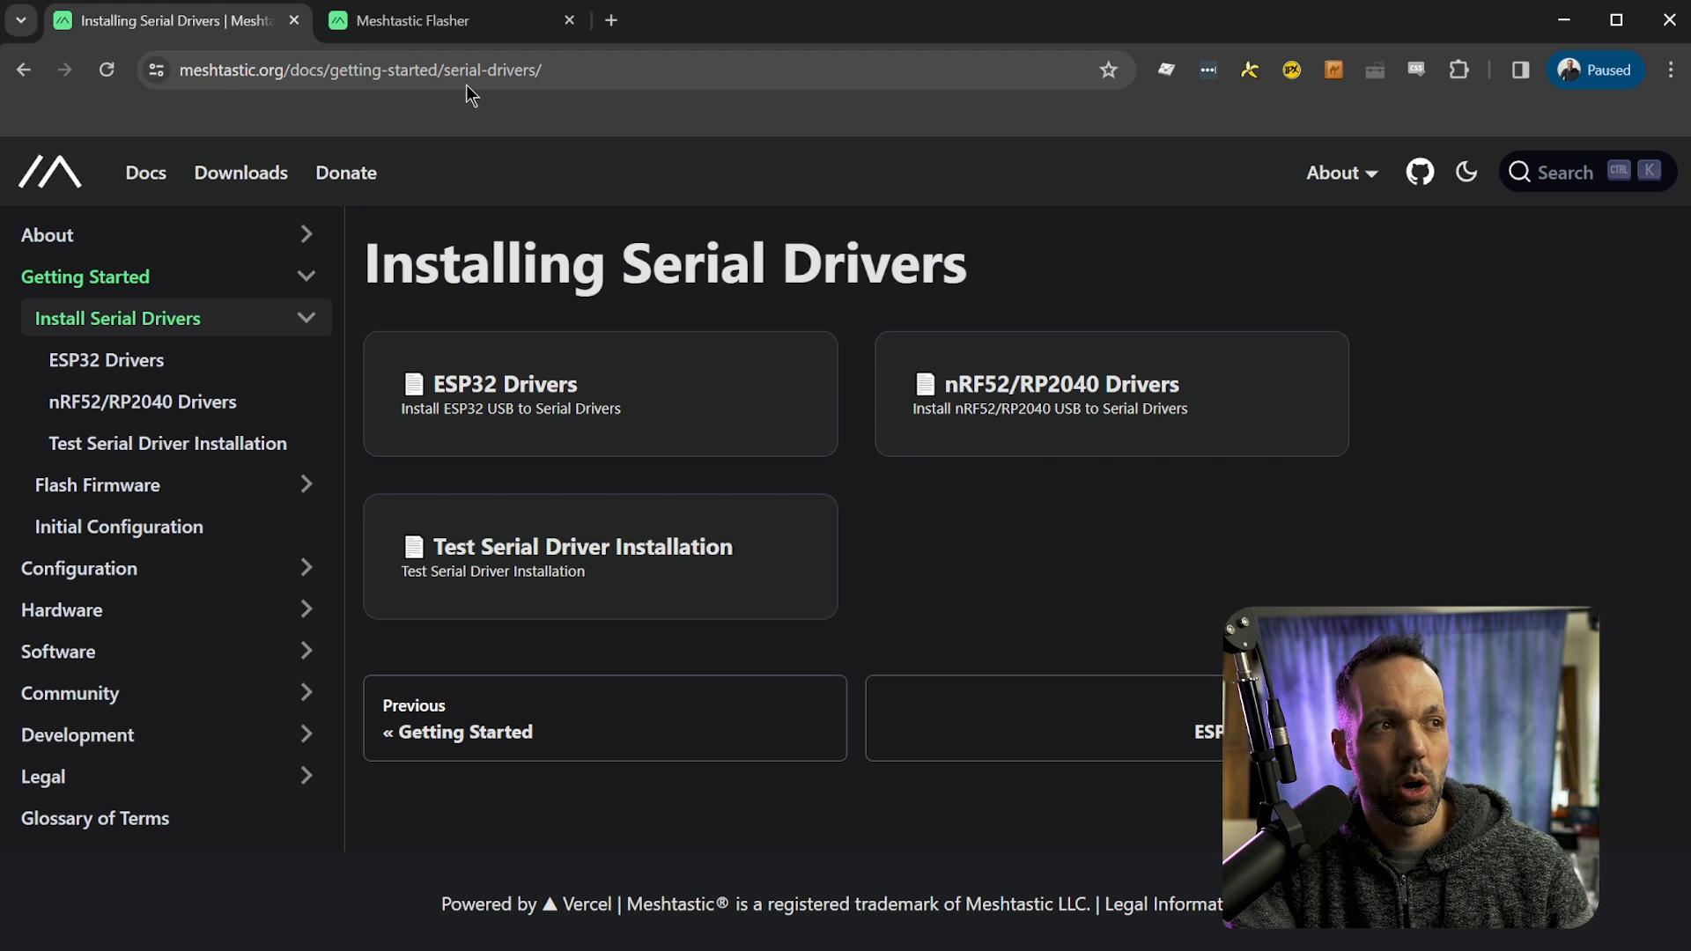
# - Choose T-Beam as the target device and firmware 2.2.24.e6a2c06 Beta
pyautogui.click(448, 19)
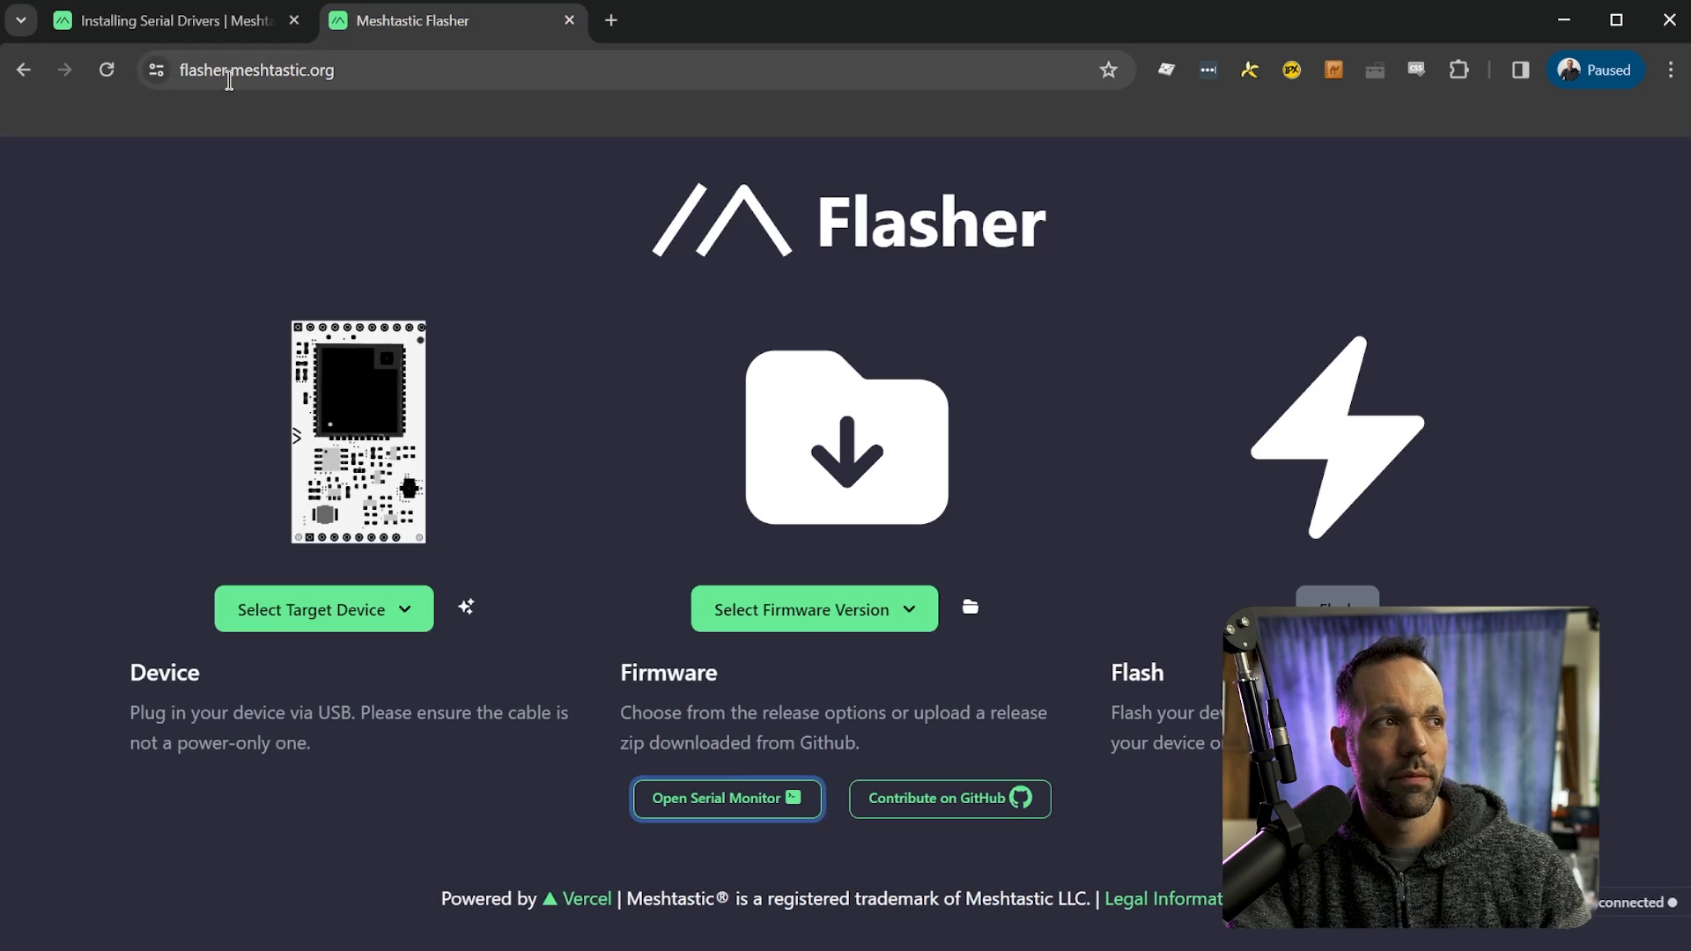
pyautogui.moveTo(345, 160)
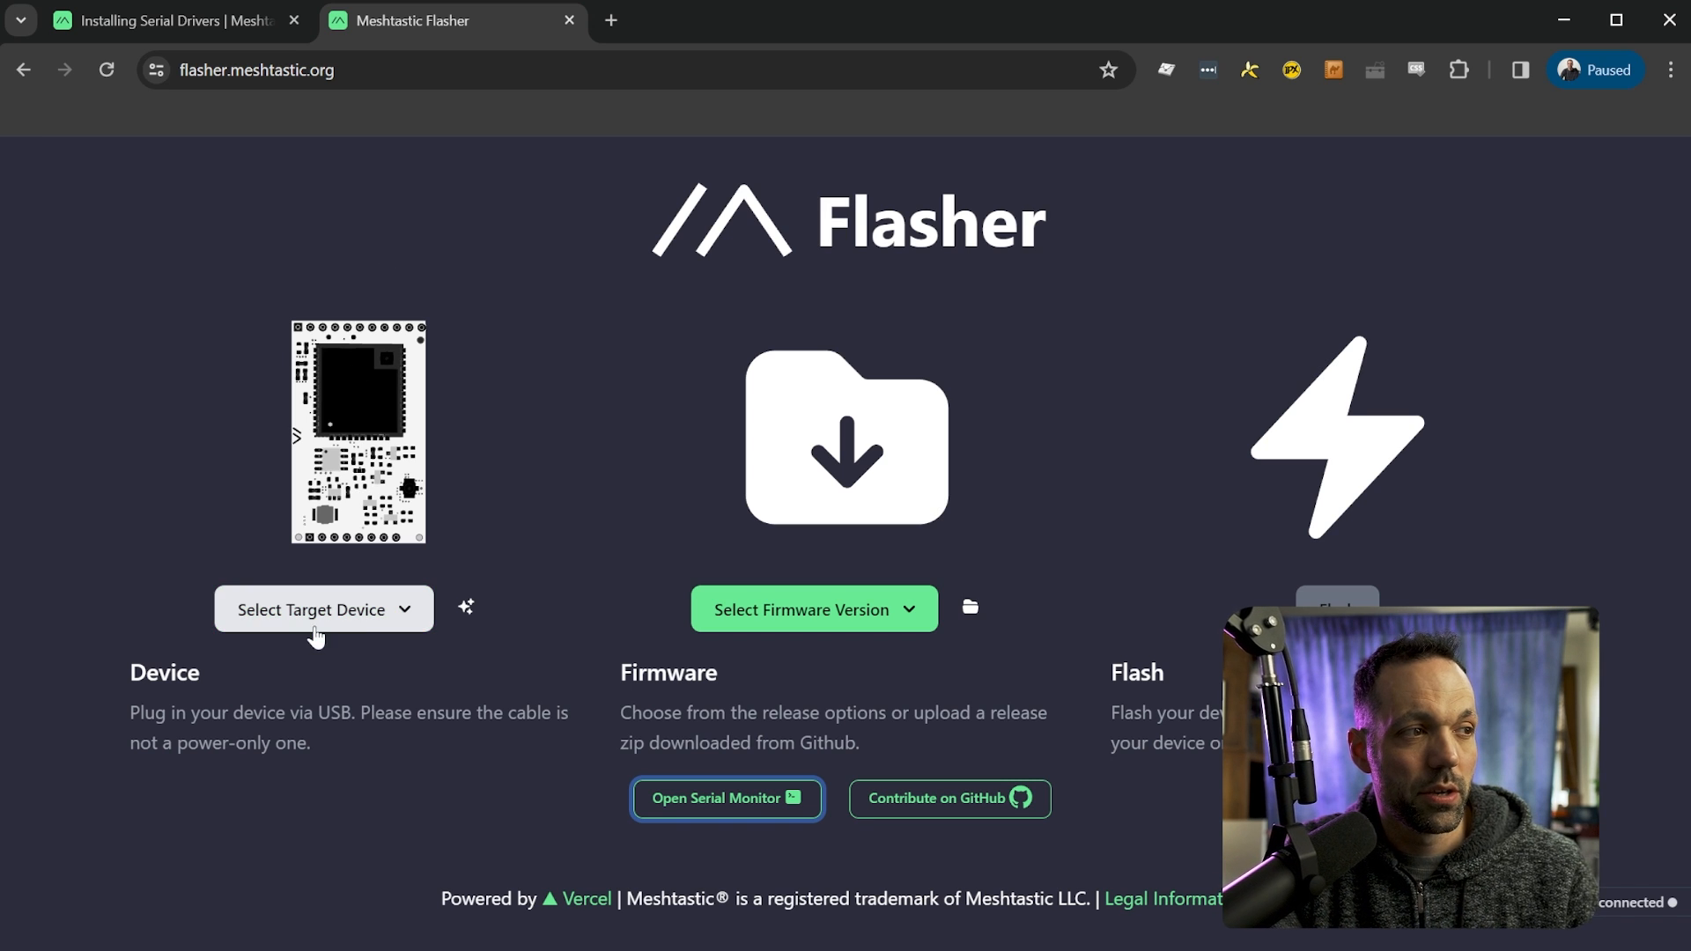
pyautogui.click(313, 609)
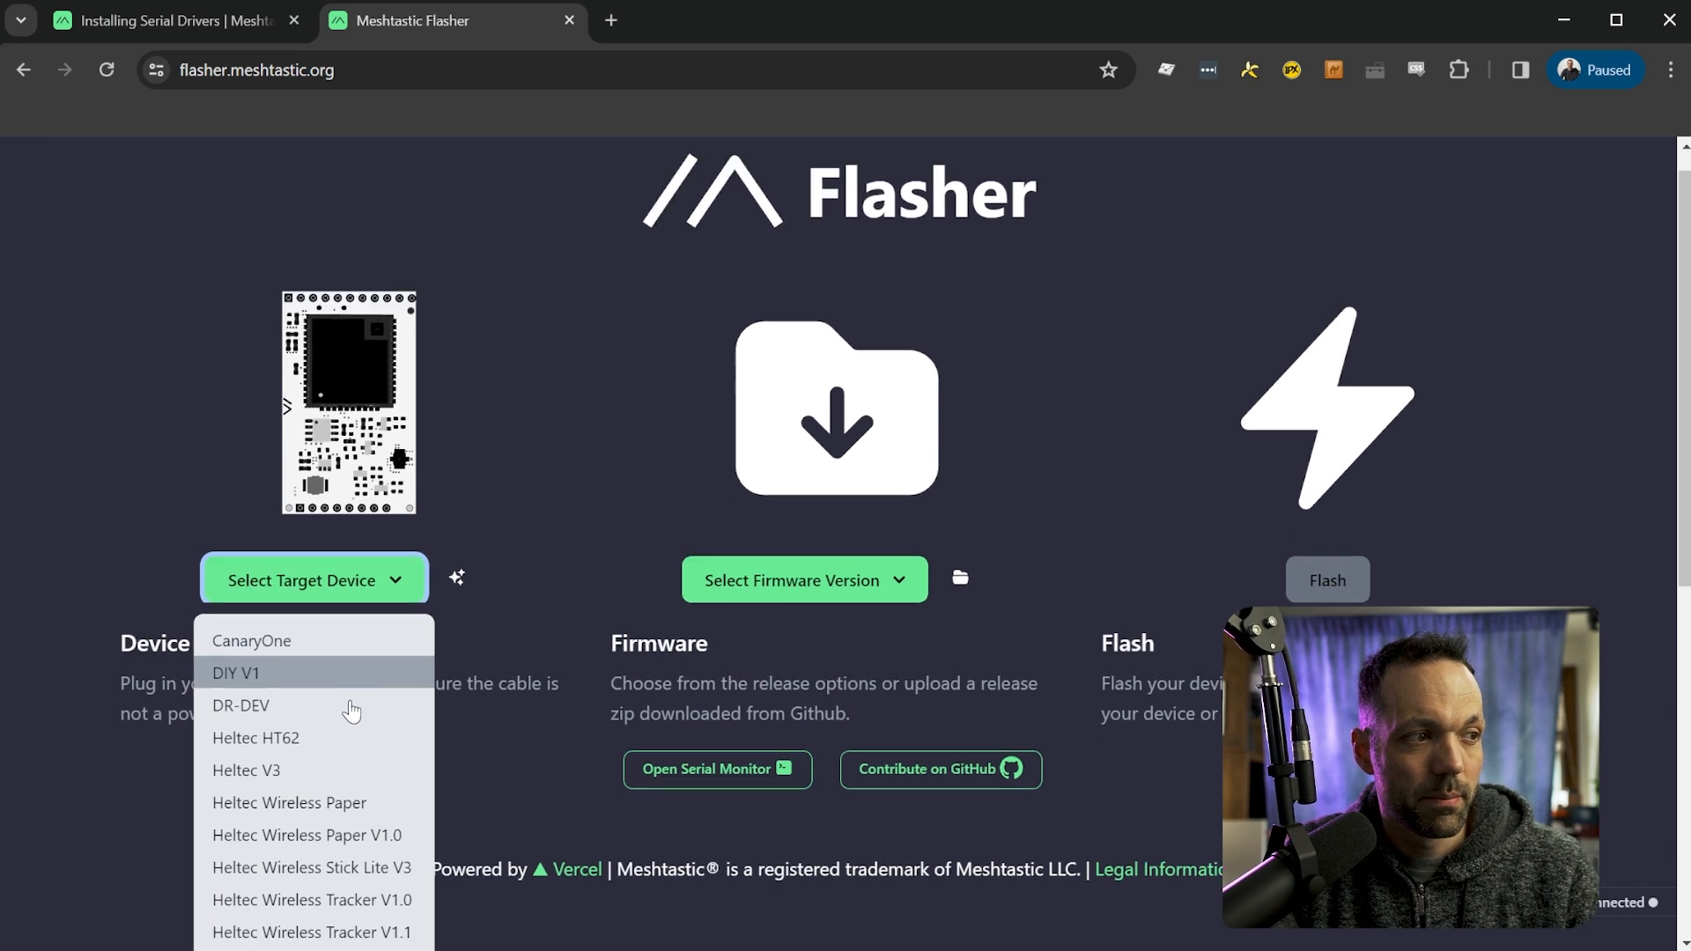
pyautogui.scroll(-3)
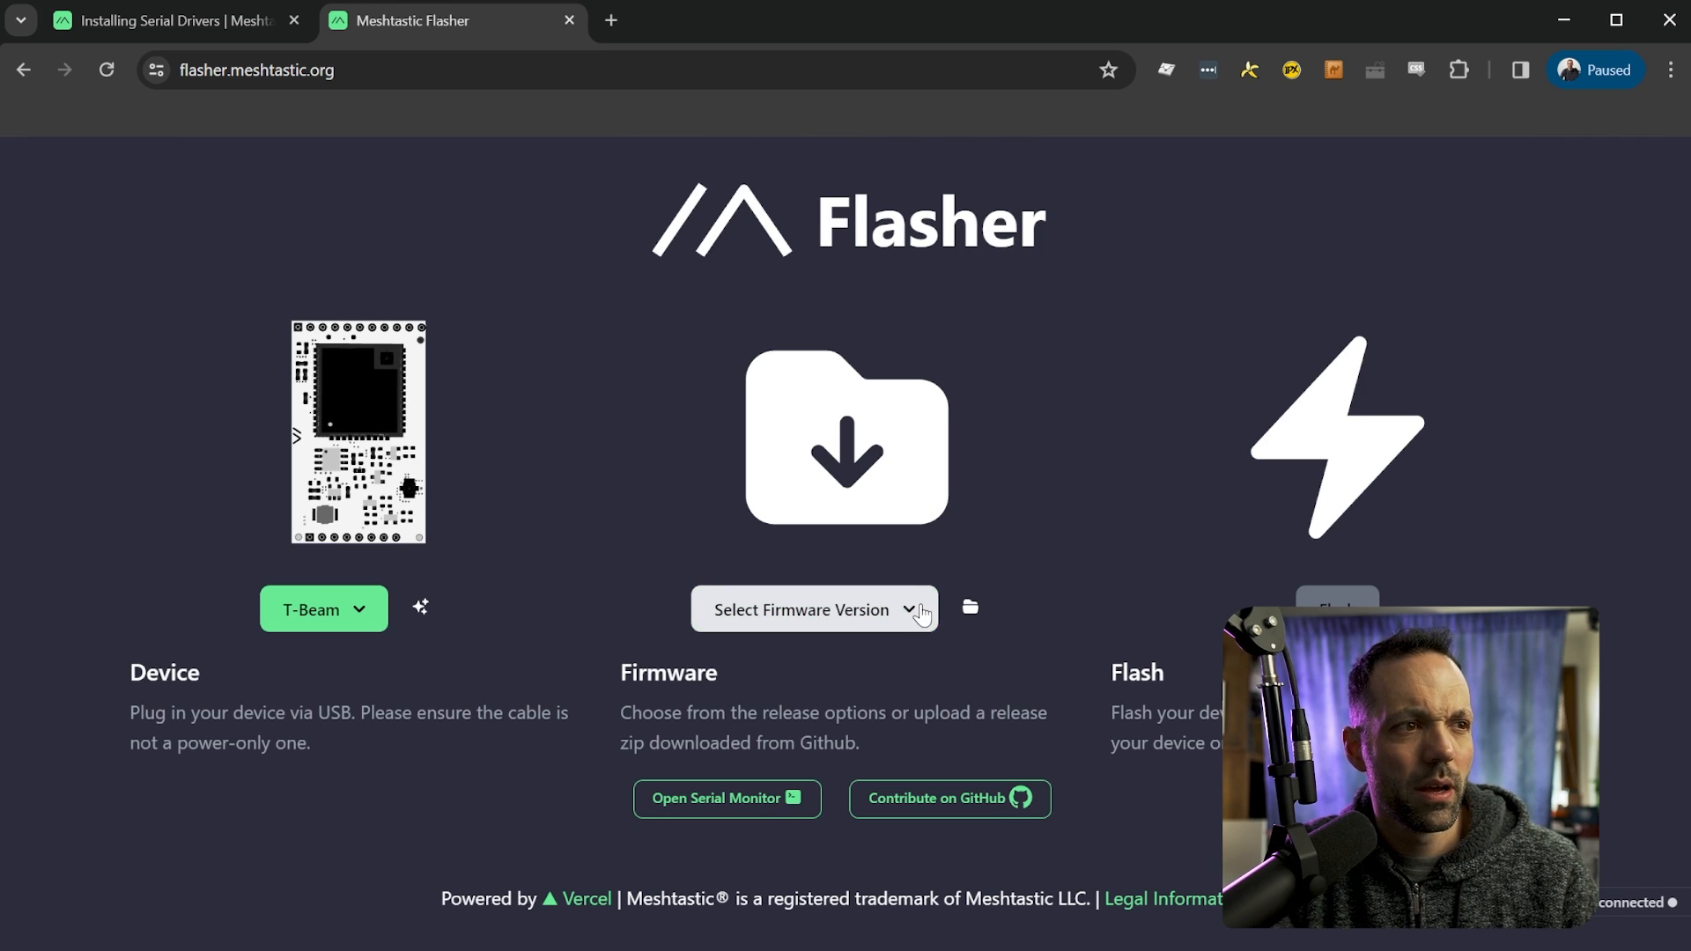
pyautogui.click(813, 609)
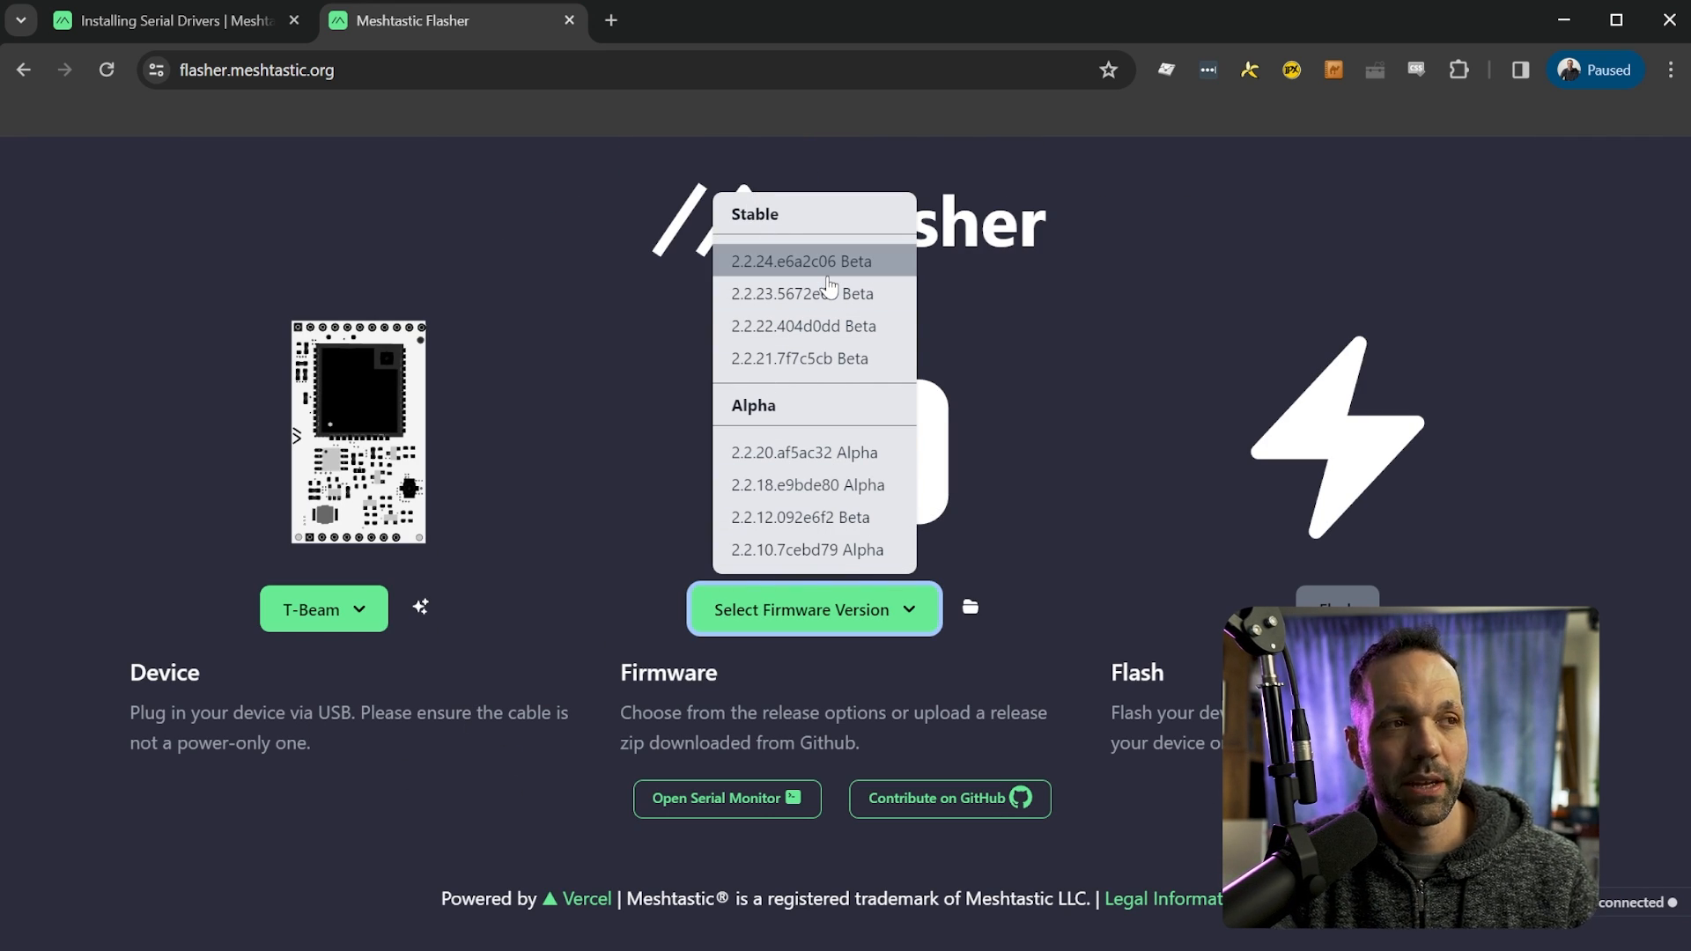
pyautogui.moveTo(851, 269)
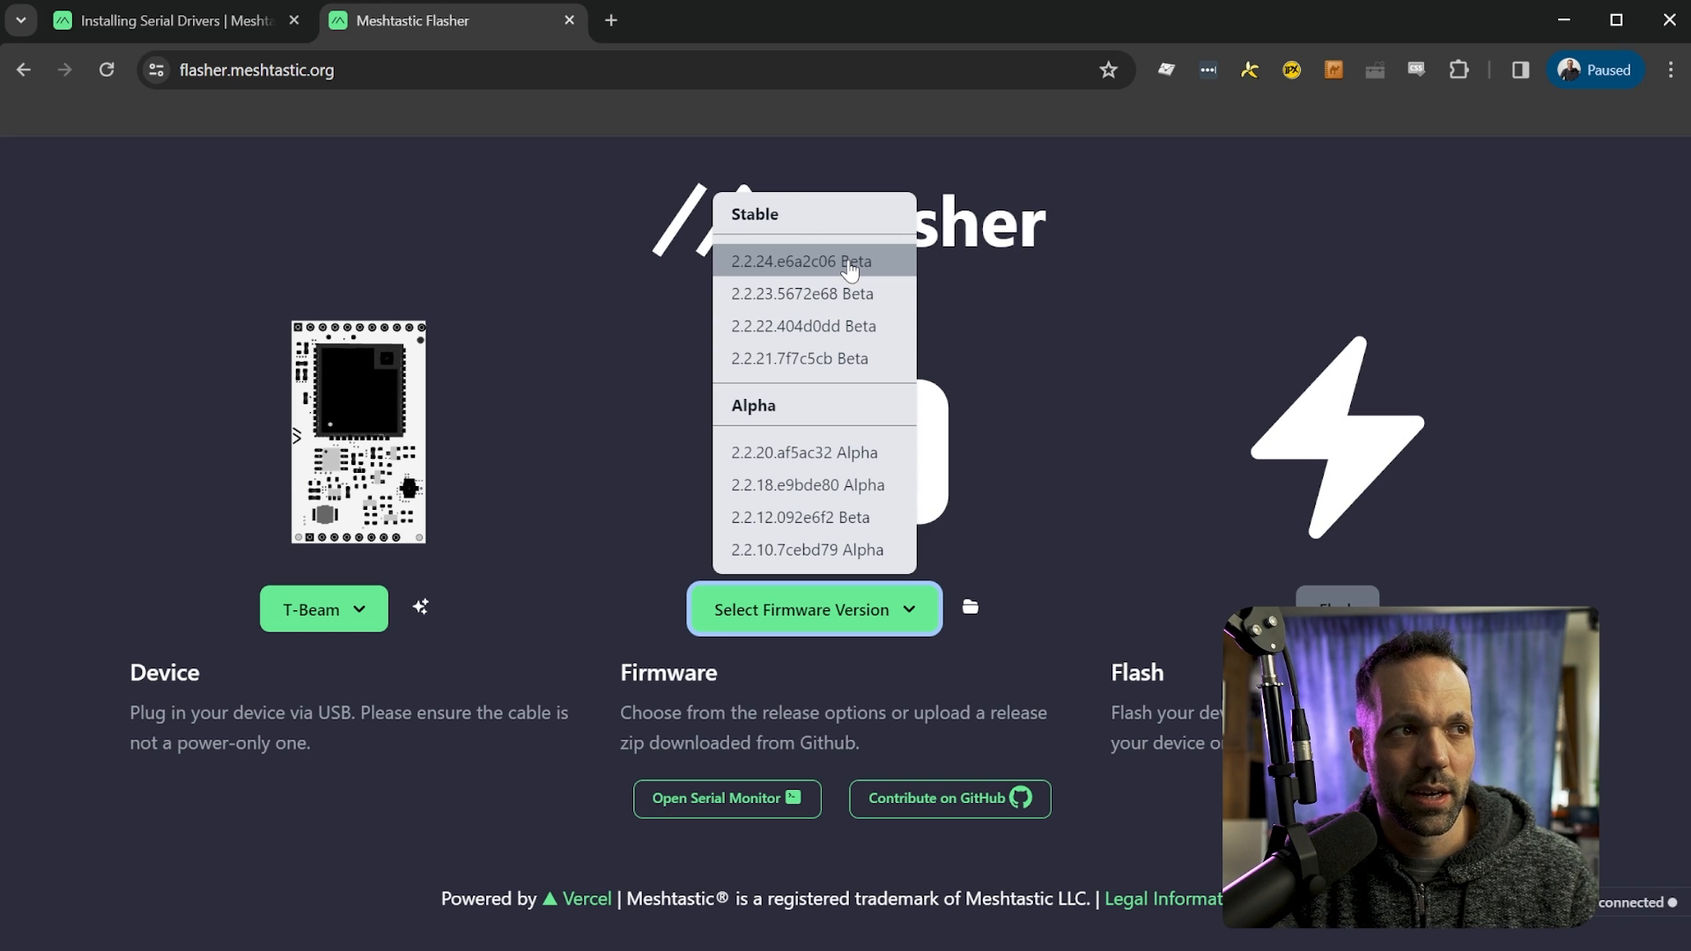
pyautogui.click(801, 261)
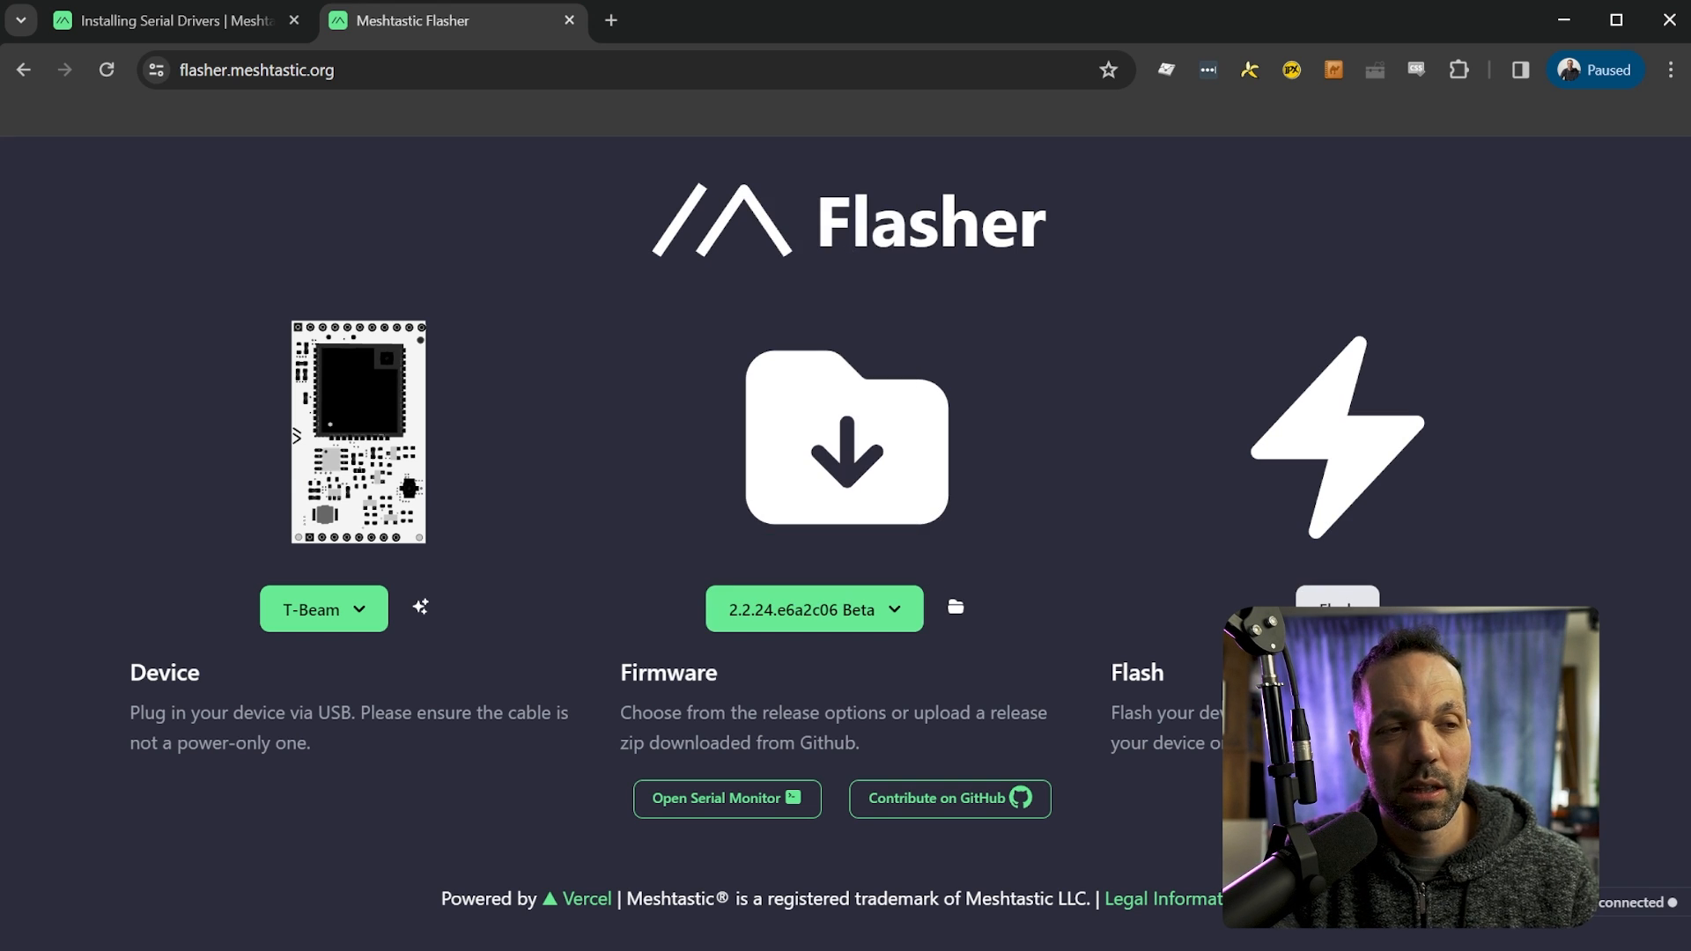
# - Start flashing and accept the release notes to reach the Flash T-Beam dialog
pyautogui.click(802, 608)
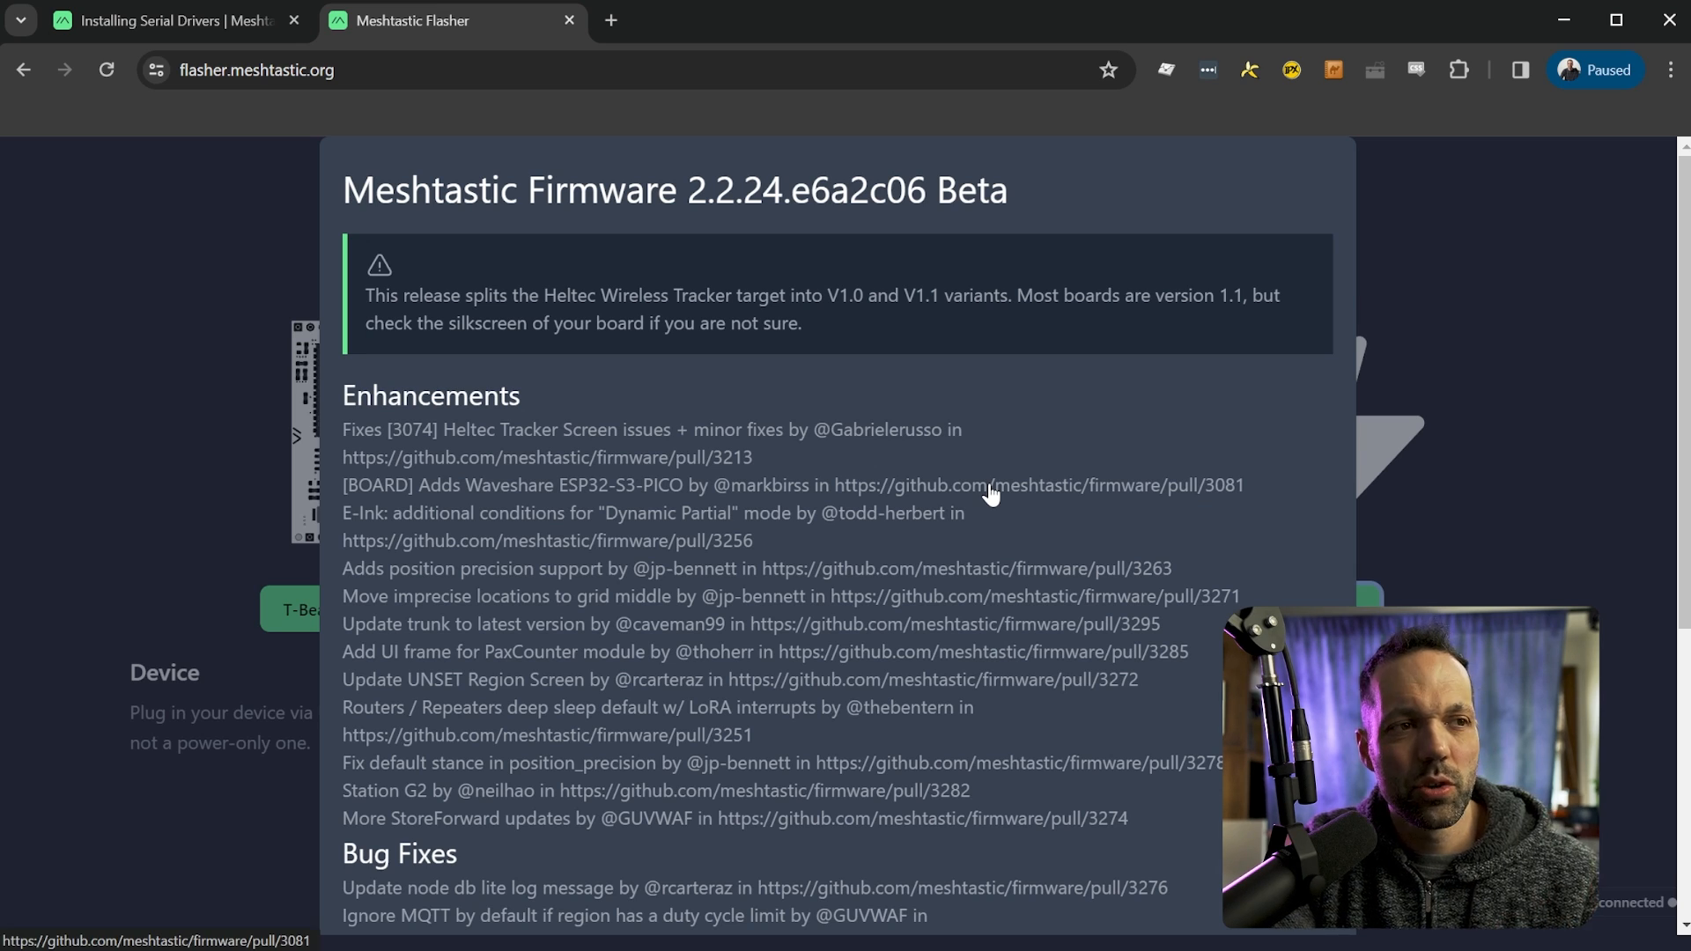
pyautogui.scroll(-3)
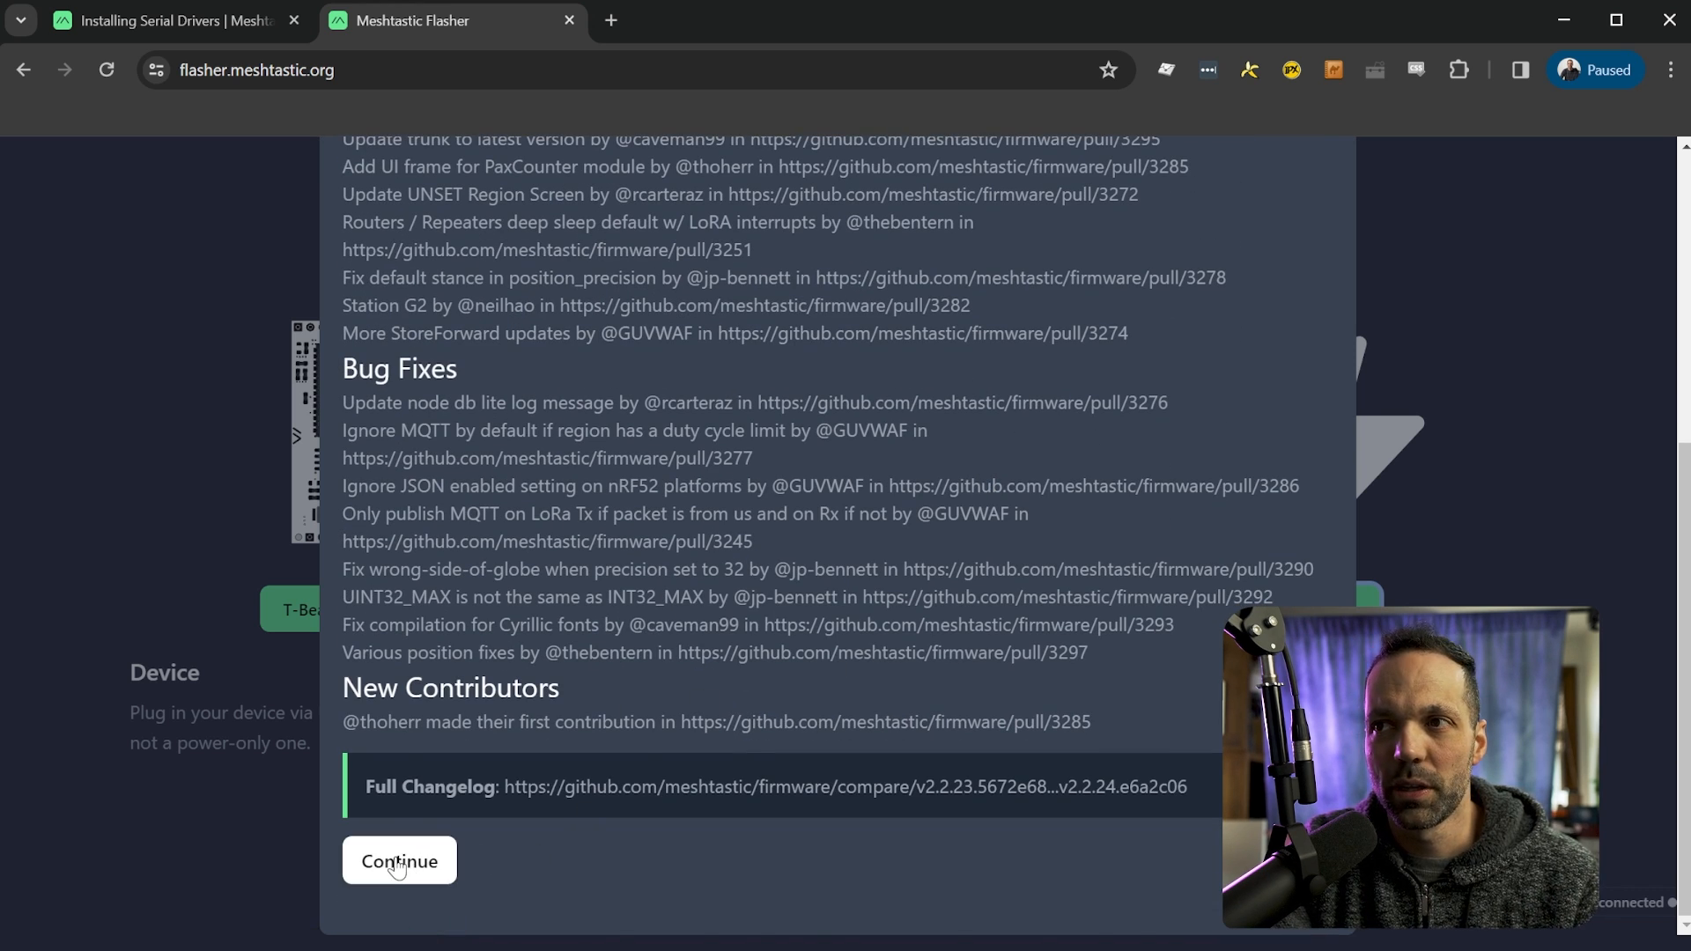
pyautogui.click(398, 861)
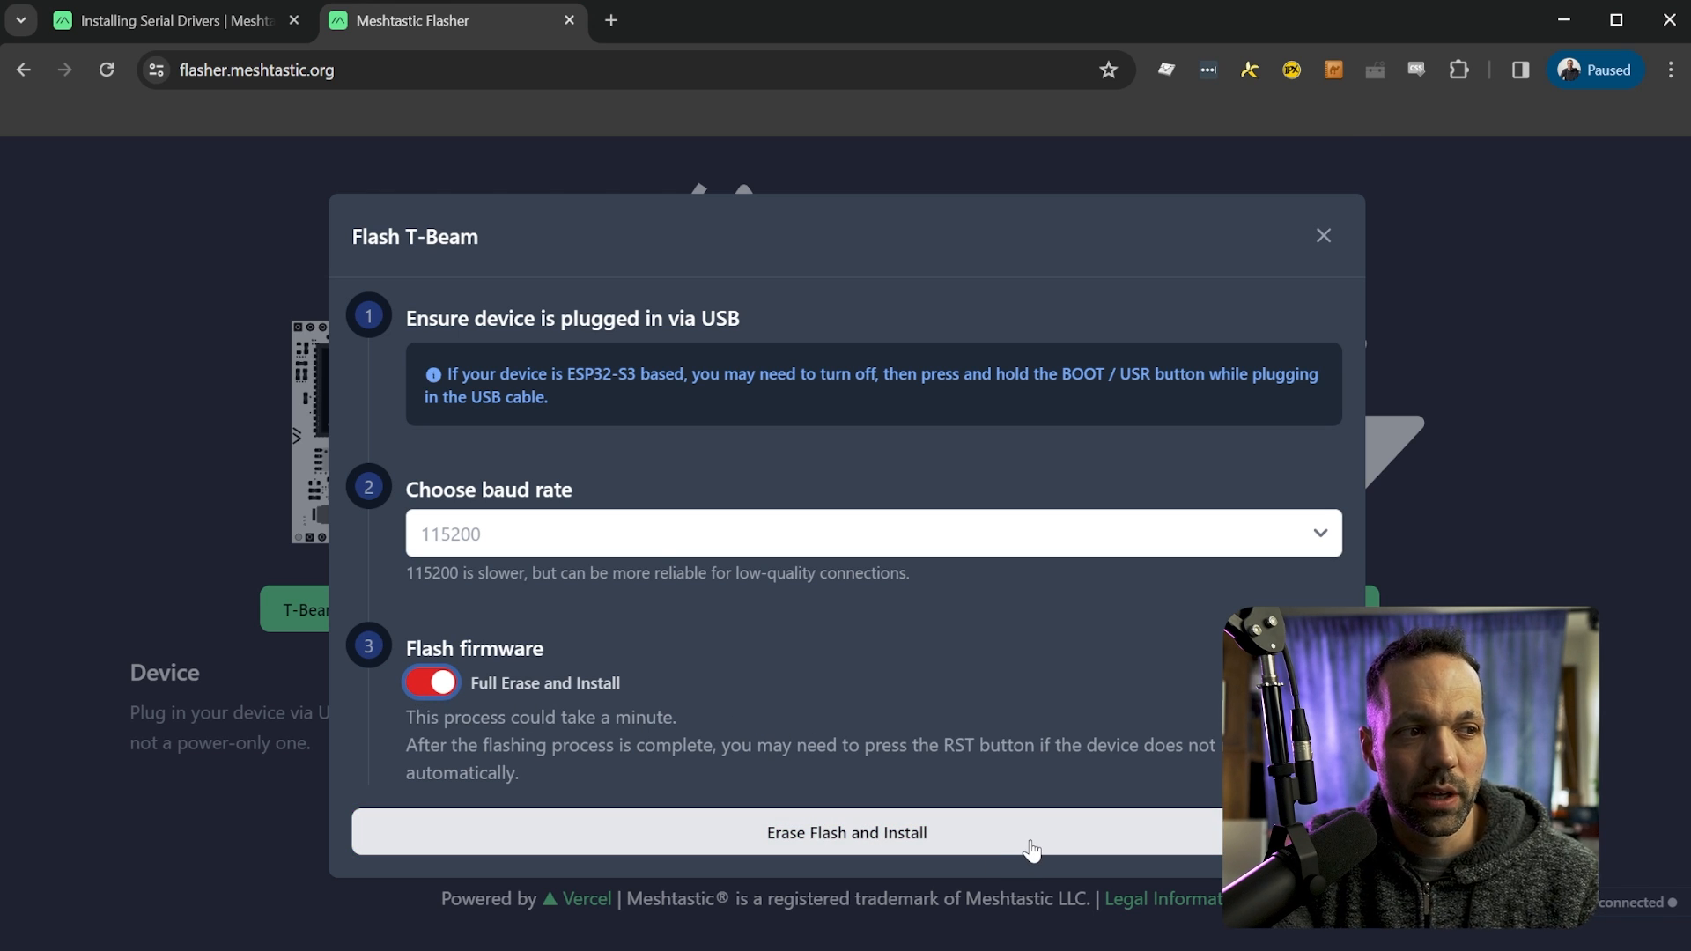
# - Run Erase Flash and Install, connecting to USB Single Serial (COM6)
pyautogui.click(847, 831)
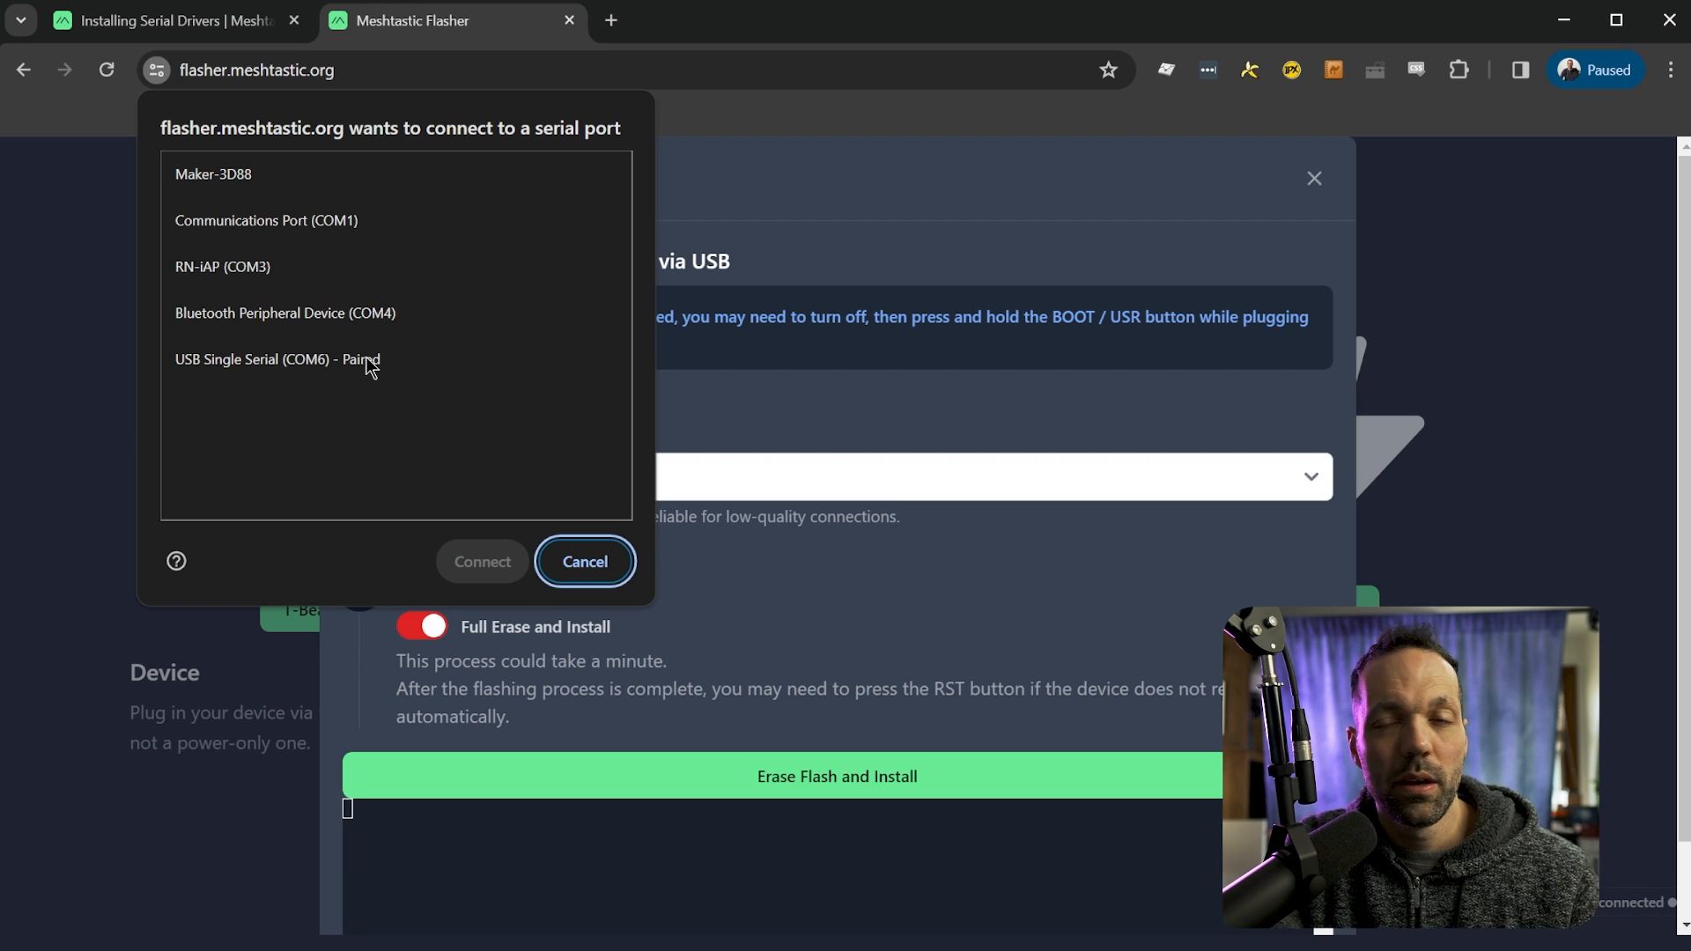
pyautogui.click(276, 359)
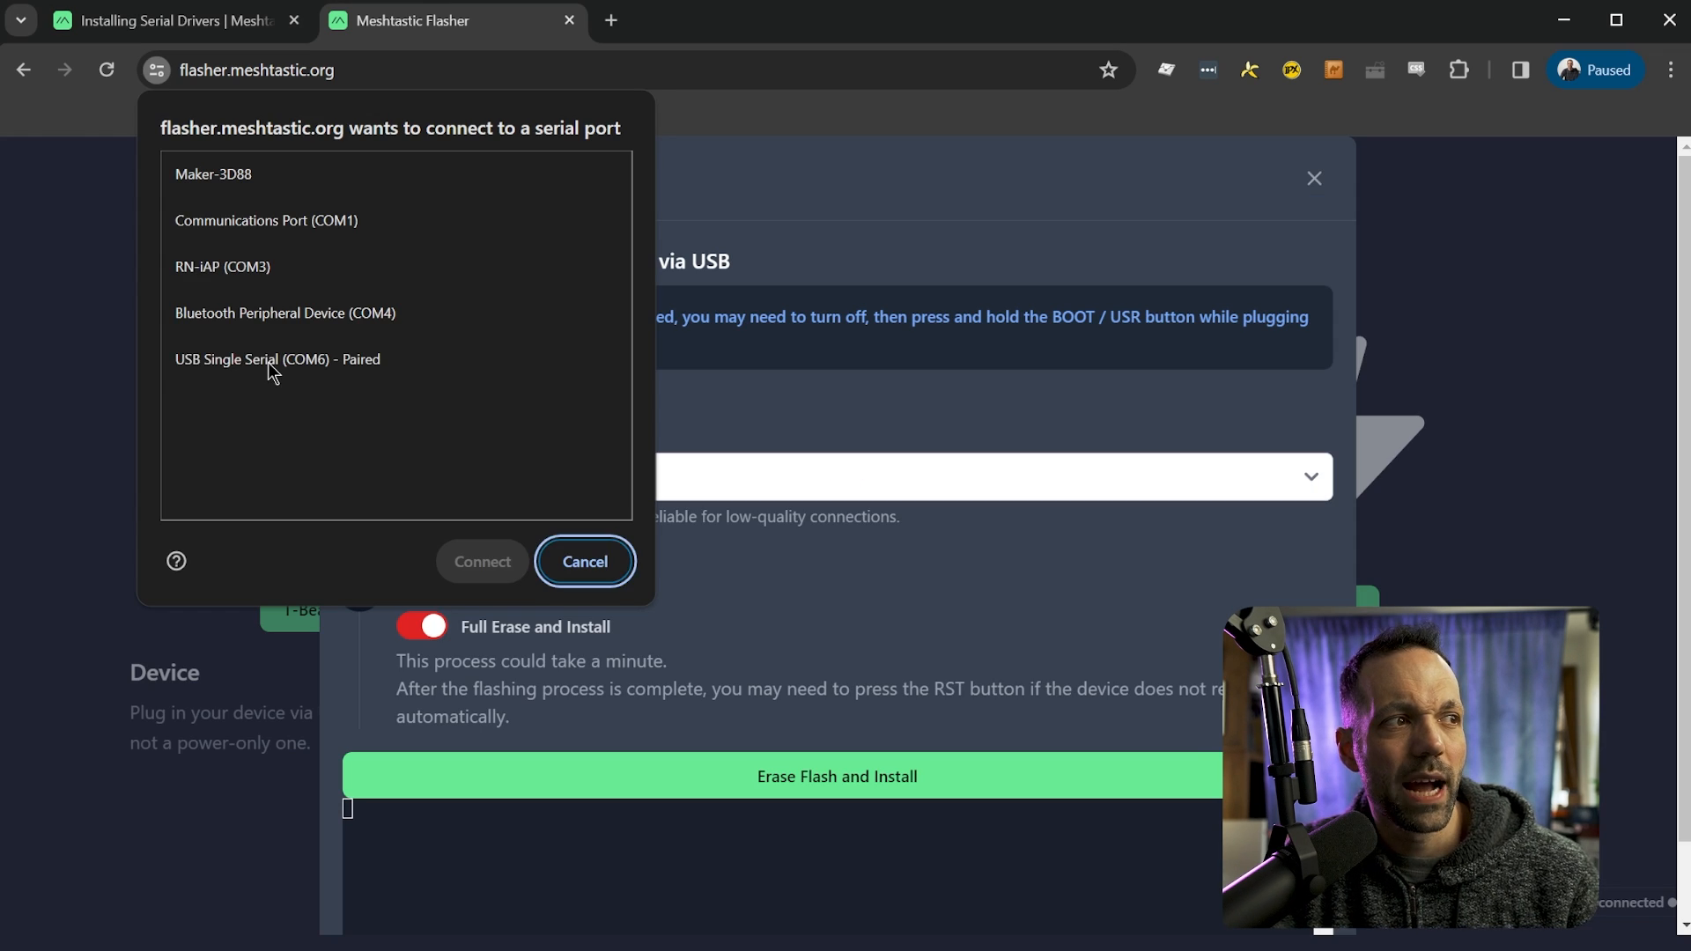
pyautogui.click(278, 360)
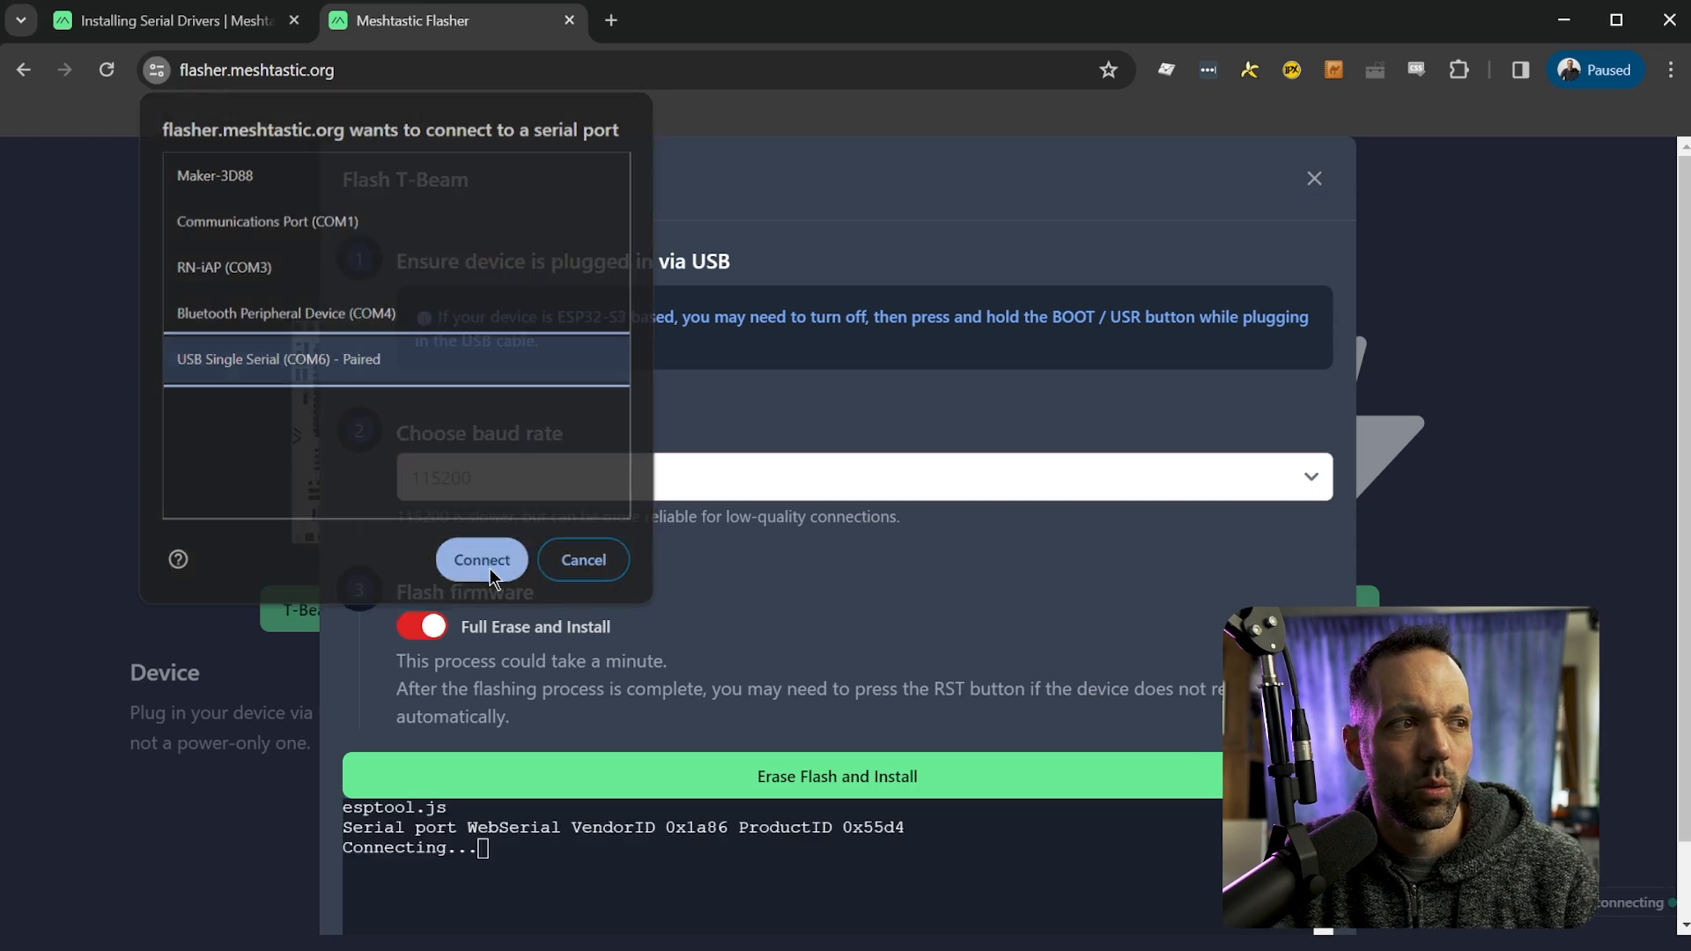
pyautogui.click(481, 561)
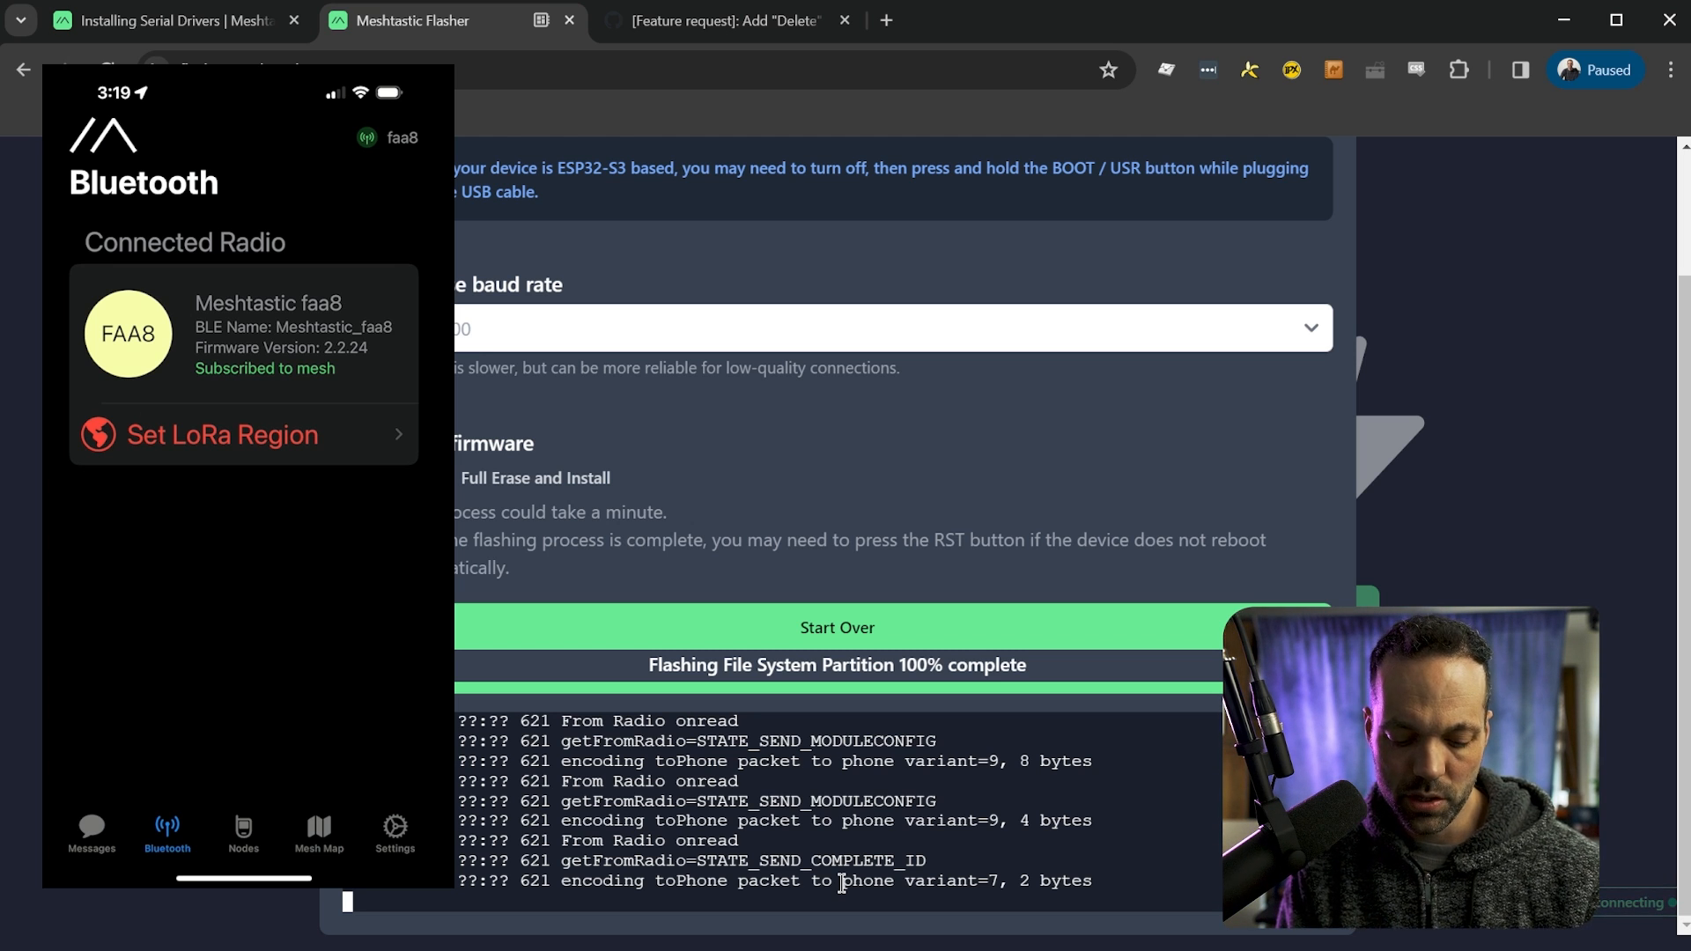
# - Set the LoRa region to United States and save the config to Meshtastic faa8
pyautogui.click(220, 435)
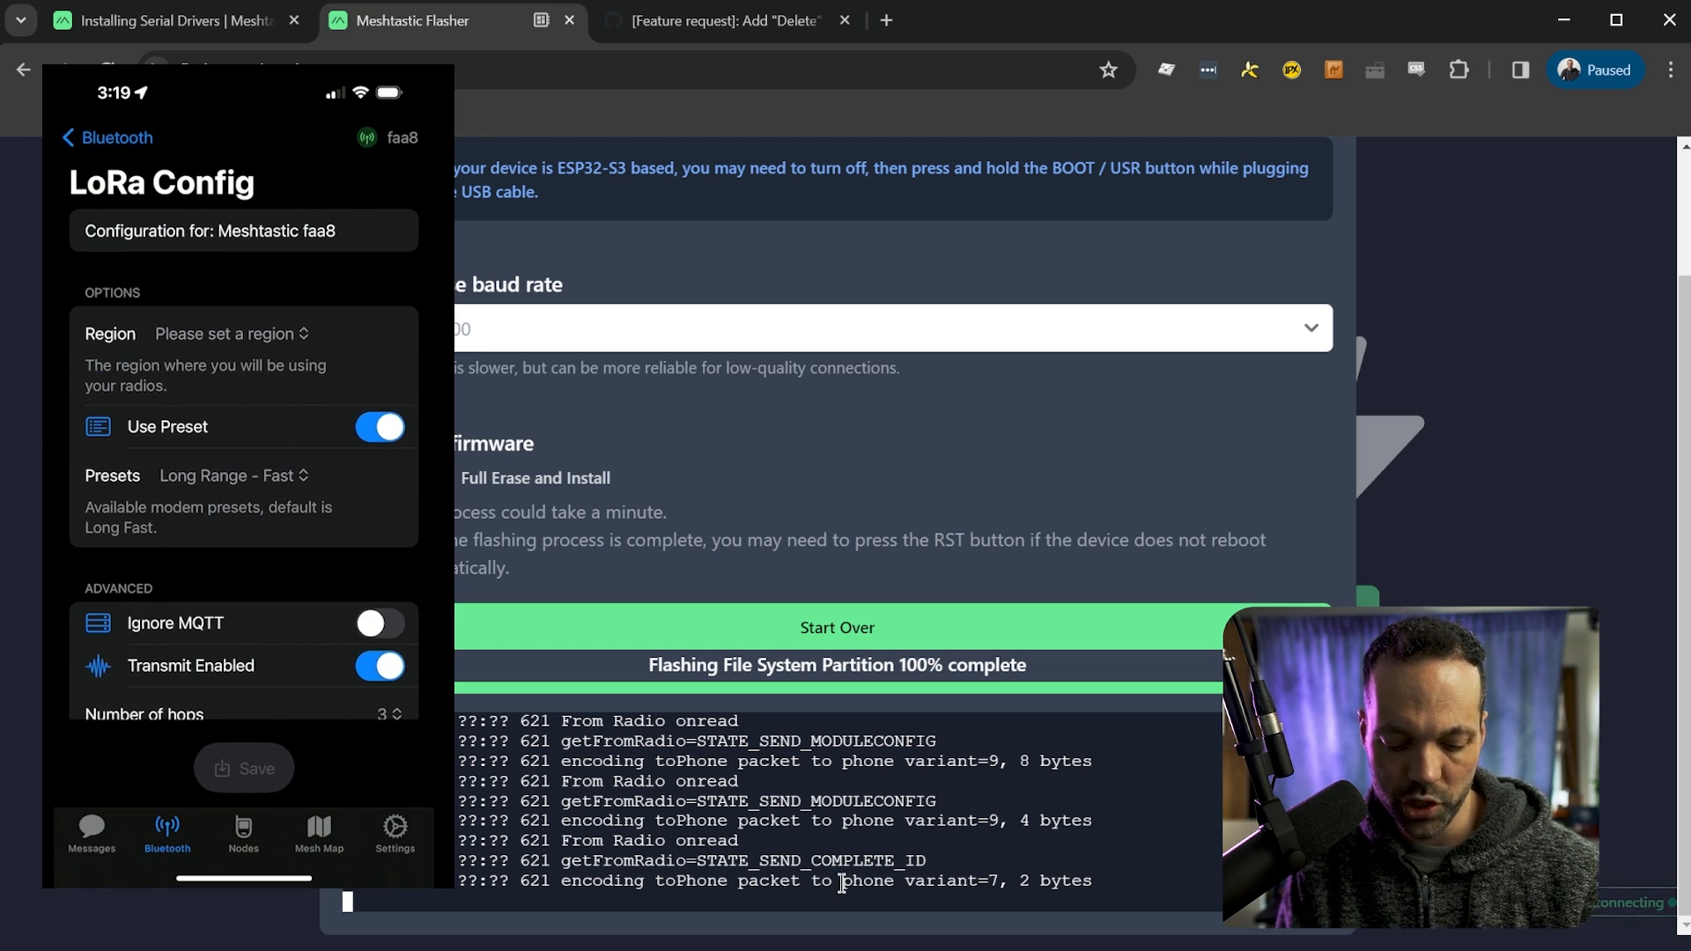
pyautogui.click(230, 333)
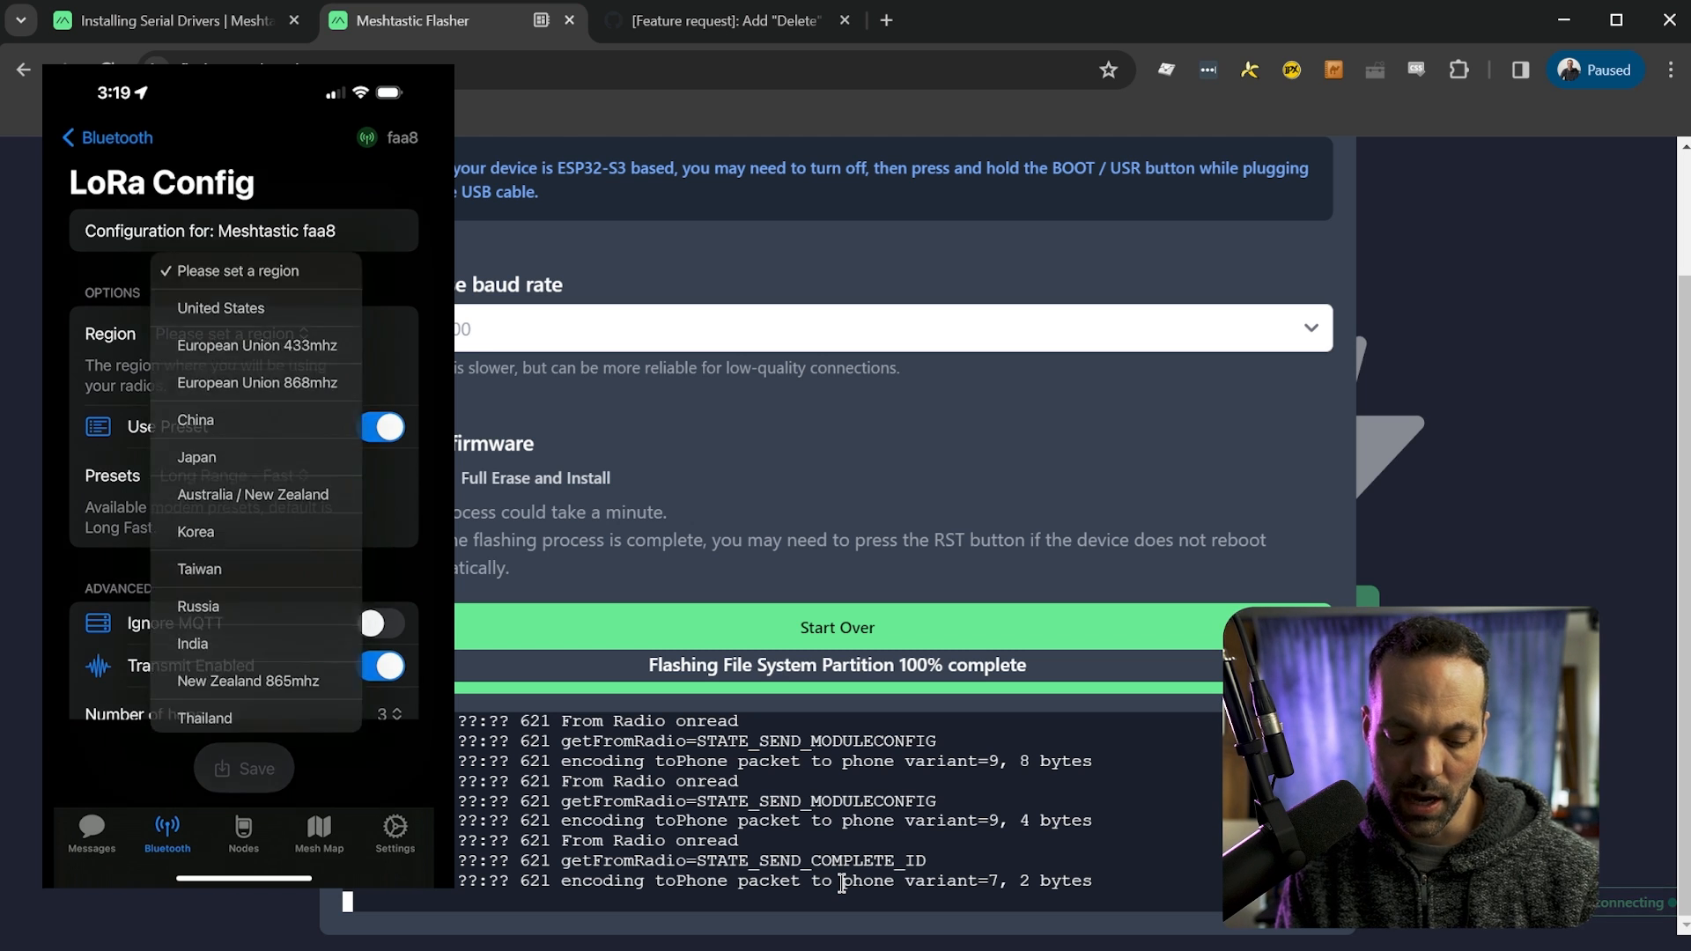
pyautogui.click(221, 307)
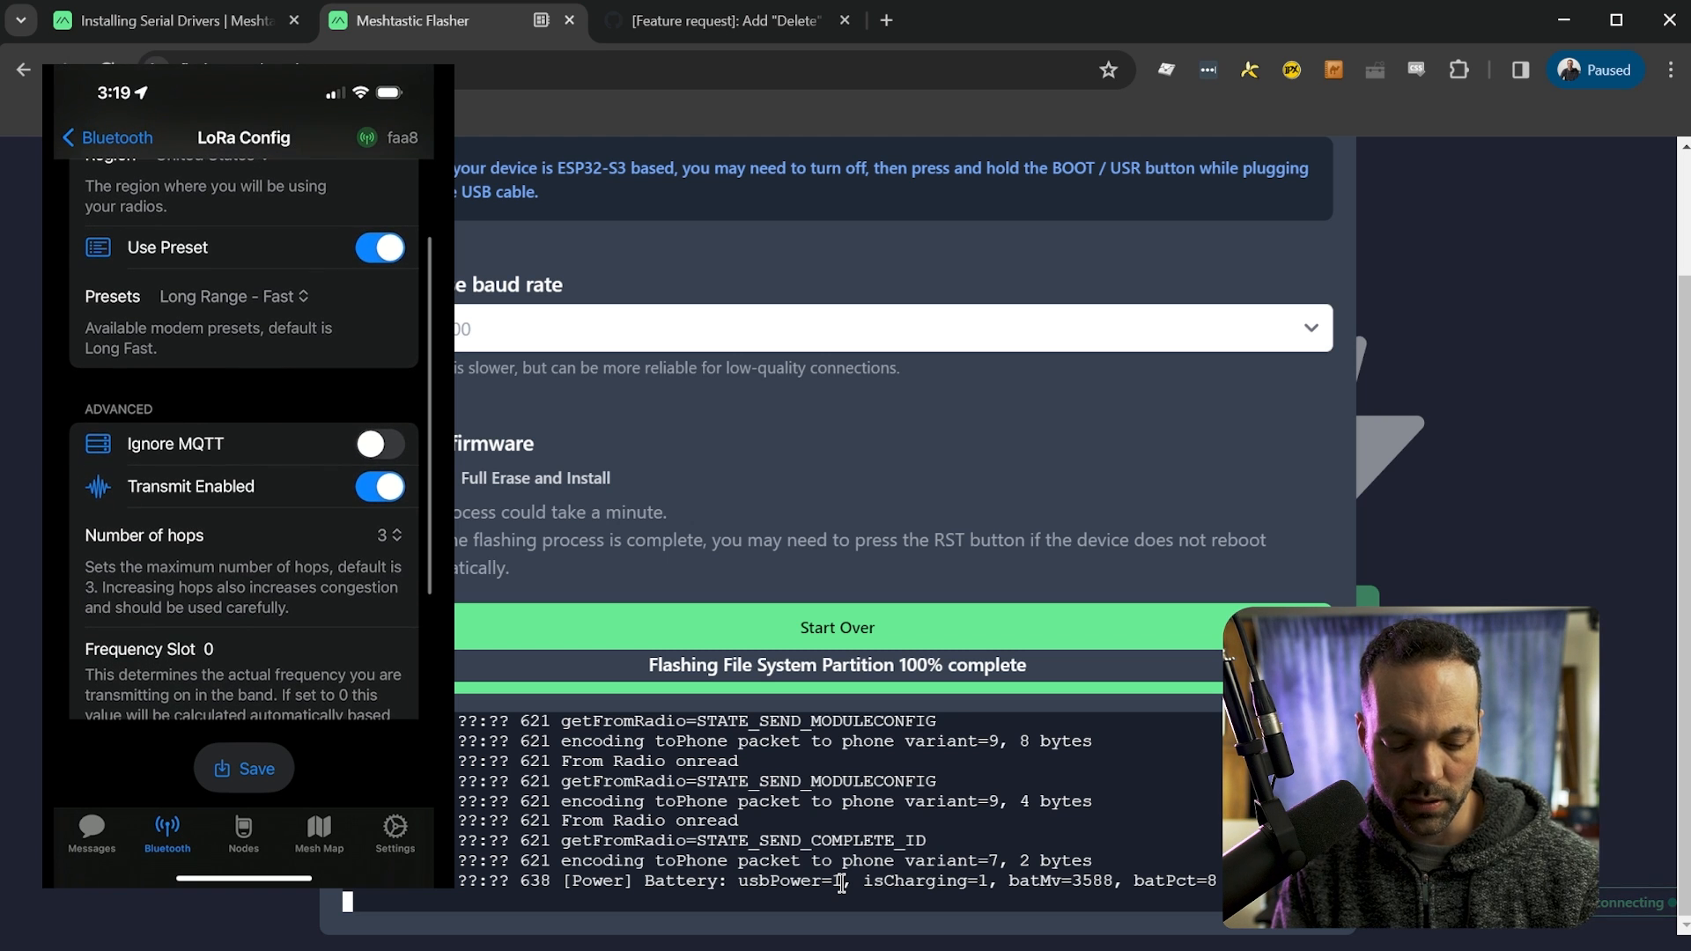
pyautogui.click(231, 297)
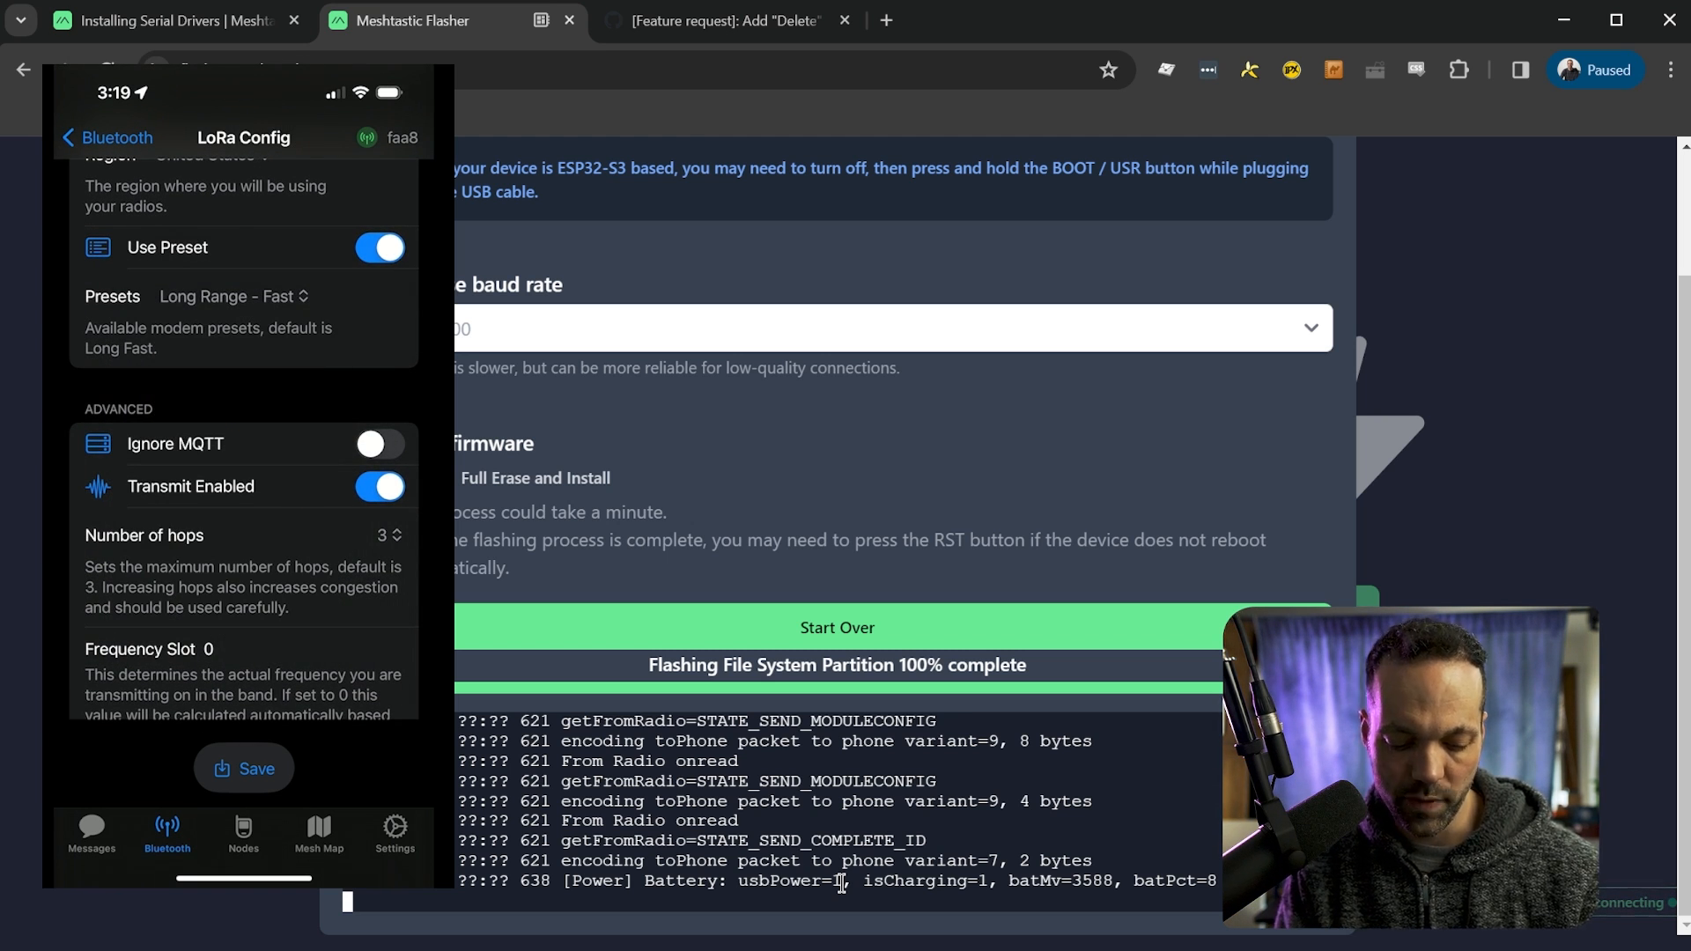
pyautogui.scroll(-3)
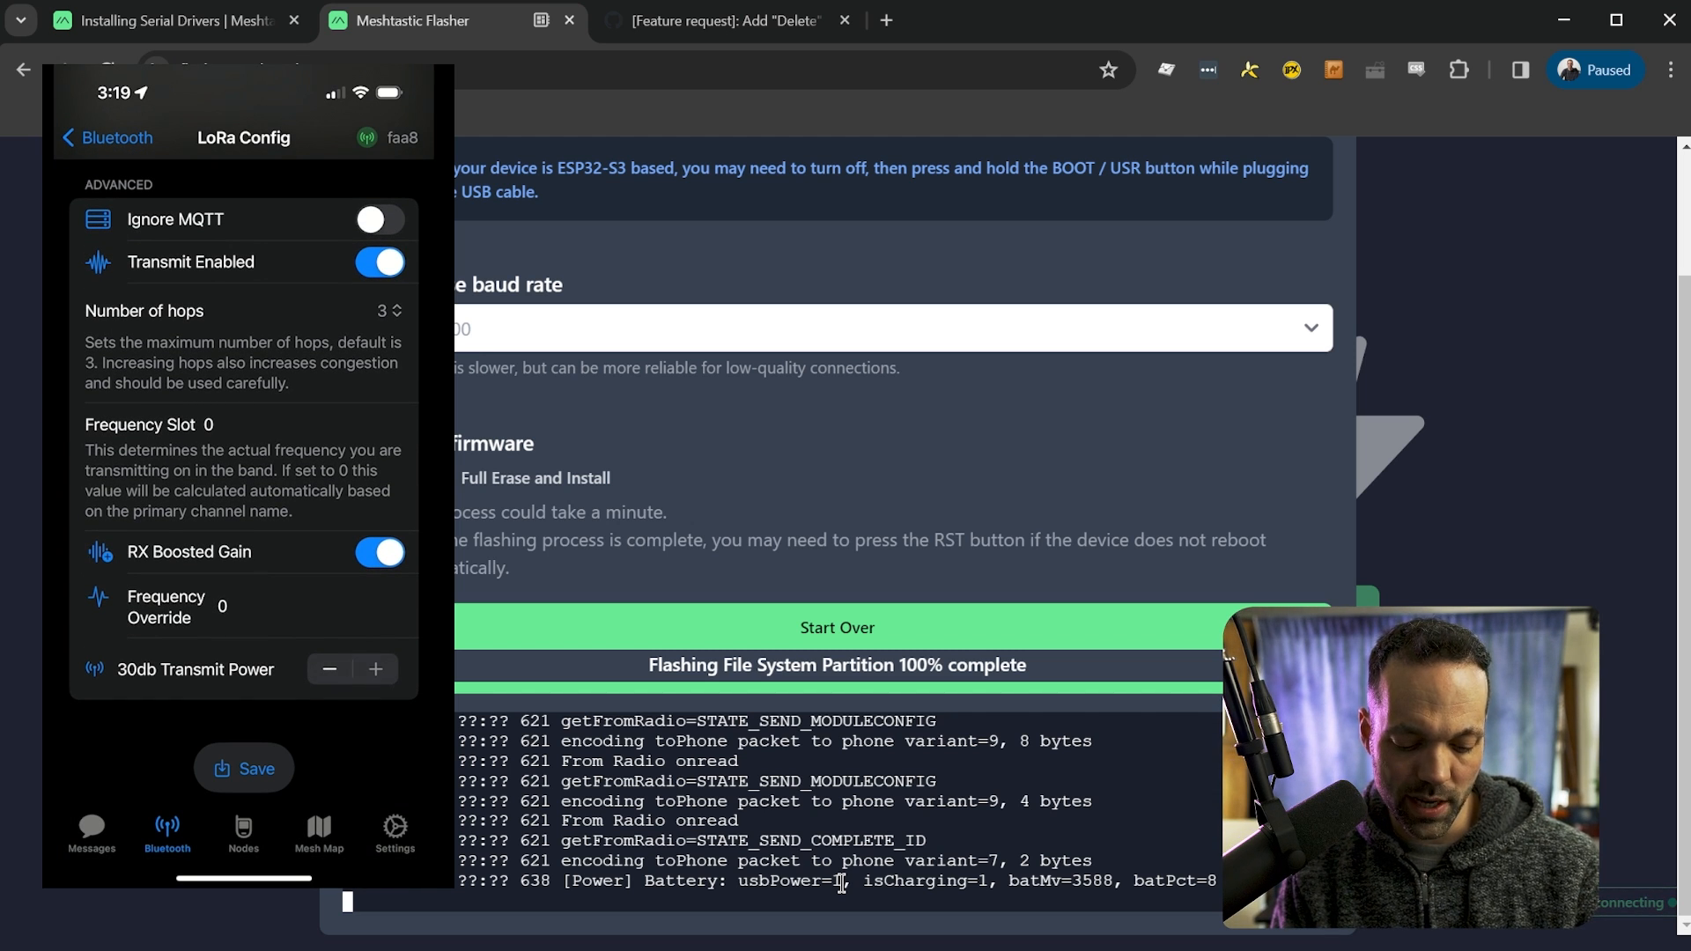
pyautogui.click(244, 768)
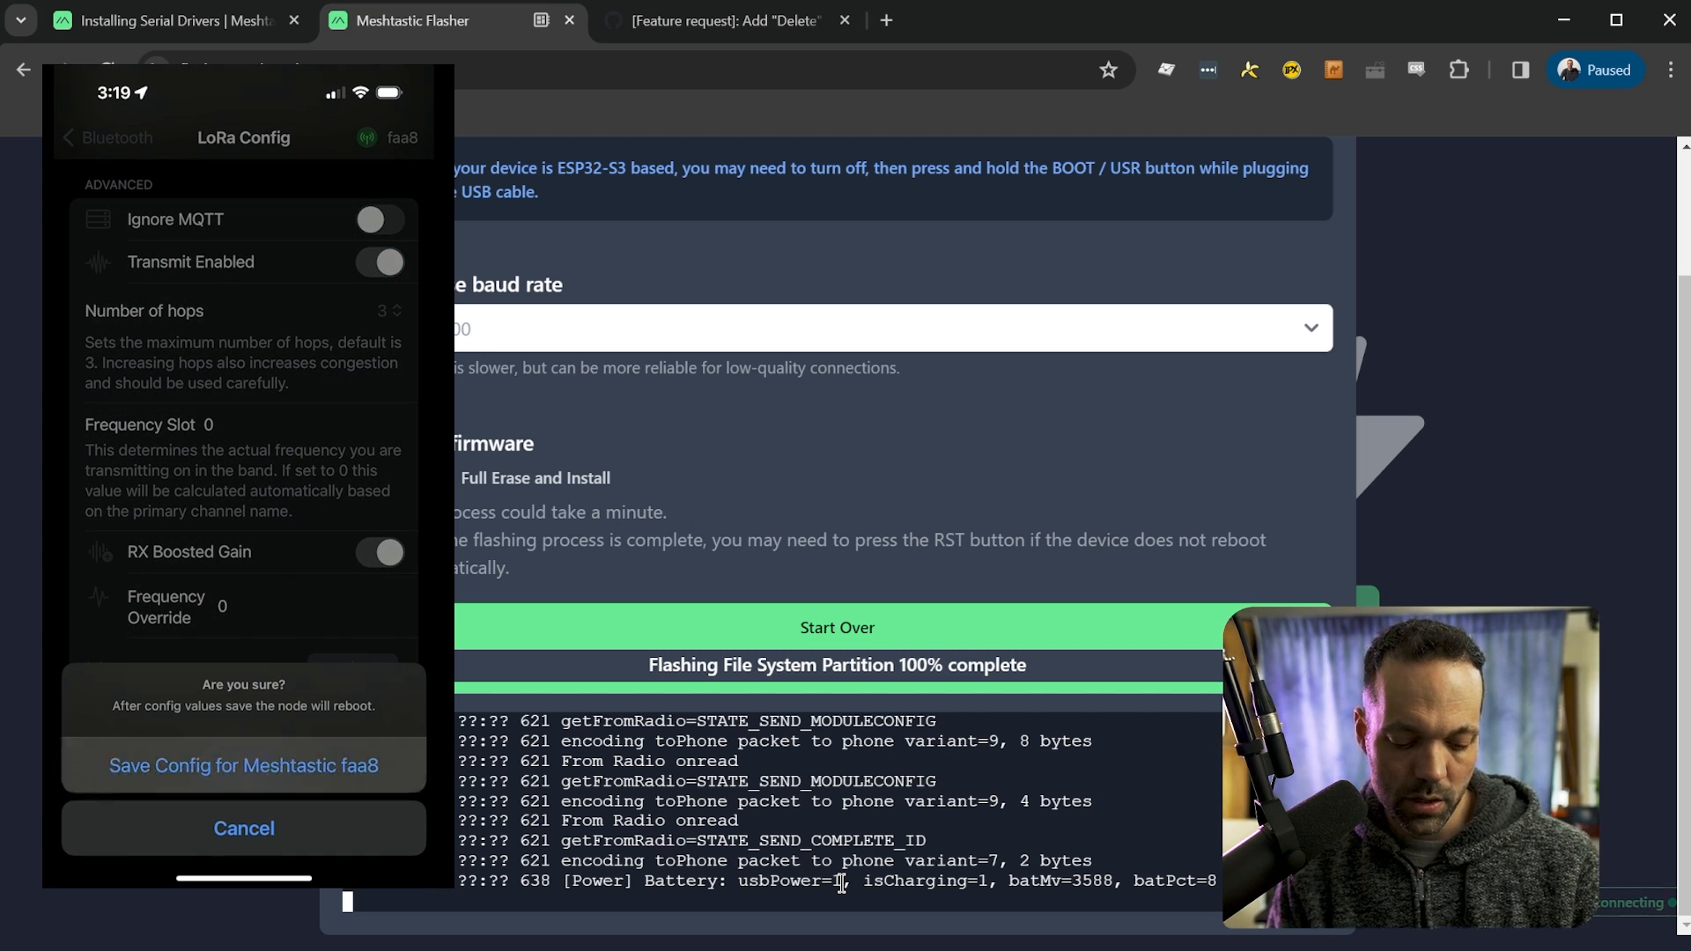
pyautogui.click(244, 828)
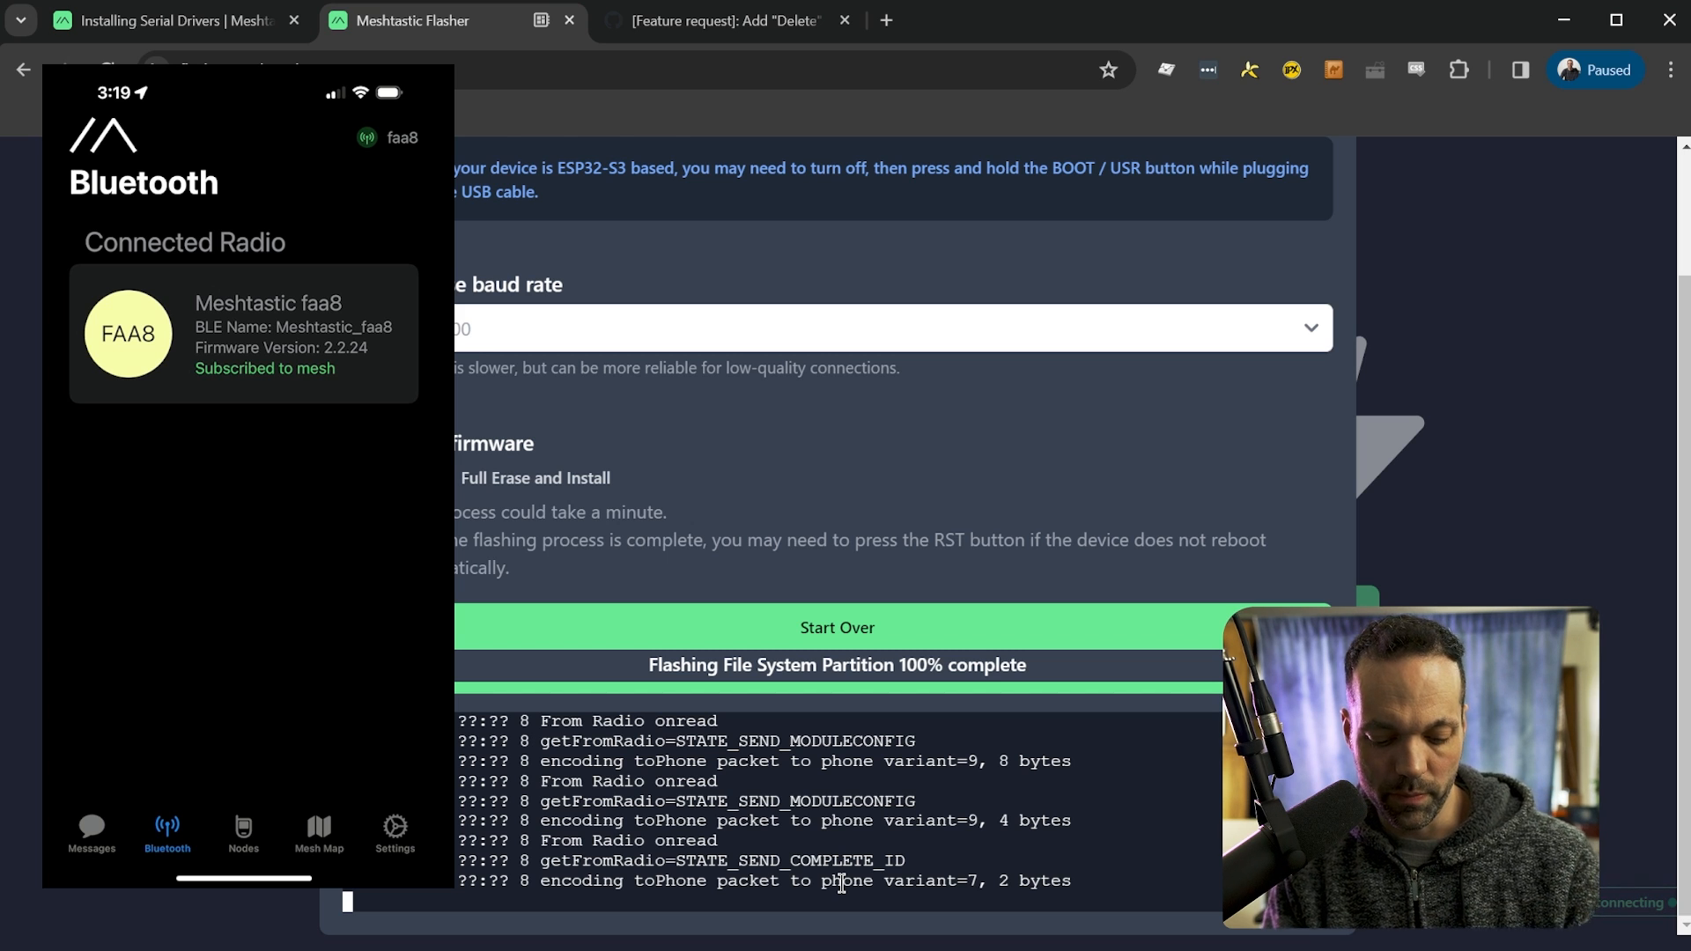
# - View faa8's node details and the mesh map, returning to Messages
pyautogui.click(243, 831)
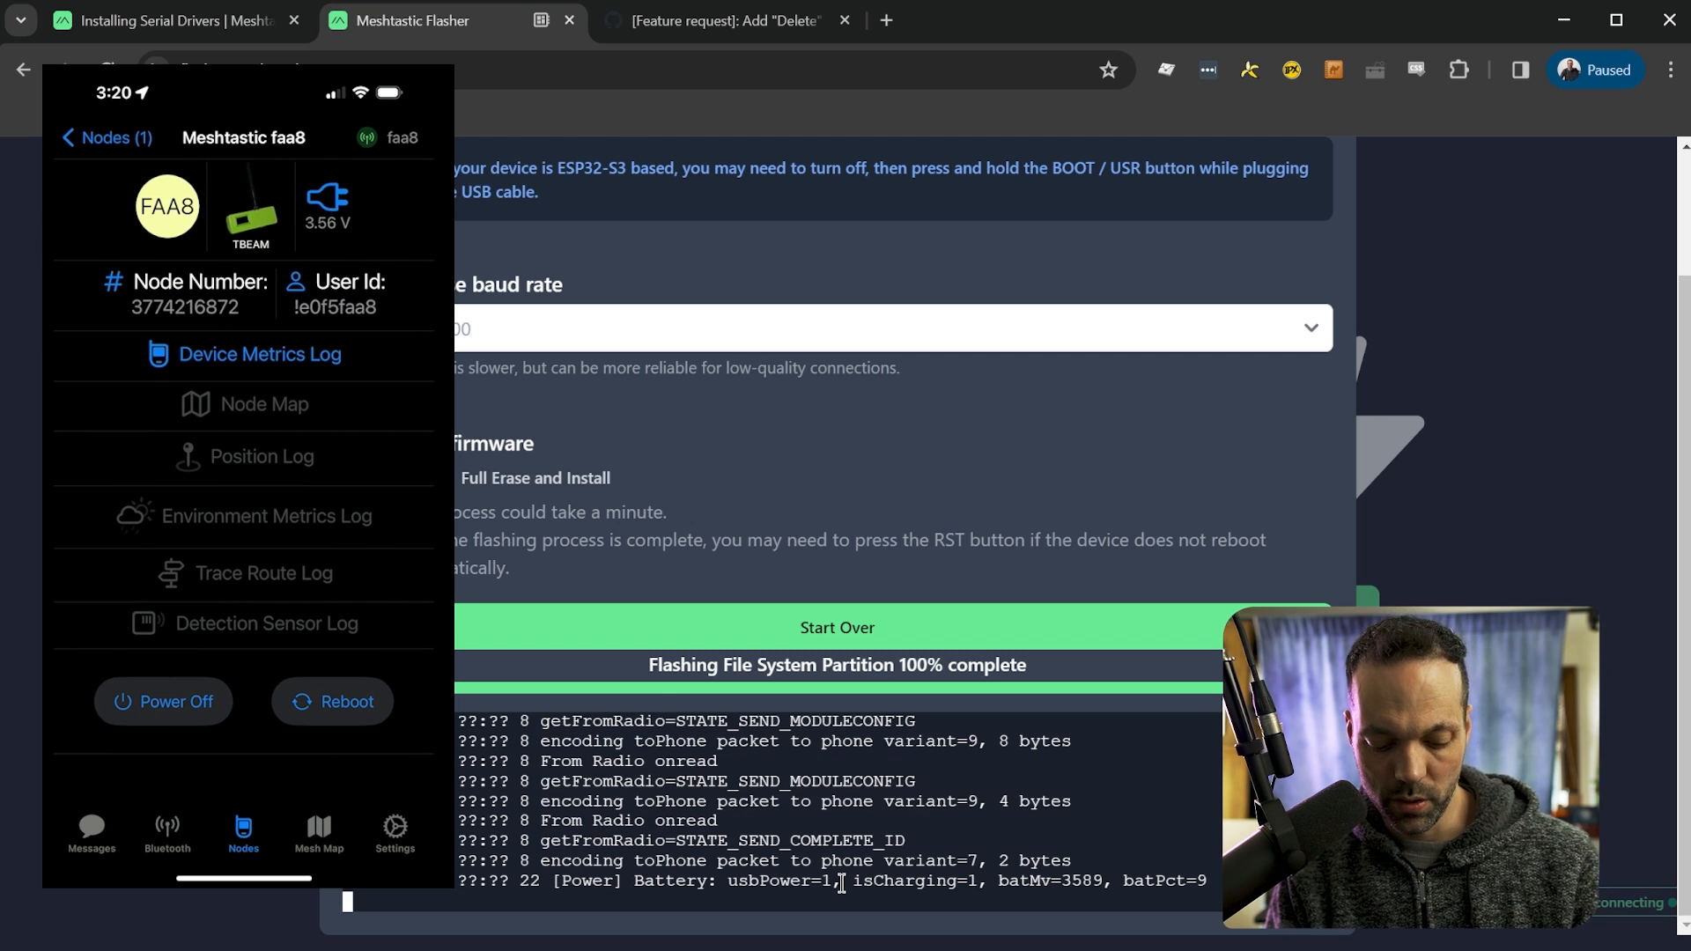
pyautogui.click(91, 830)
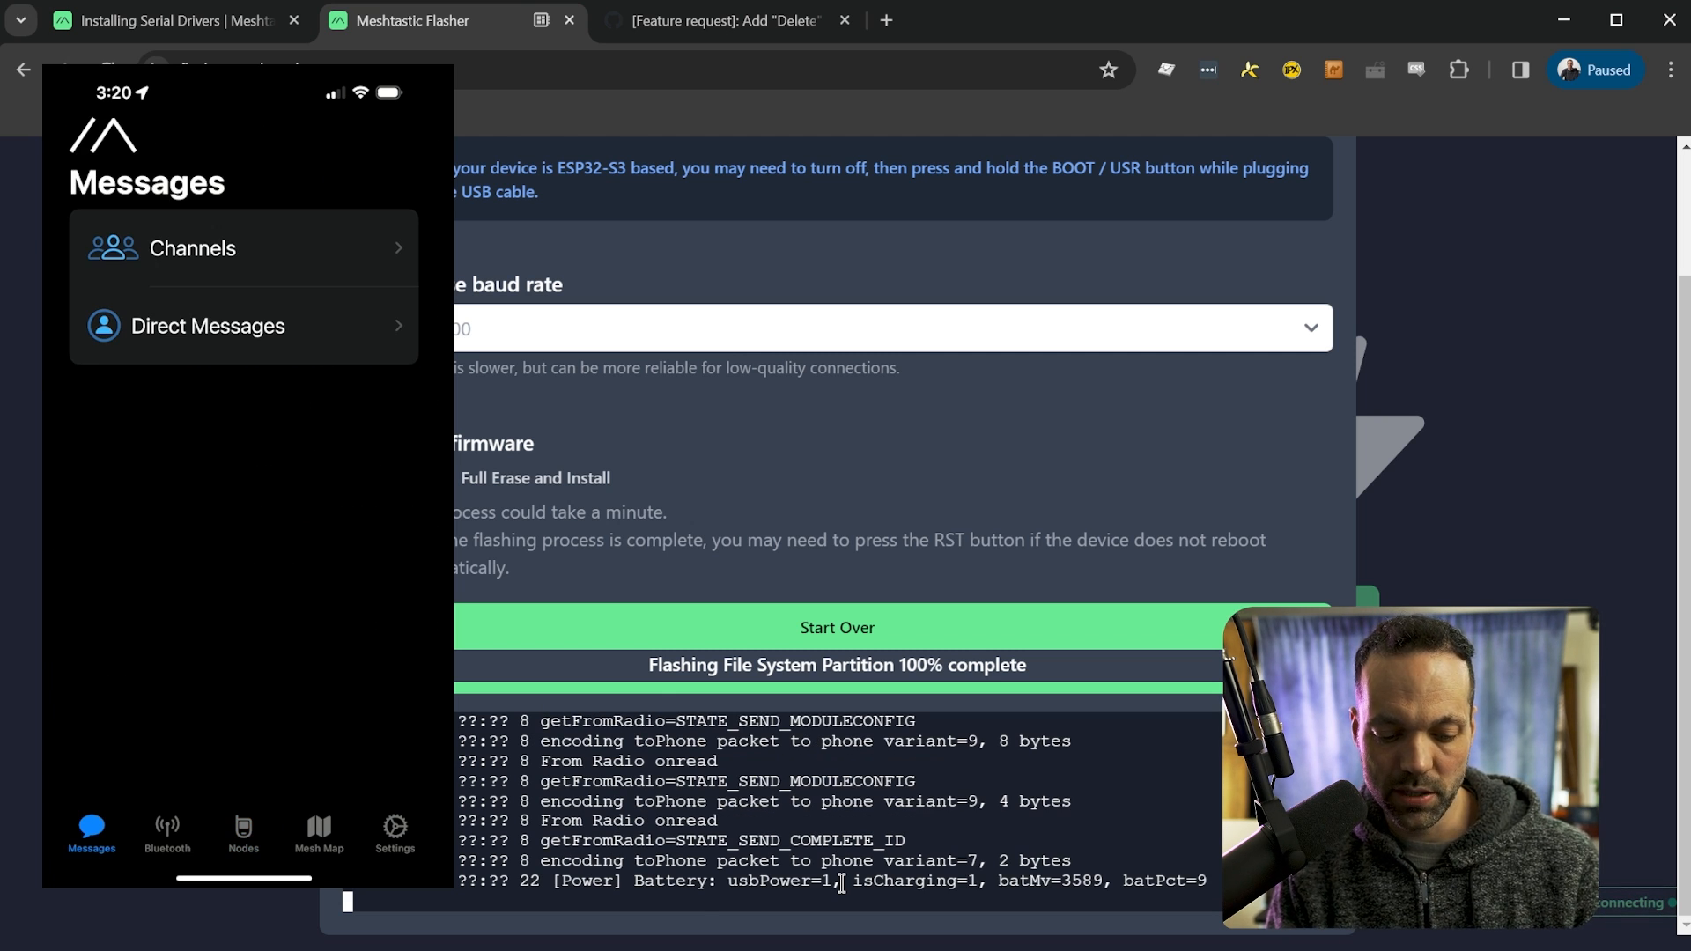
pyautogui.click(317, 832)
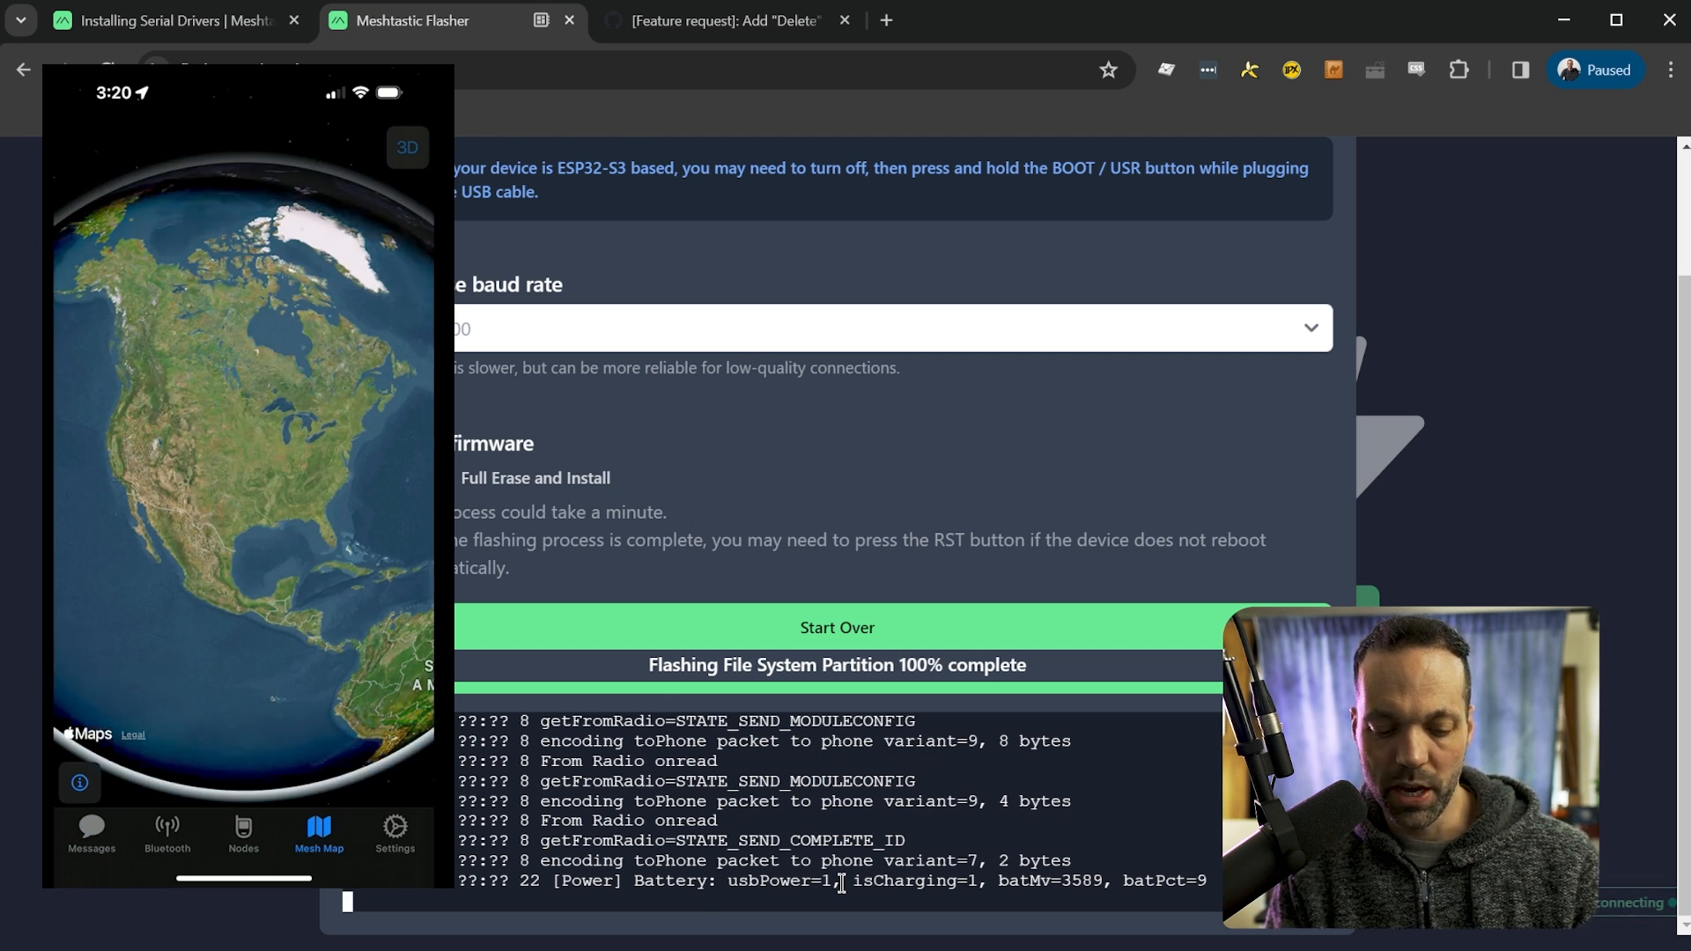
pyautogui.click(91, 831)
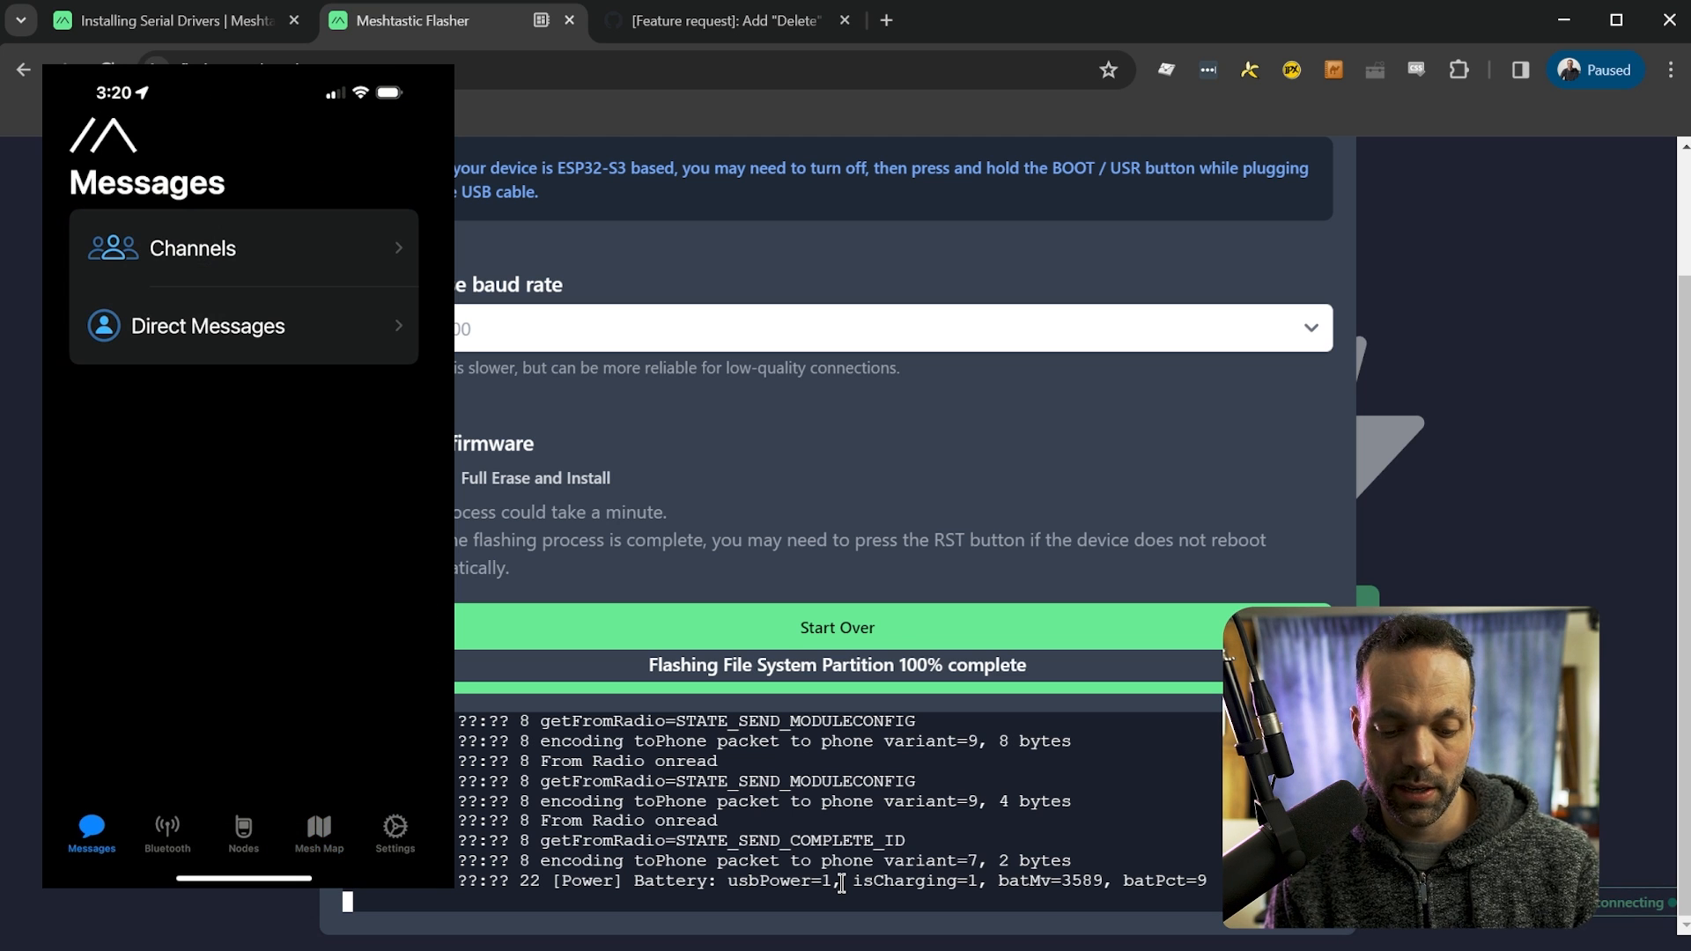